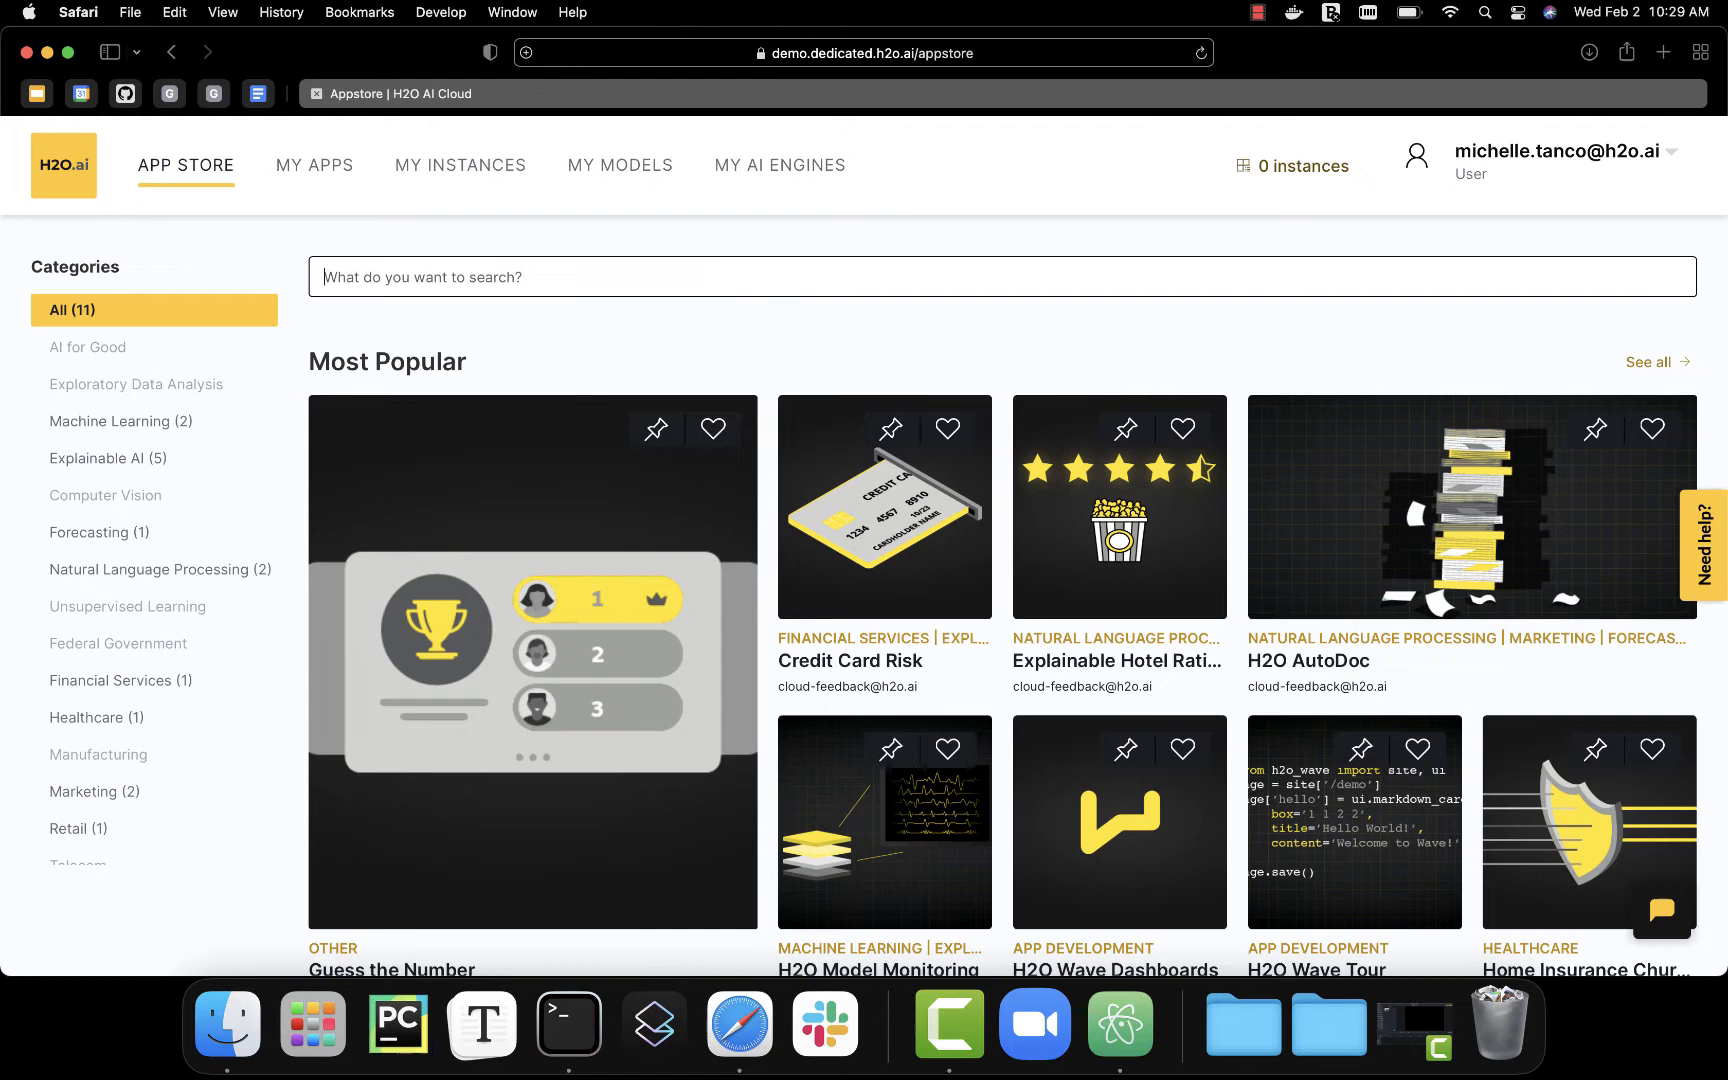
mouse_move(1120, 1024)
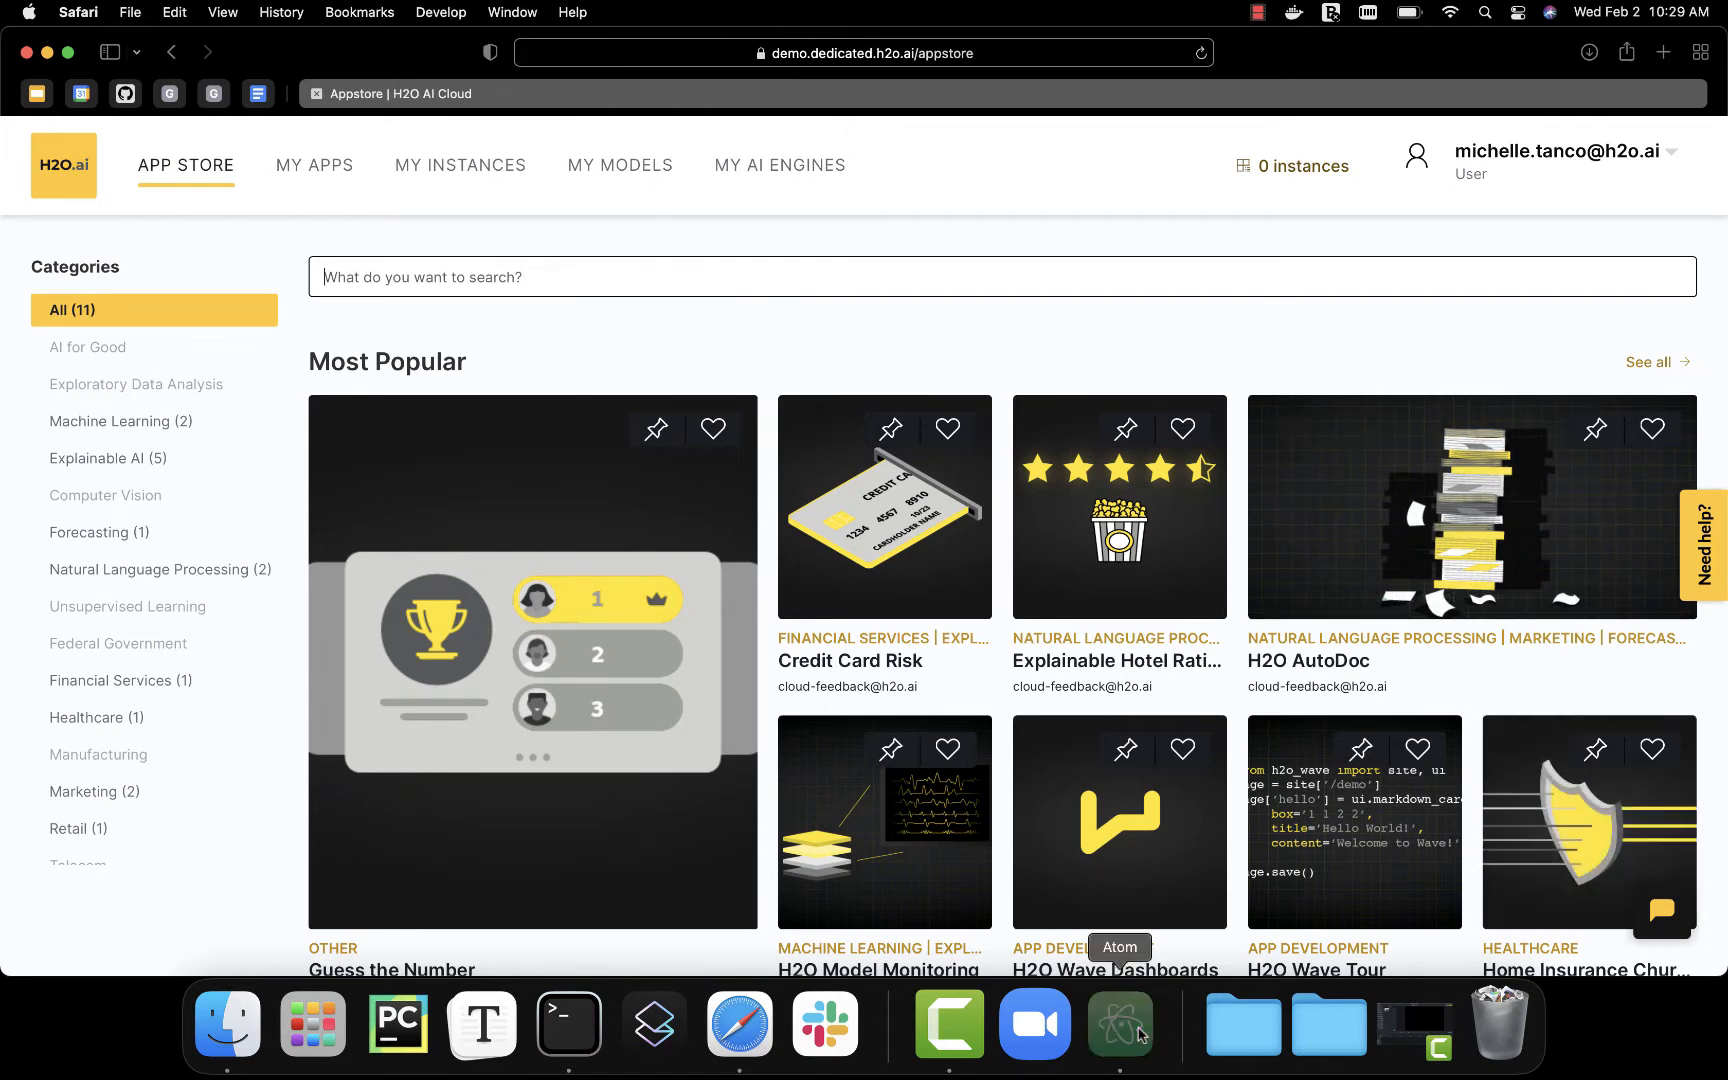
- Switch to the Atom editor showing the demo-wave-app project's app.py
left_click(1120, 1024)
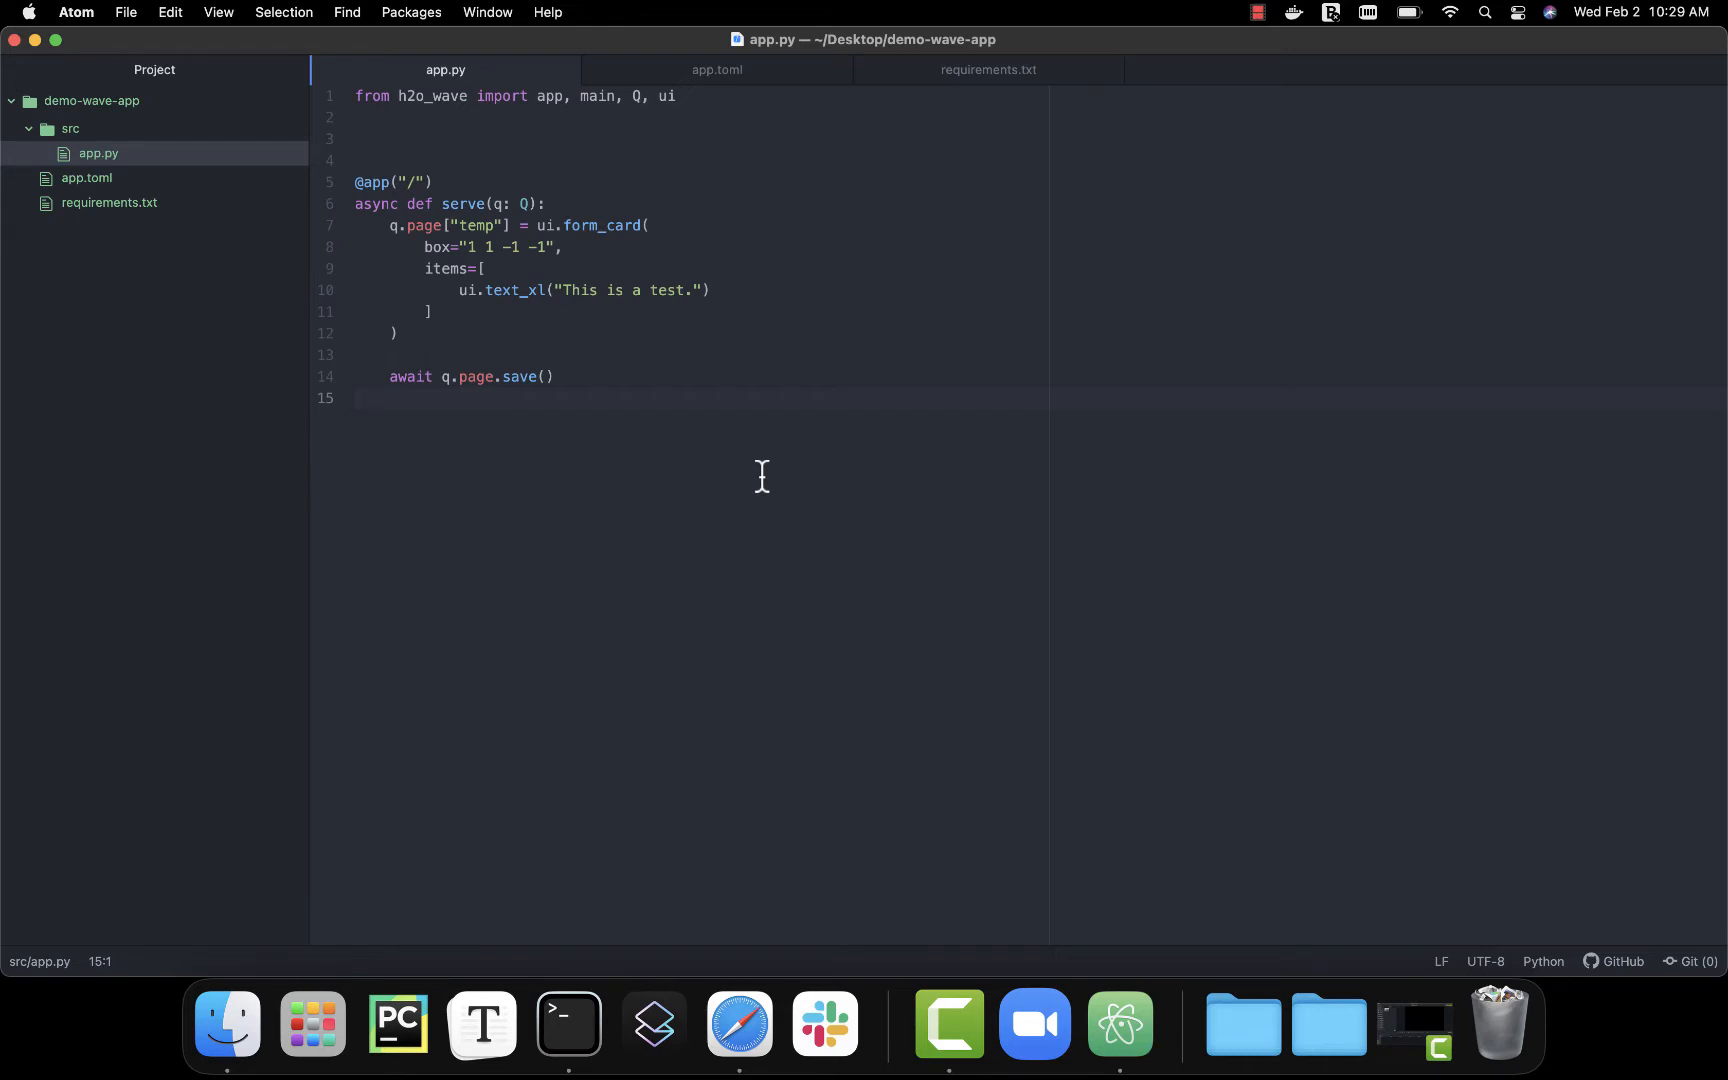
- Review app.py, then show requirements.txt listing h2o_wave==0.18.0
left_click(364, 398)
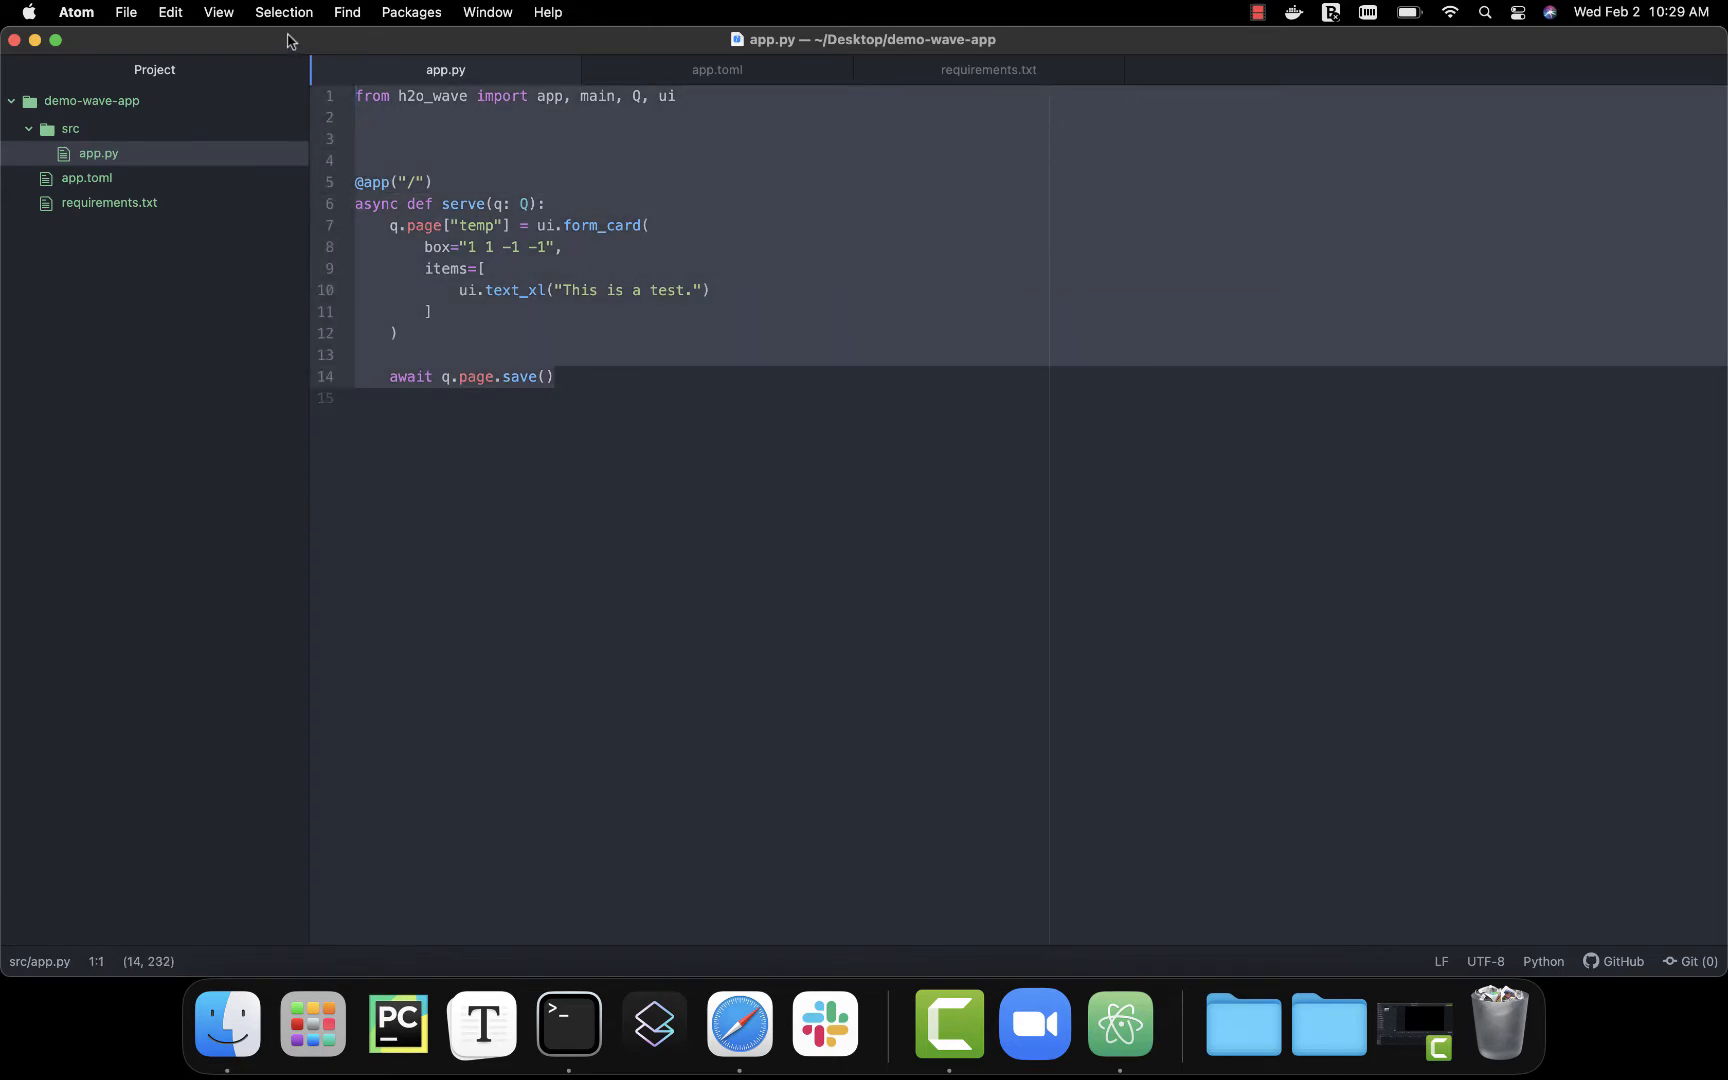
left_click(714, 290)
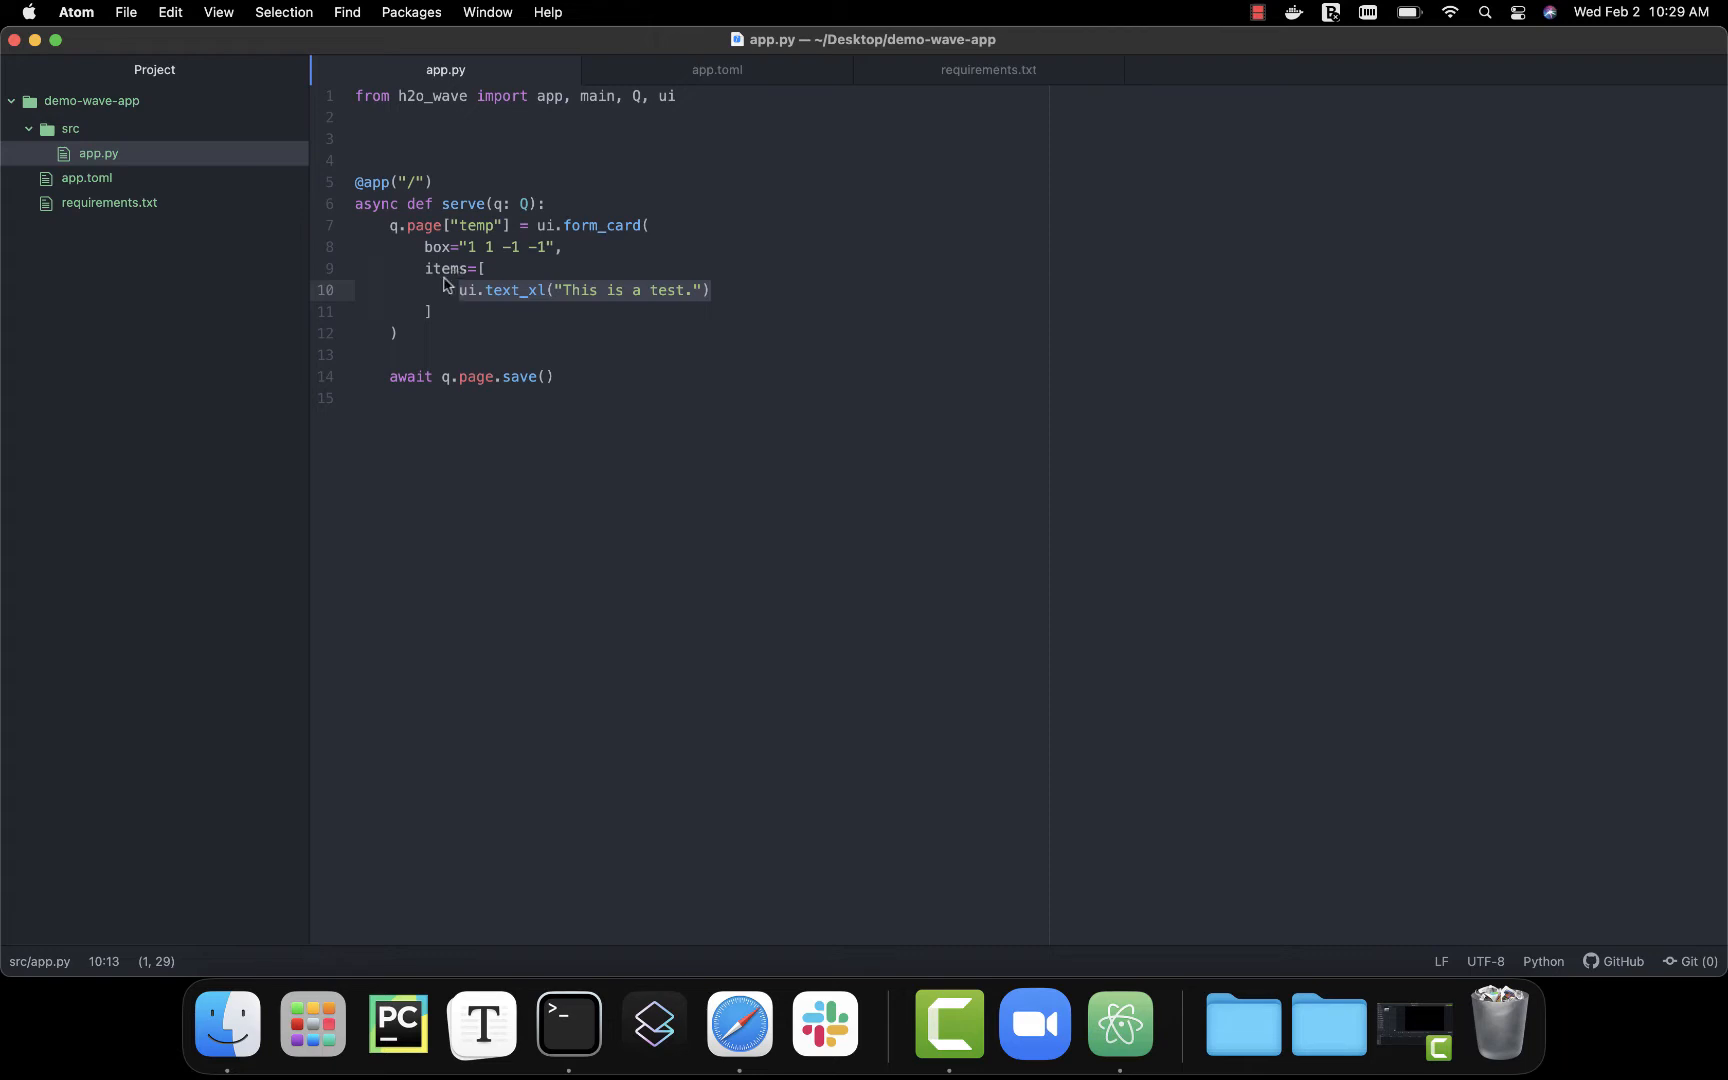
left_click(110, 202)
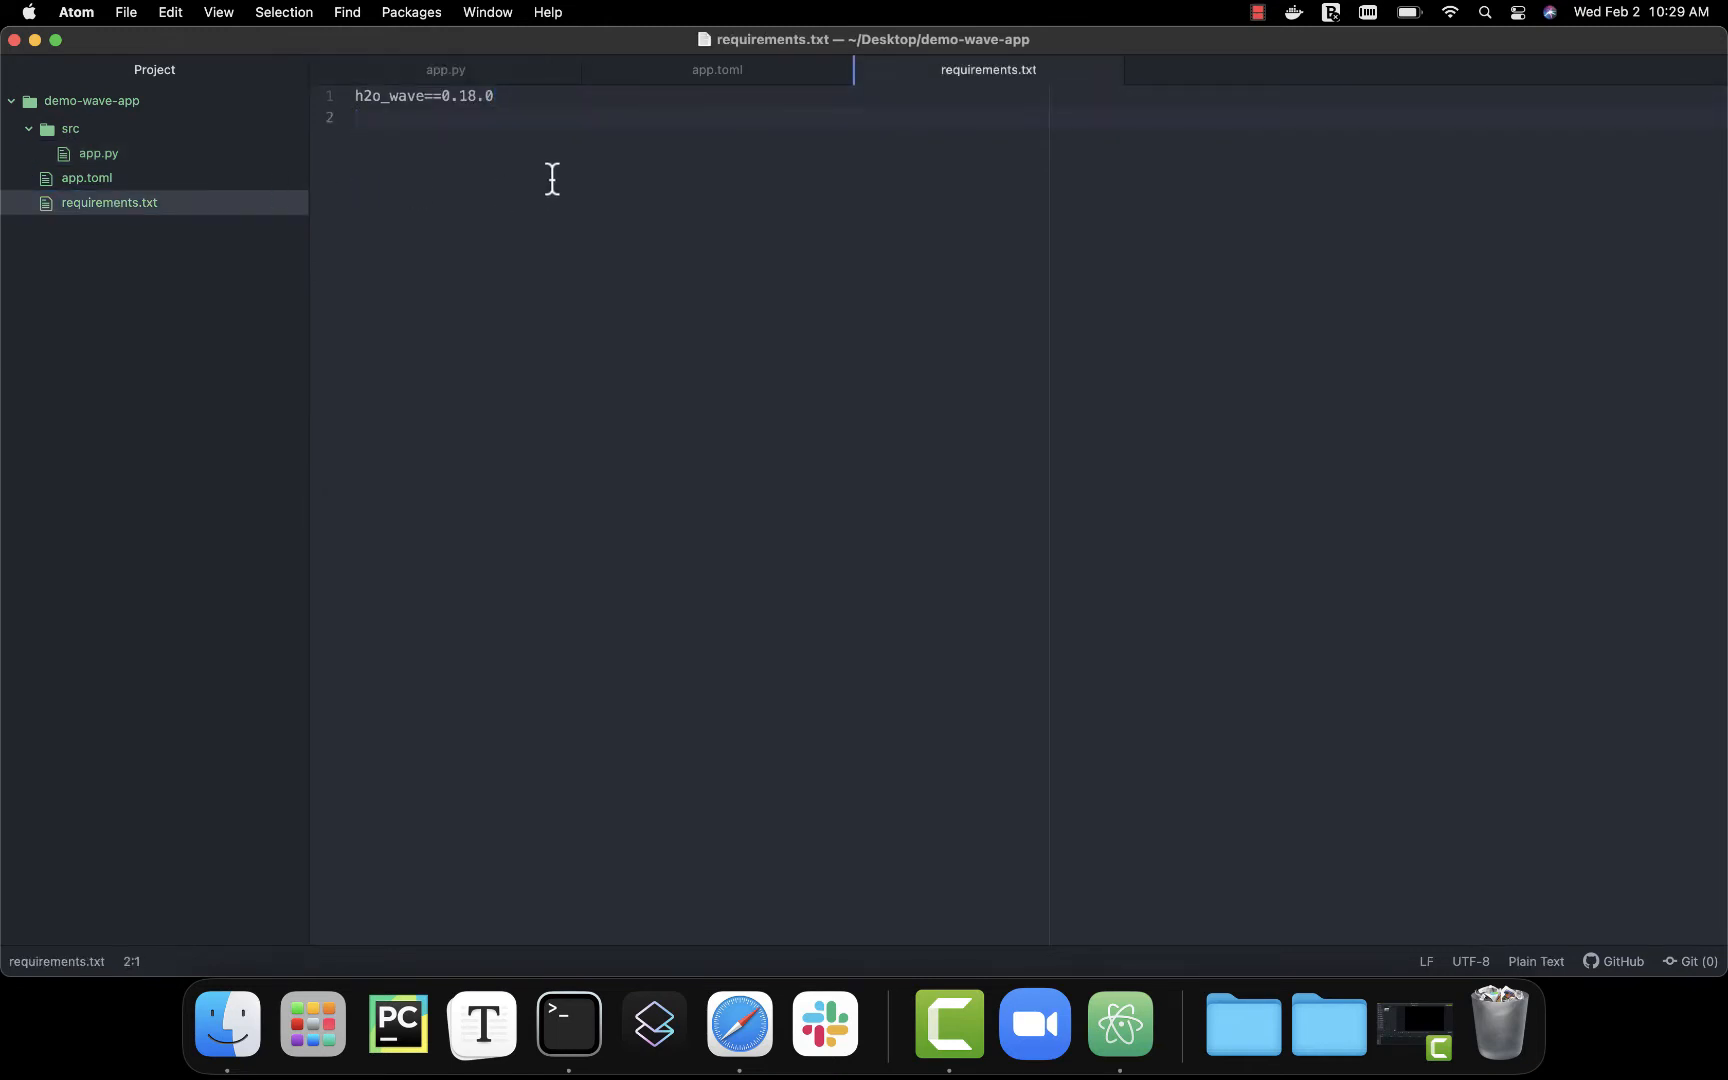
- Show app.toml with the app name, version 0.0.1, title Demo Applications and src.app module
left_click(358, 120)
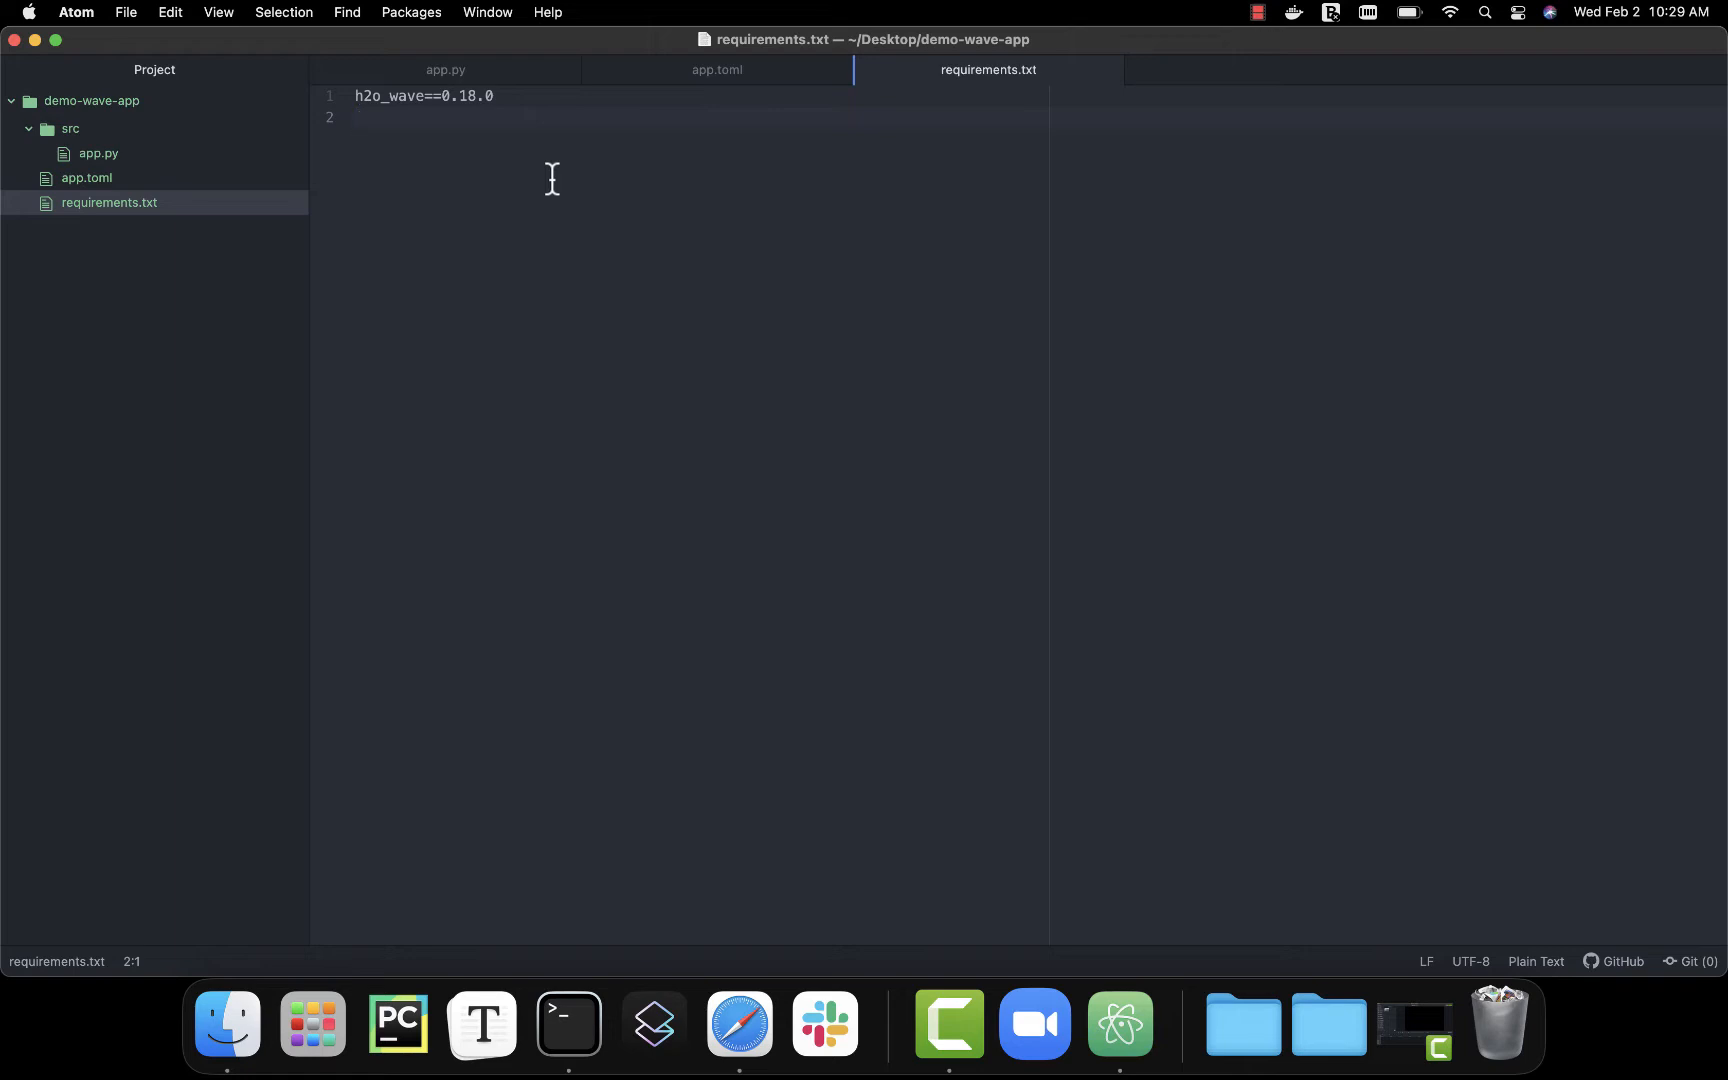
left_click(88, 178)
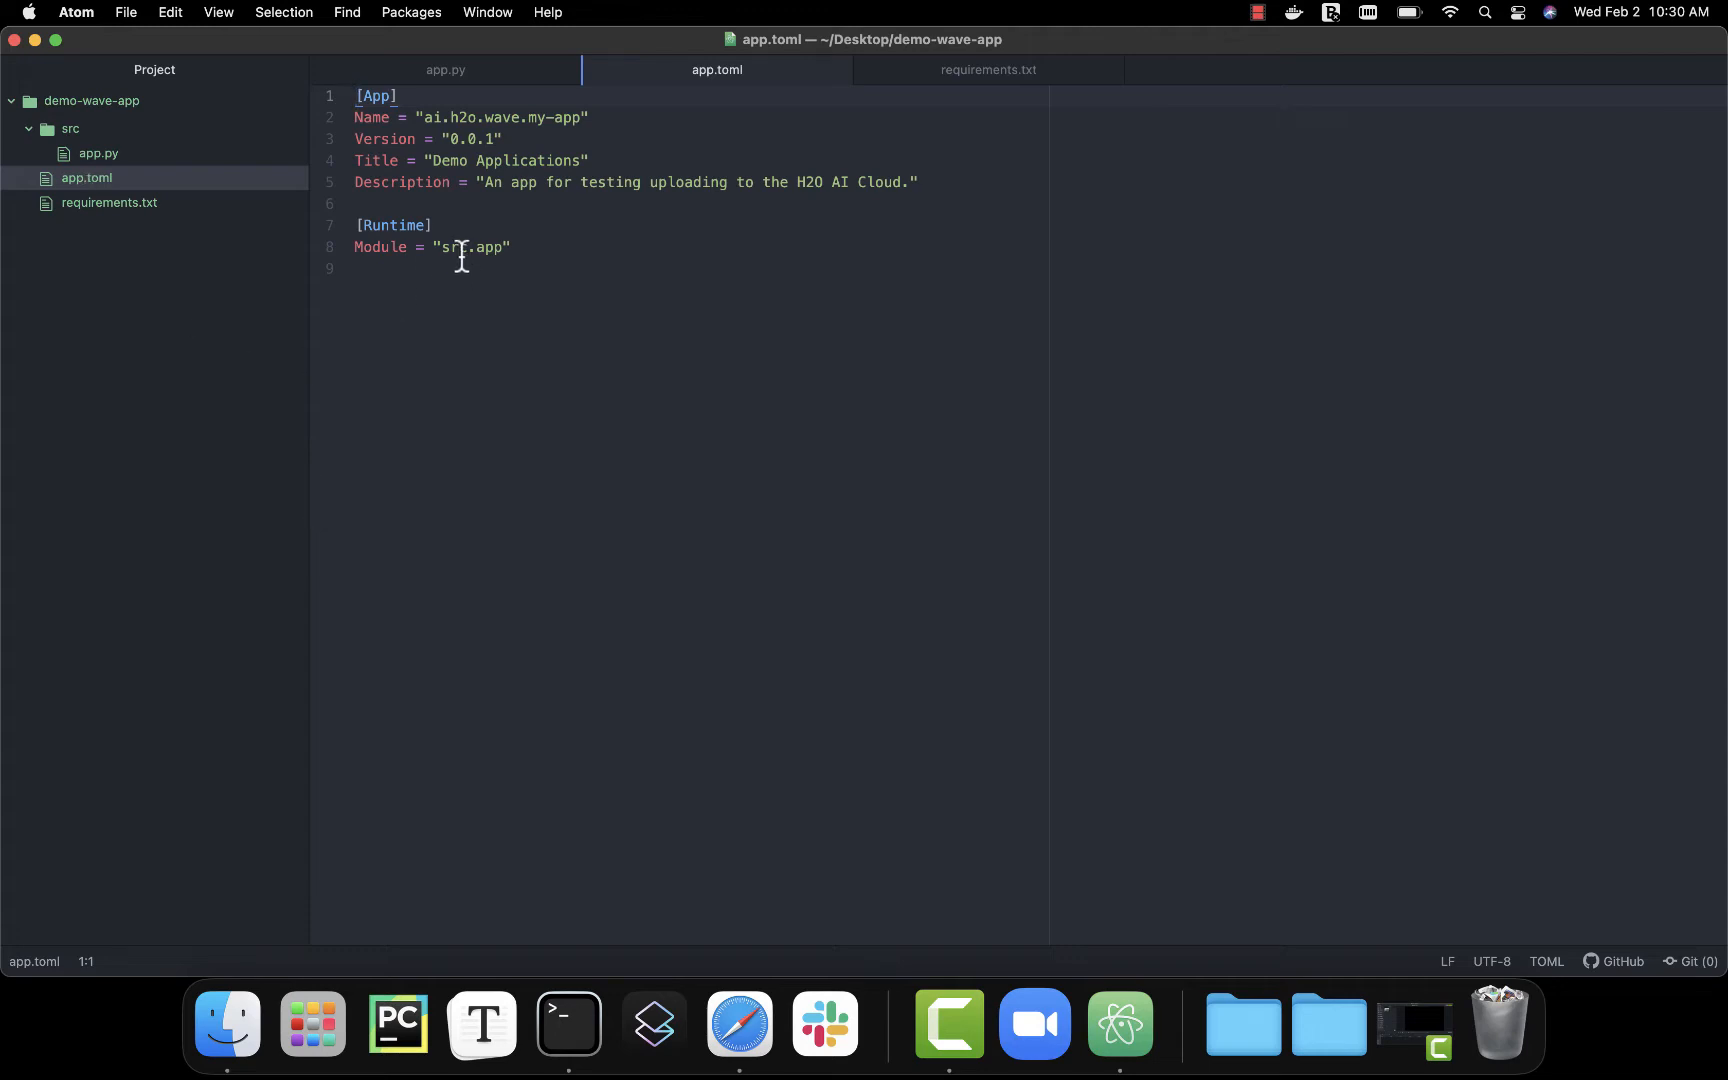
- Inspect app.toml's Runtime module, then return to the H2O AI Cloud App Store in Safari
left_click(458, 246)
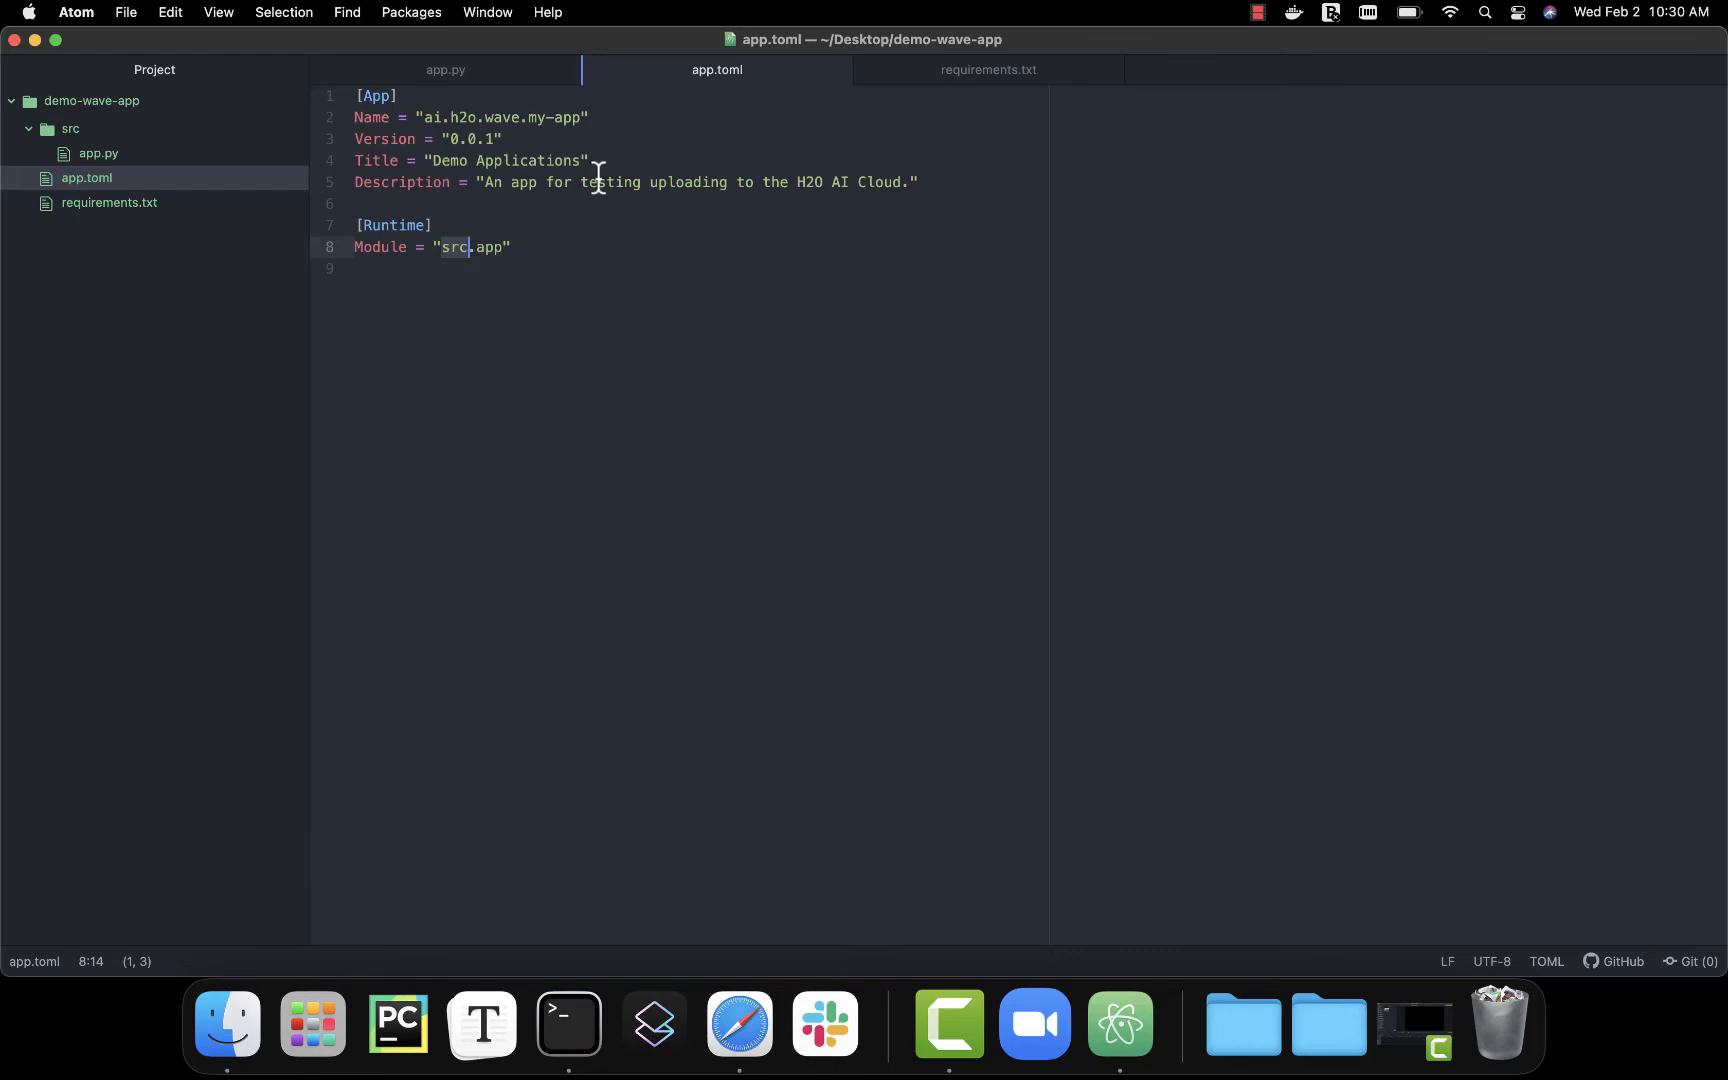
mouse_move(988, 488)
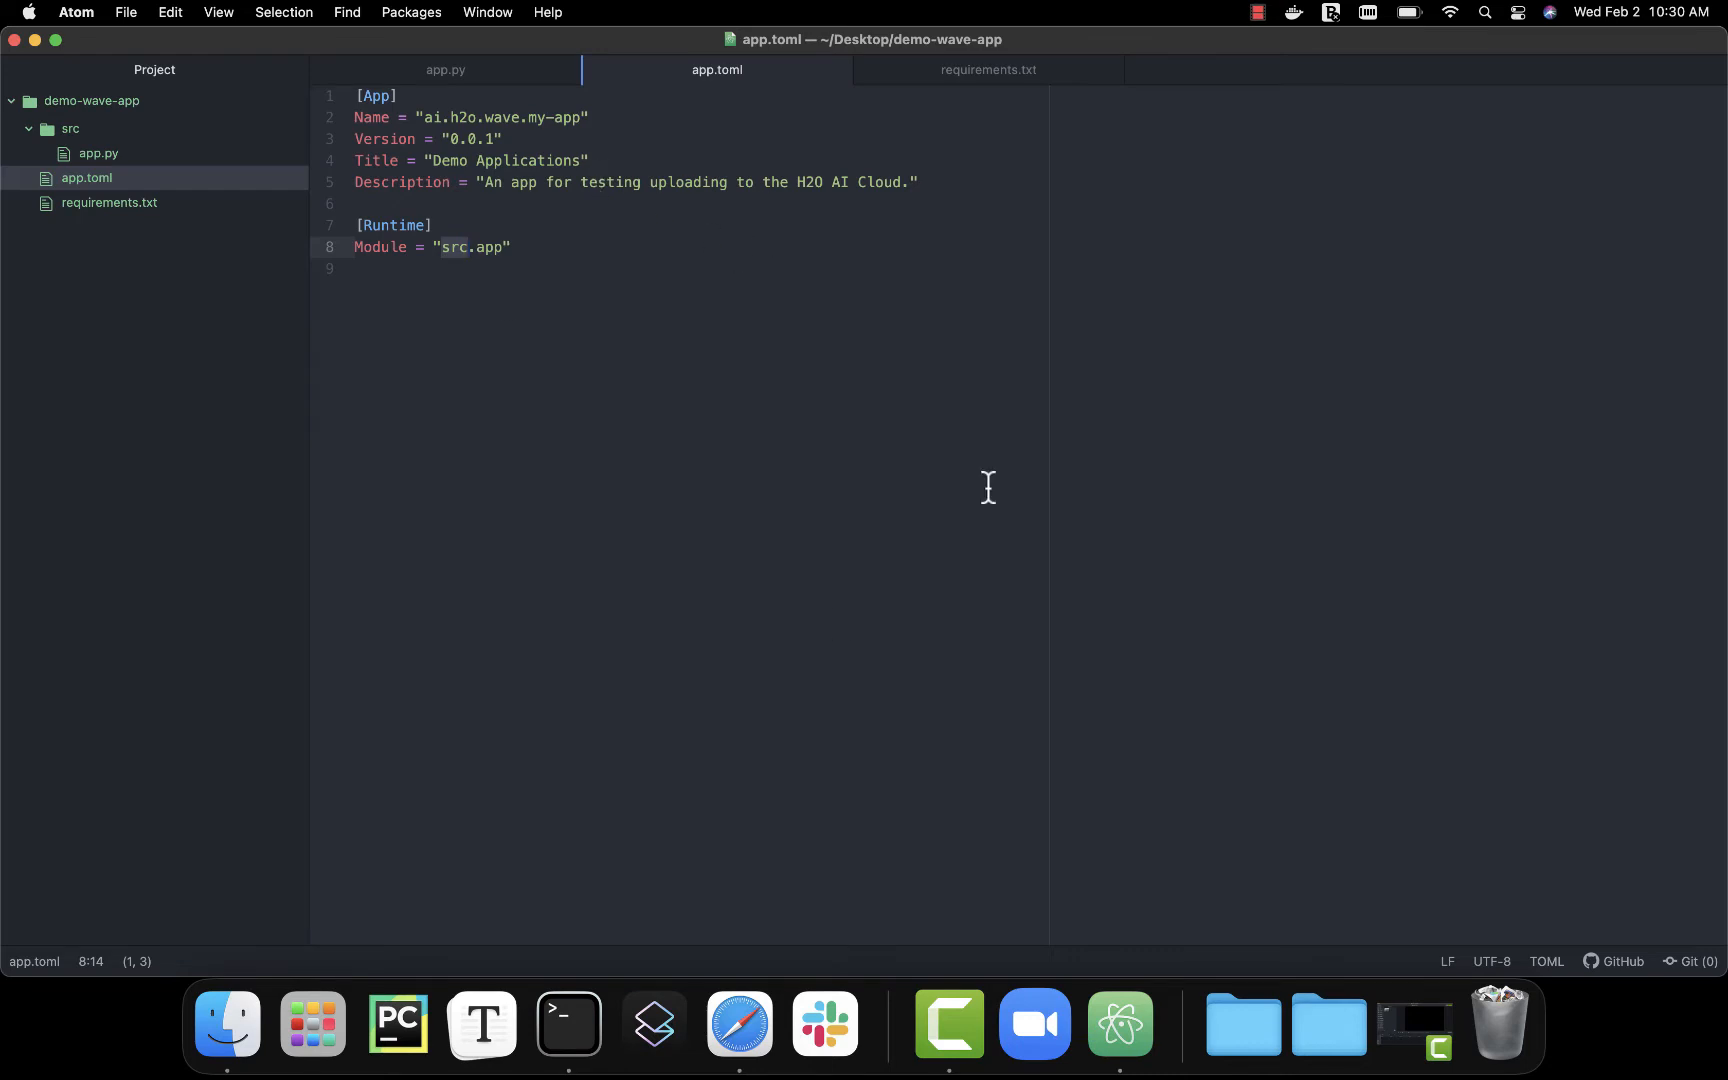
left_click(472, 246)
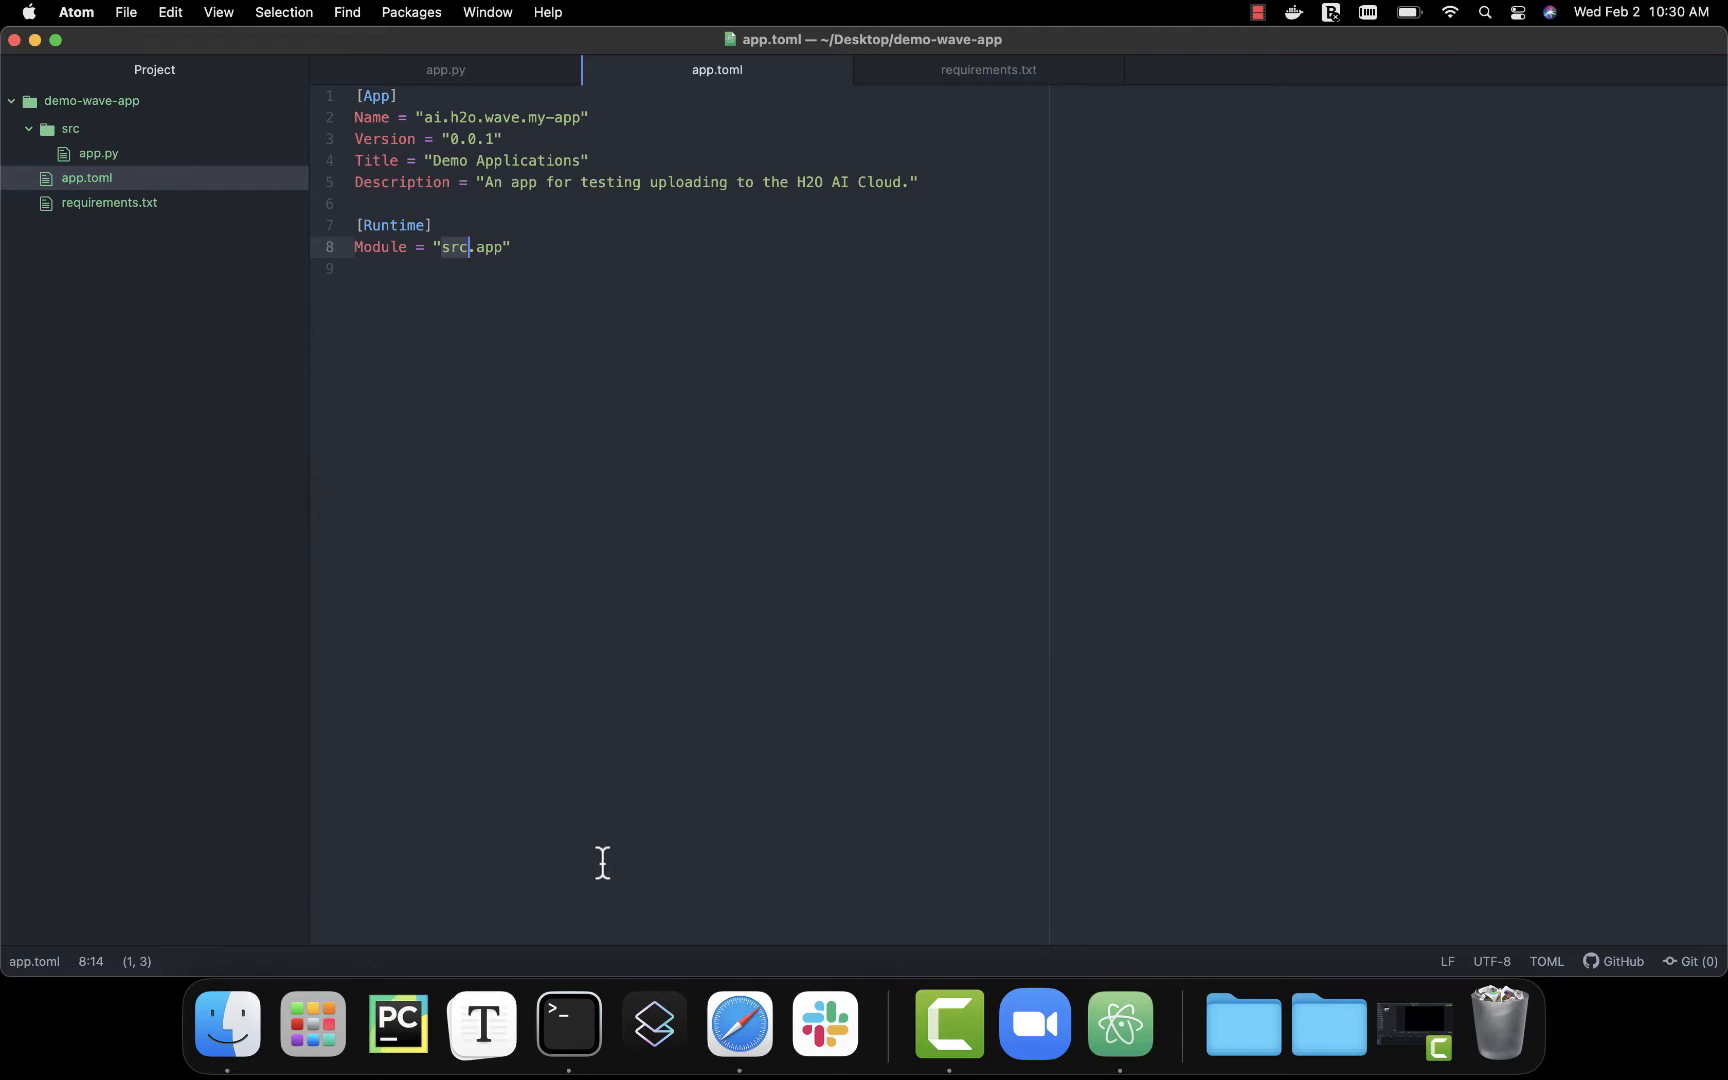
left_click(738, 1024)
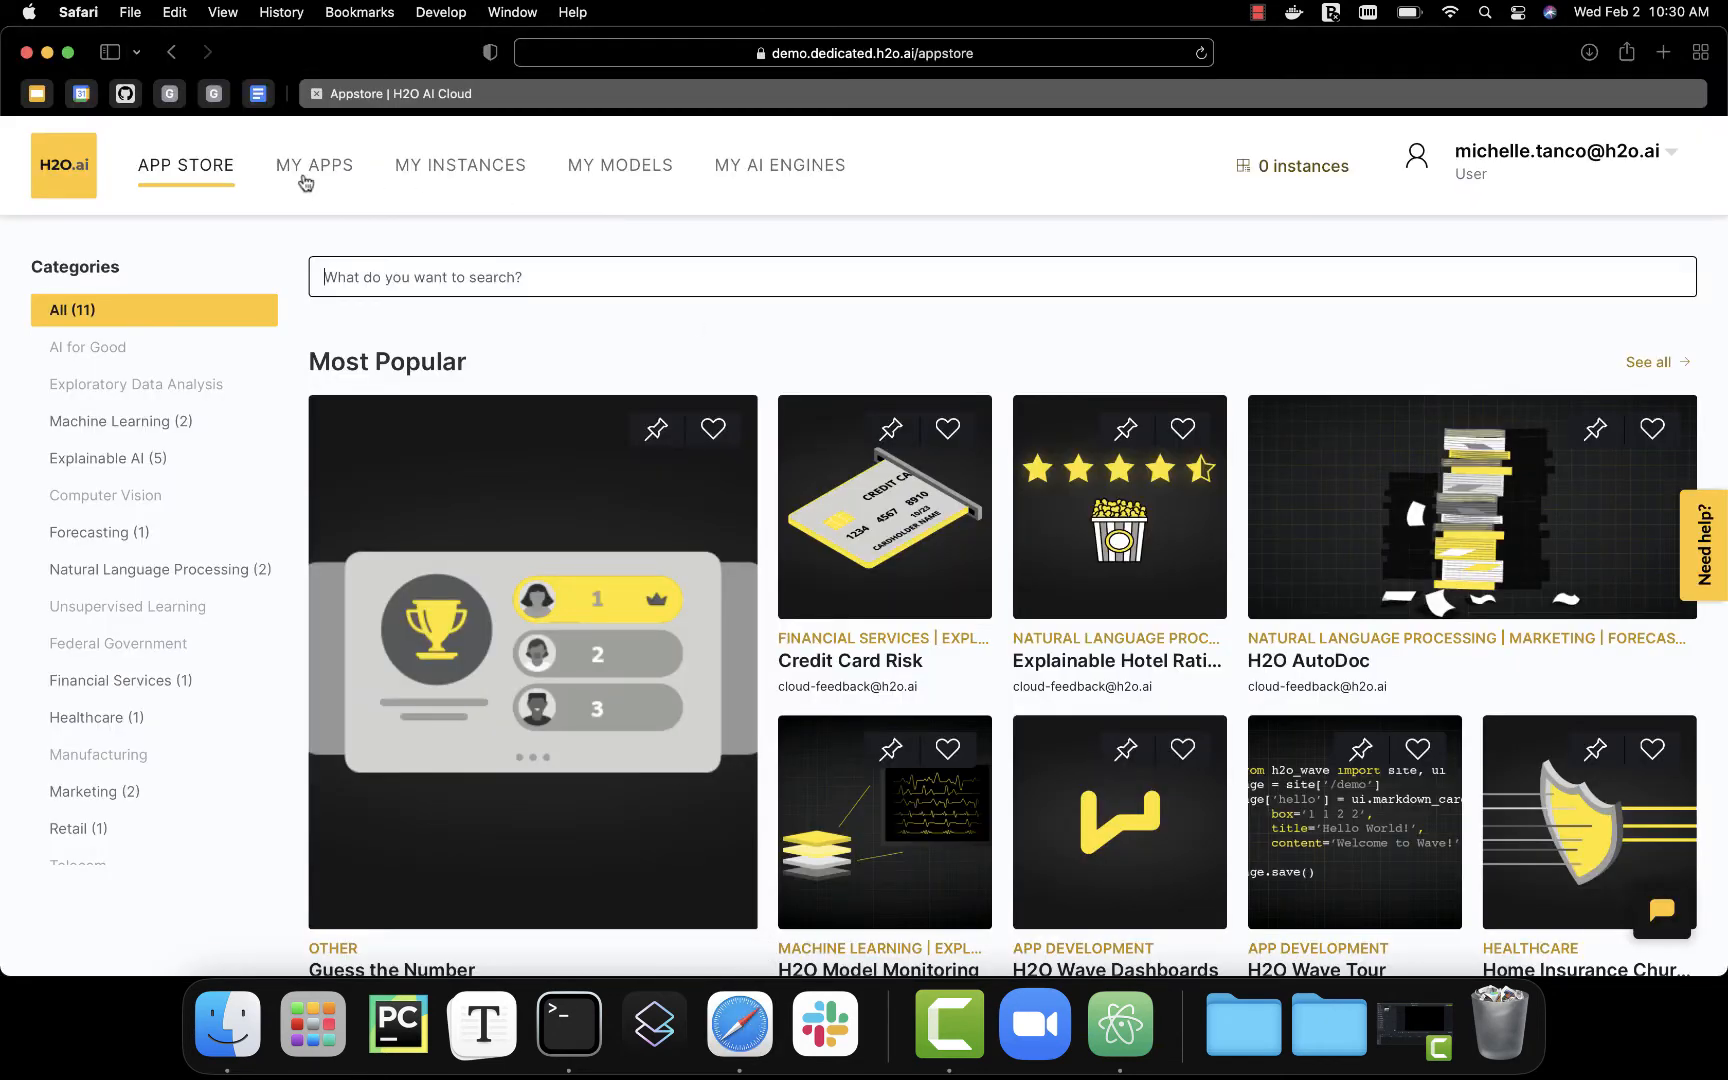
- Start importing a new app from the My Apps page
left_click(314, 166)
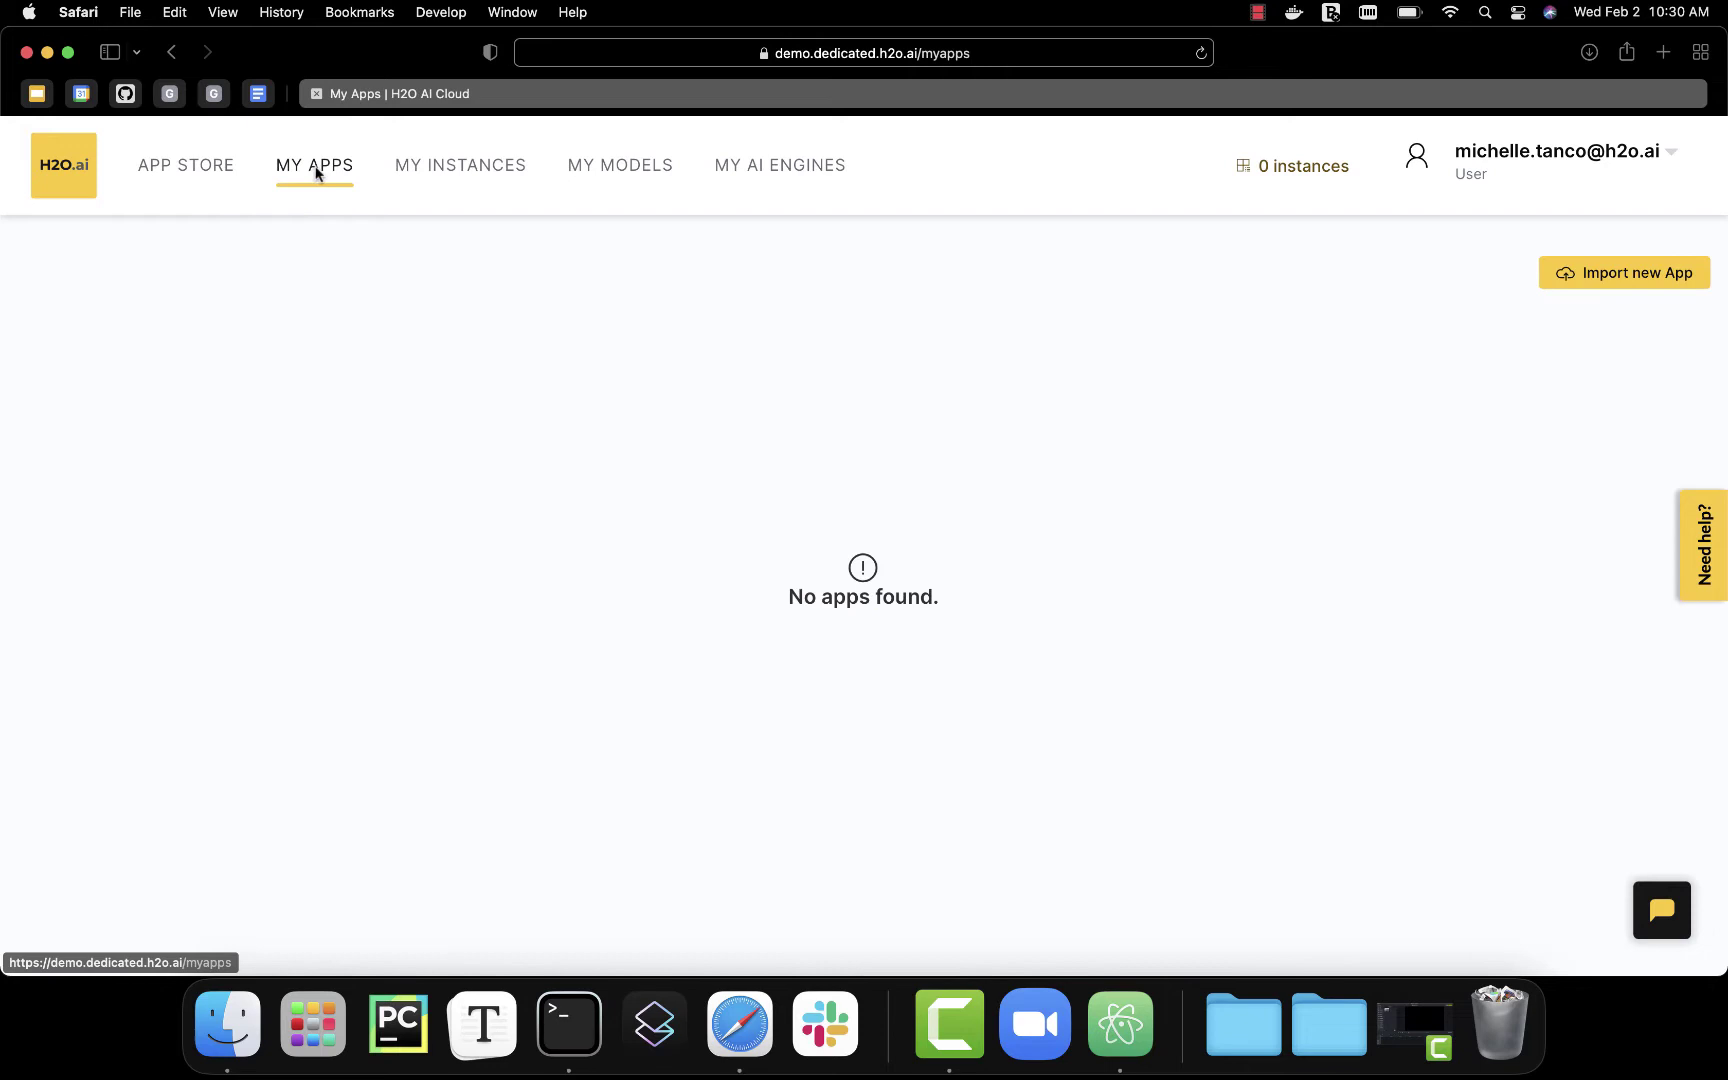
left_click(1634, 272)
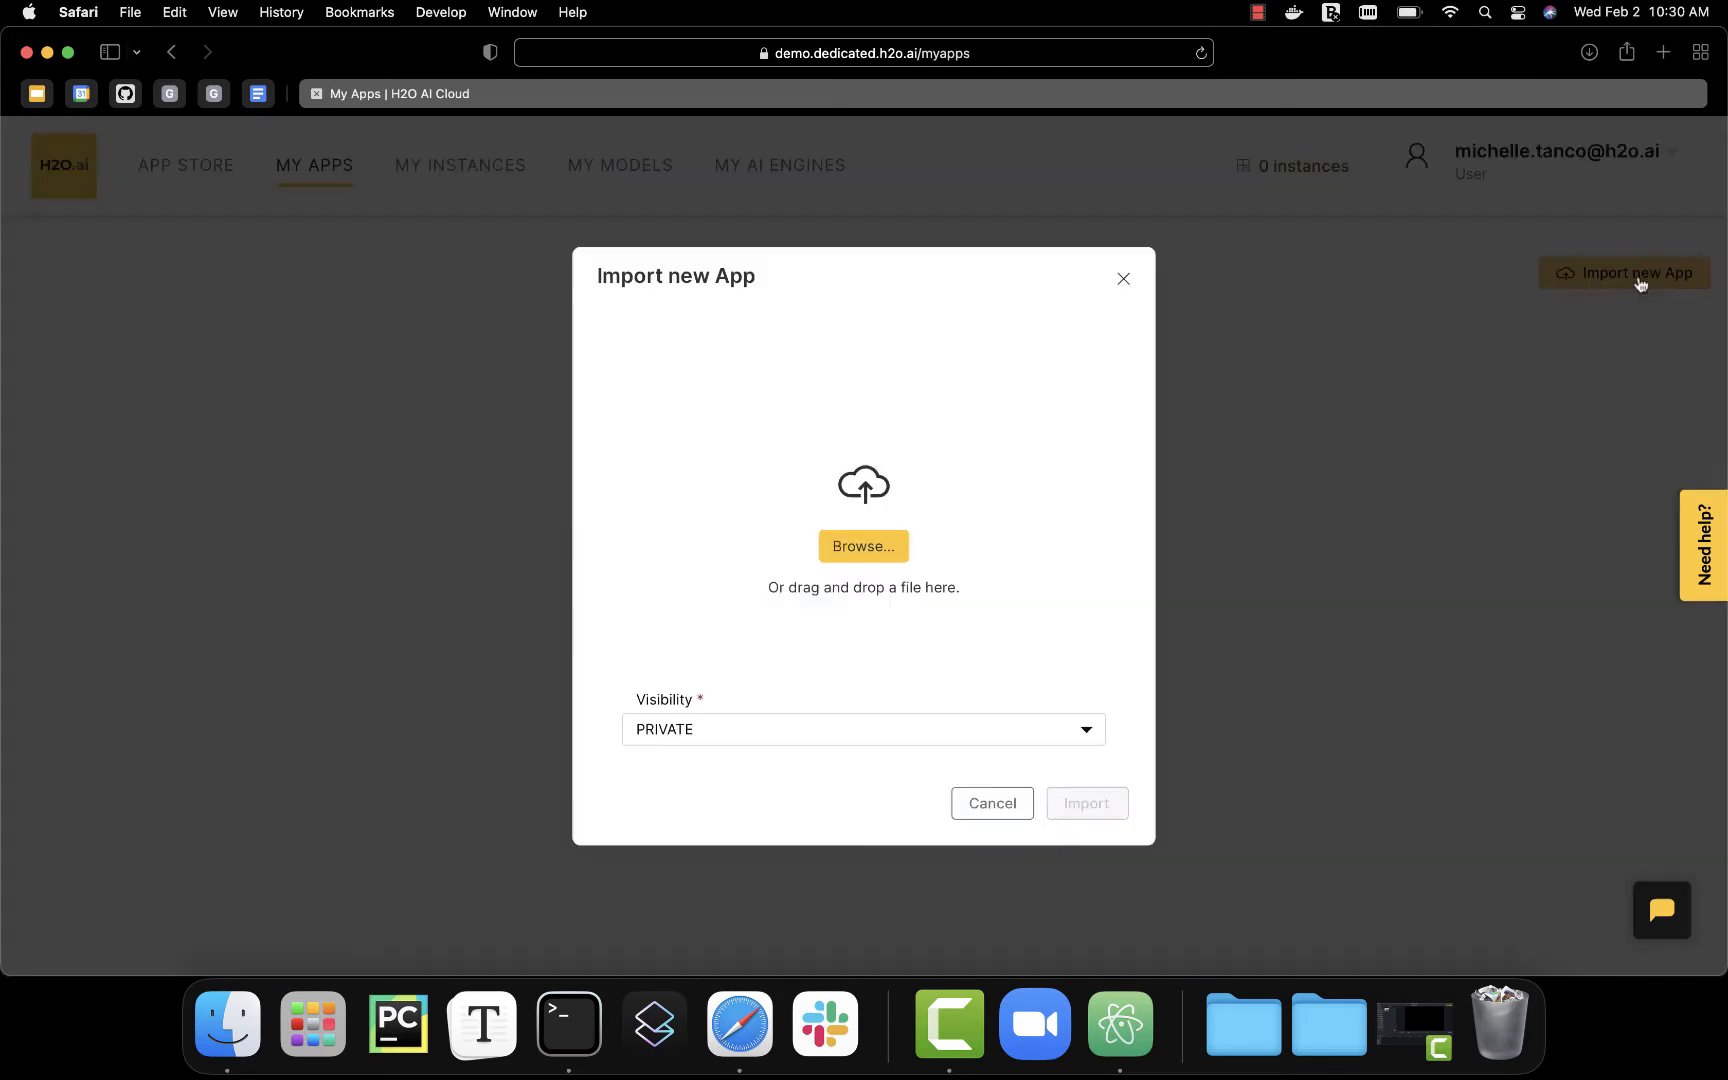
mouse_move(948, 1022)
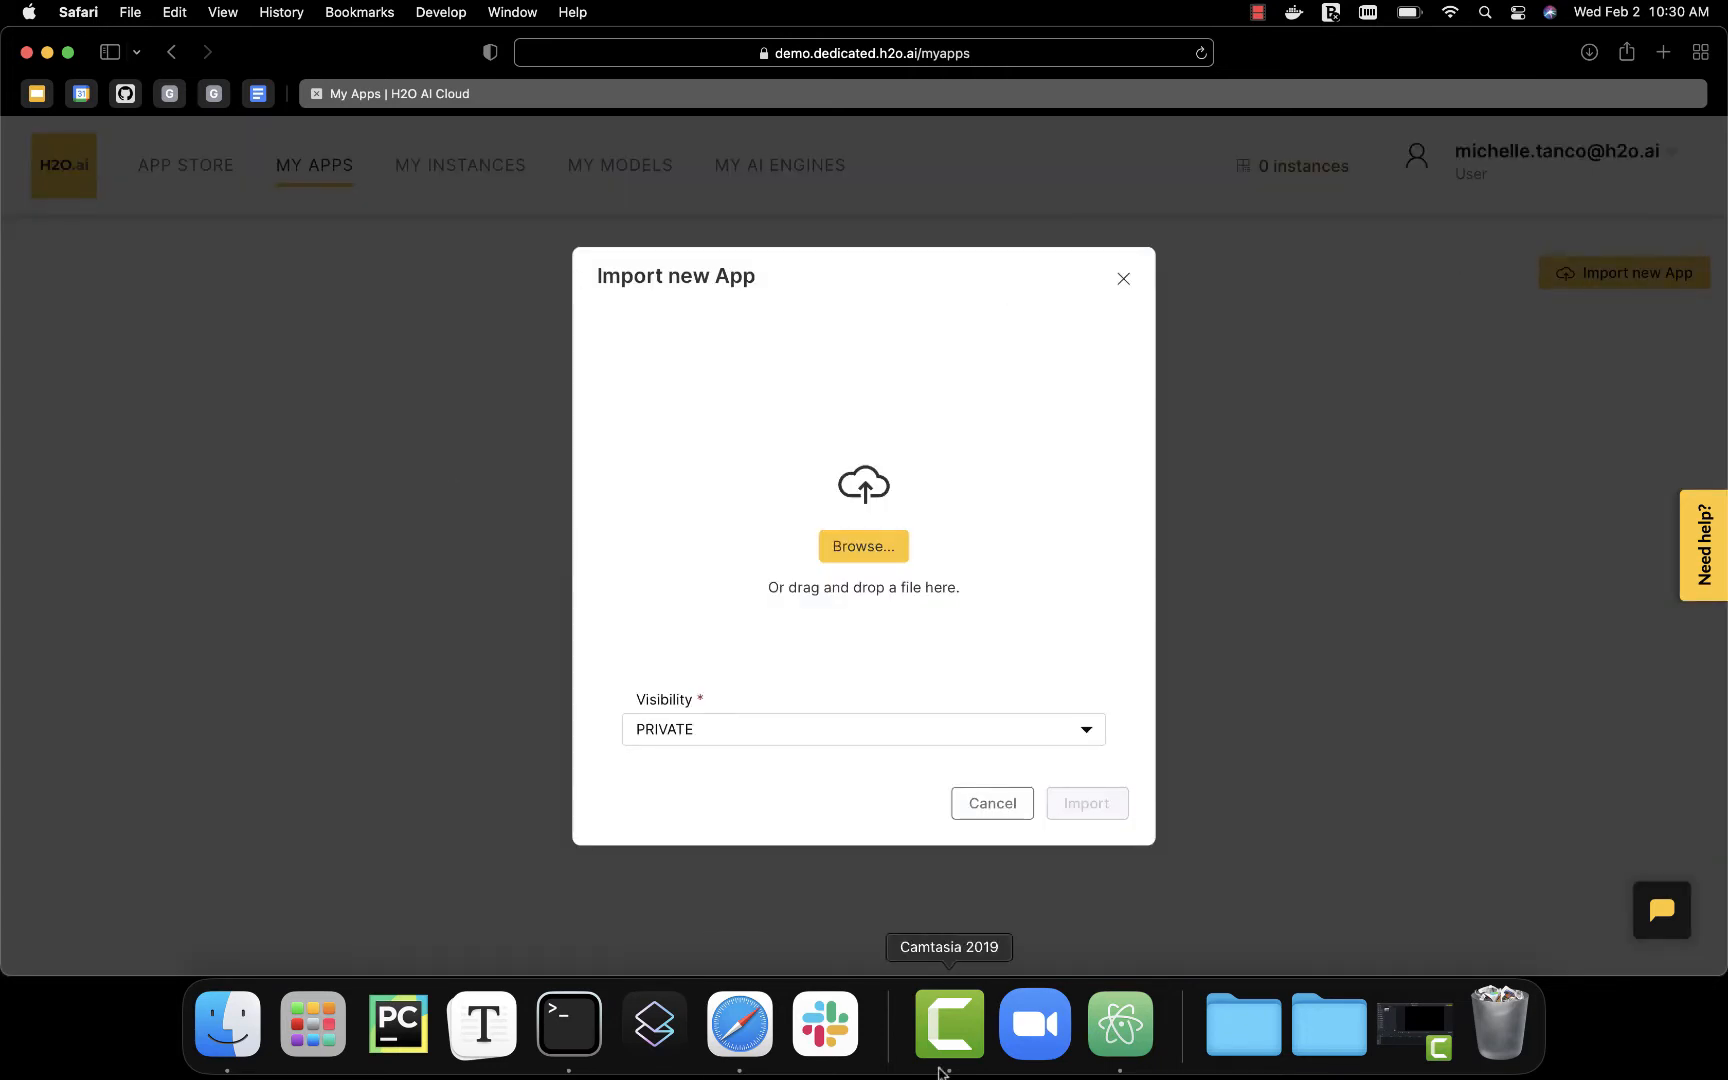
mouse_move(226, 1024)
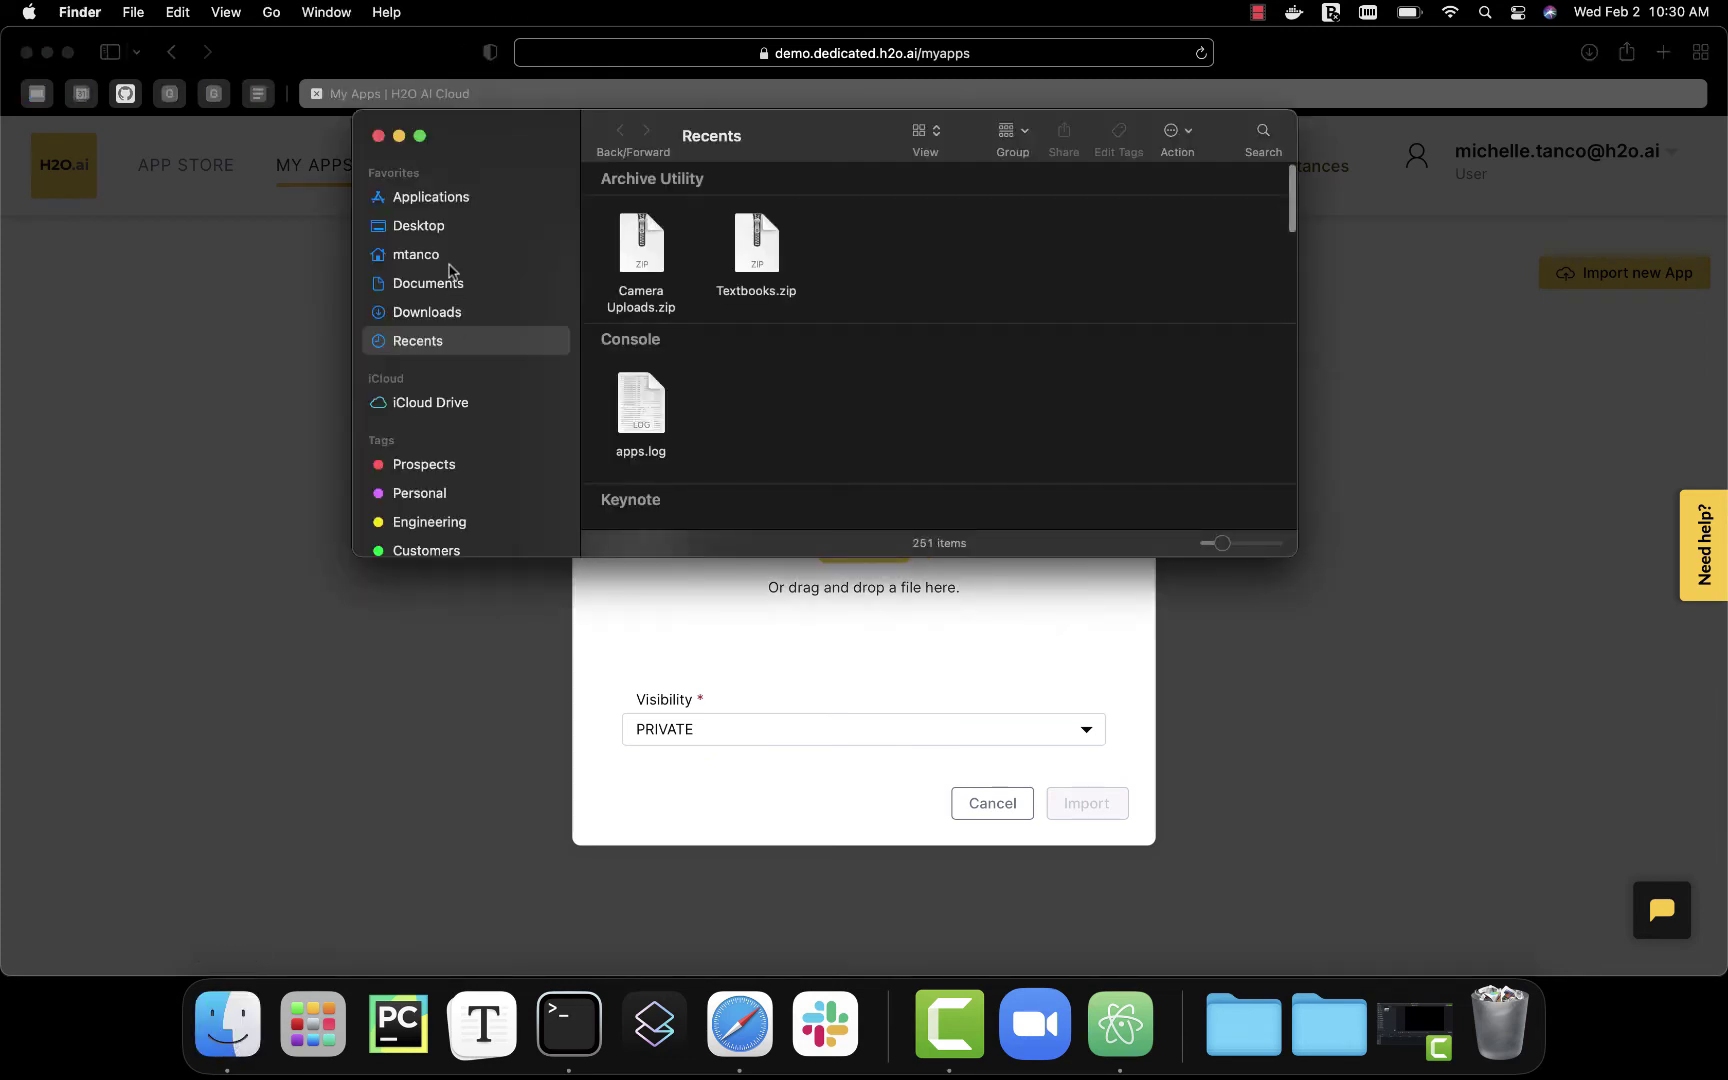
- Compress app.toml, requirements.txt and src in Desktop > demo-wave-app into Archive.zip
left_click(418, 226)
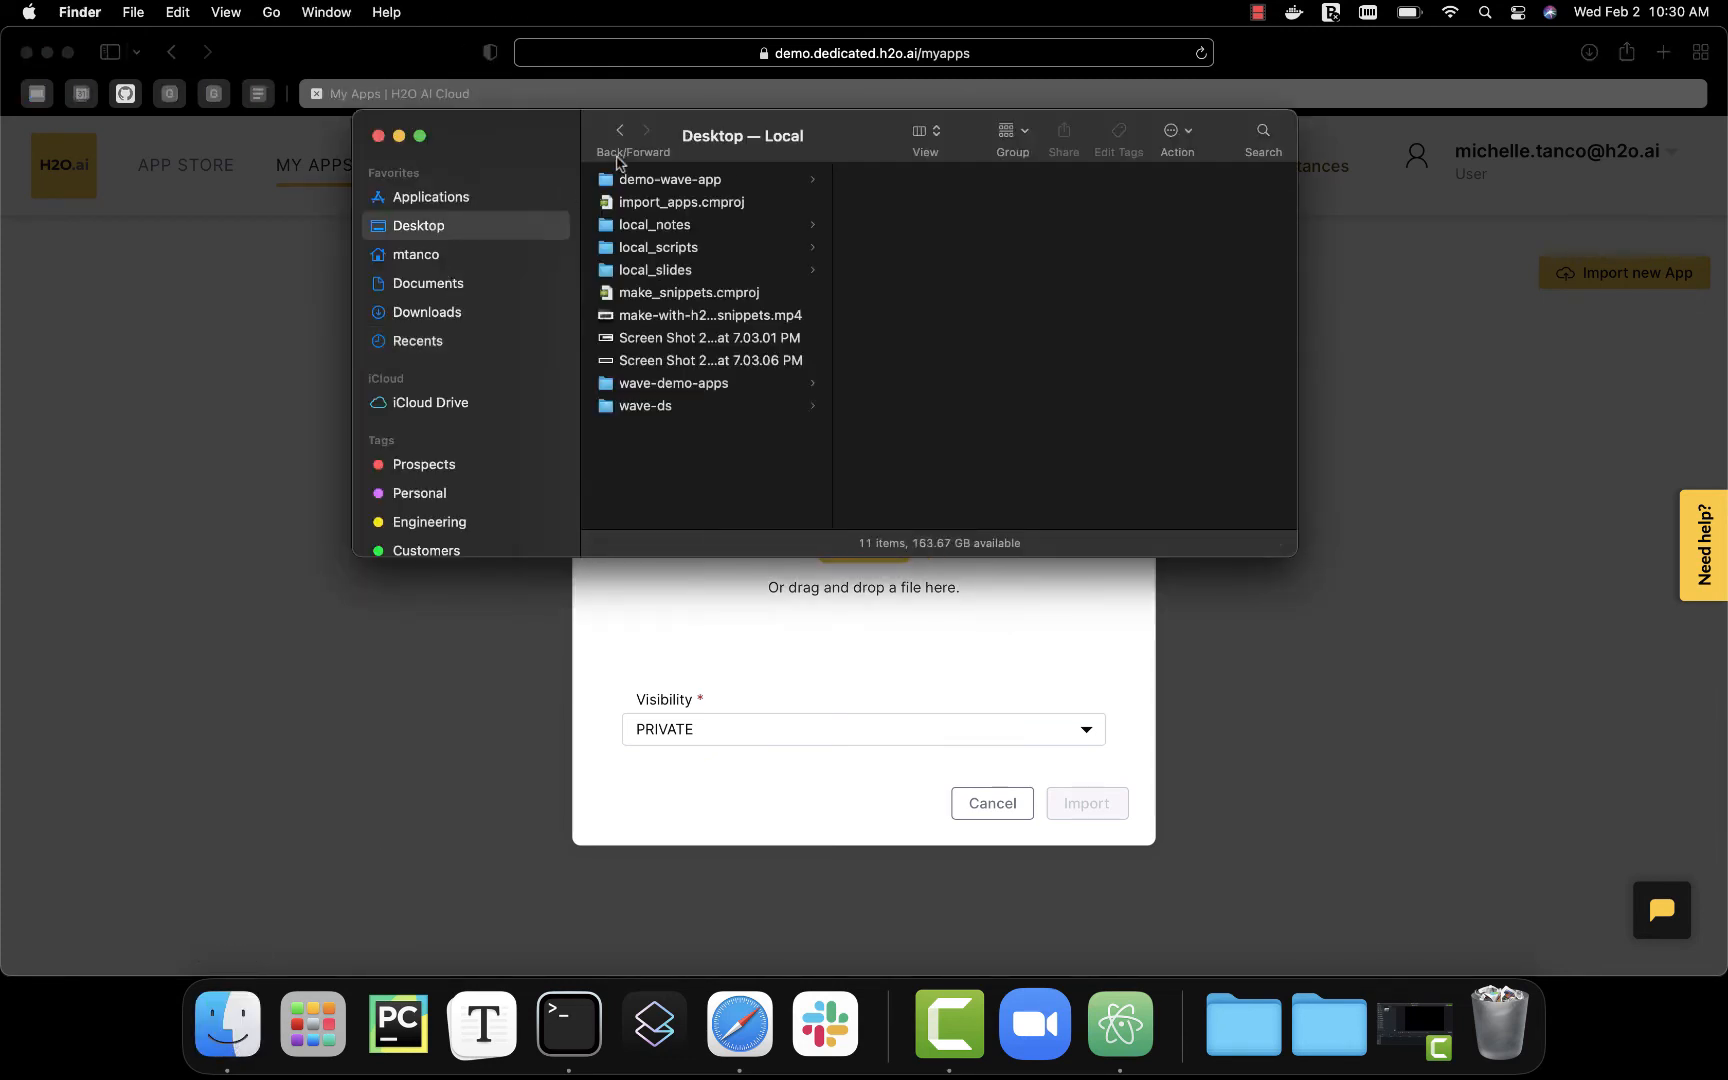
left_click(668, 178)
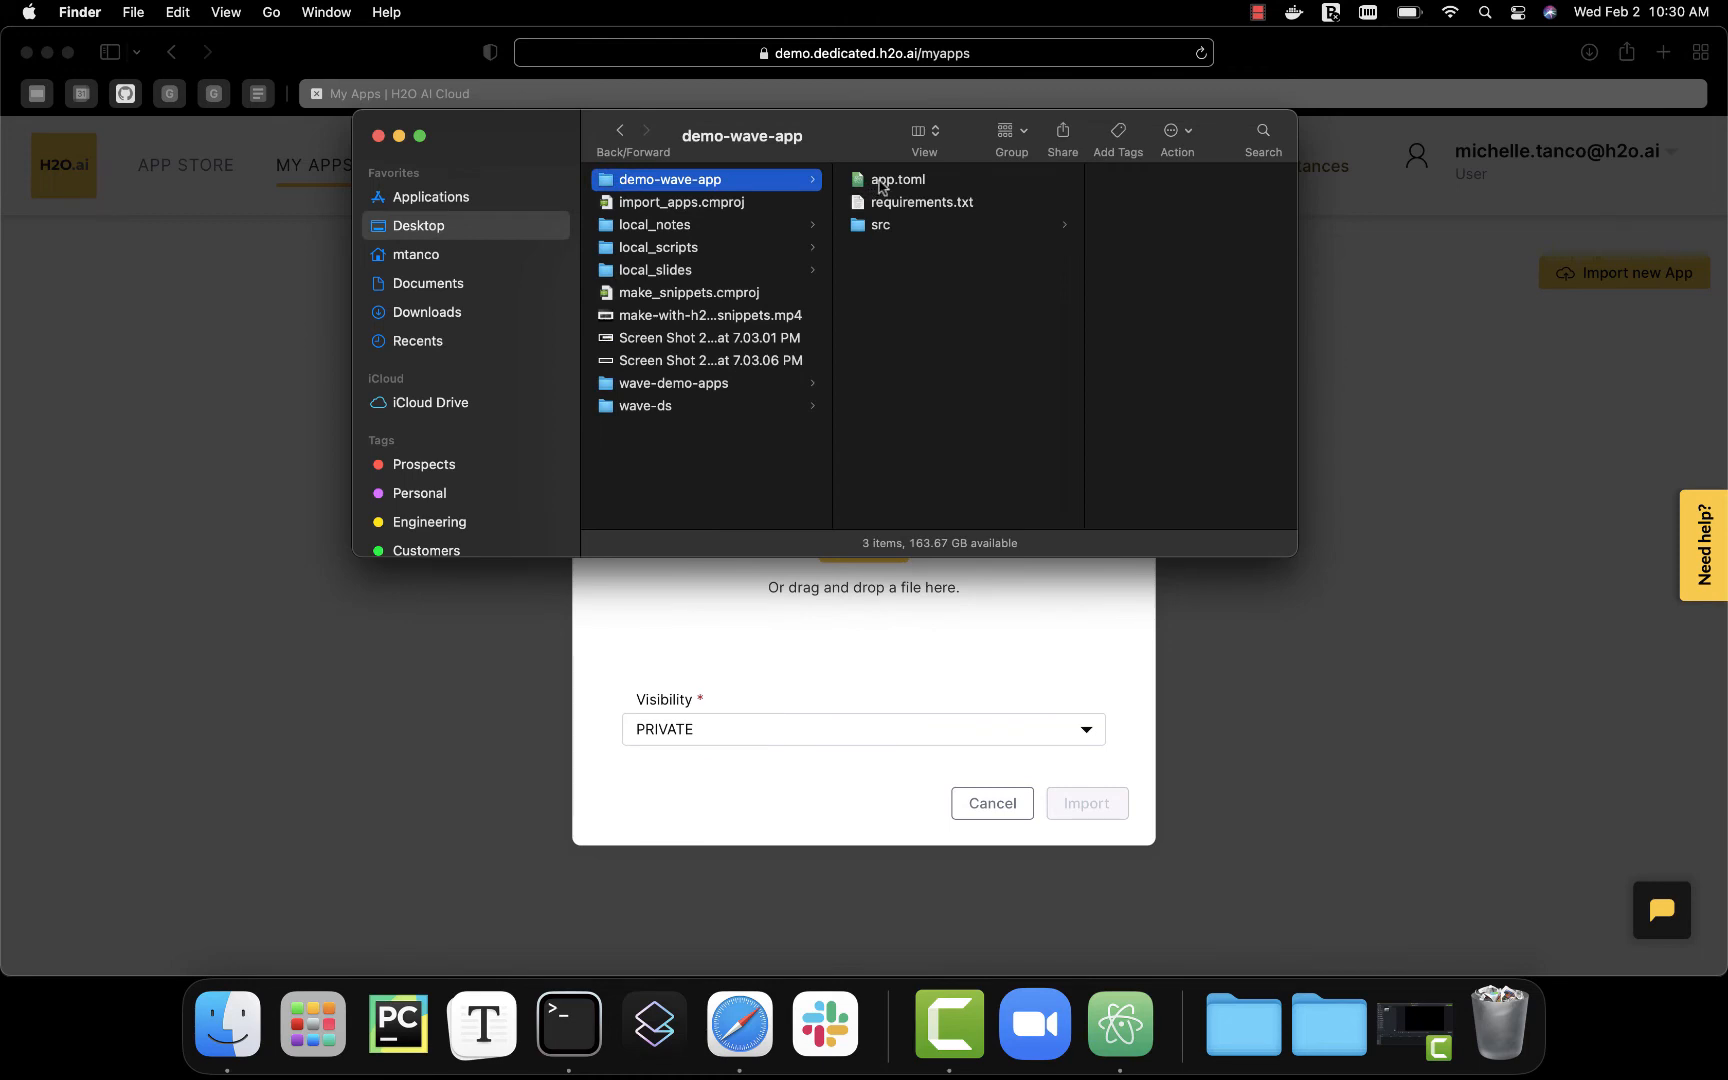
mouse_move(952, 178)
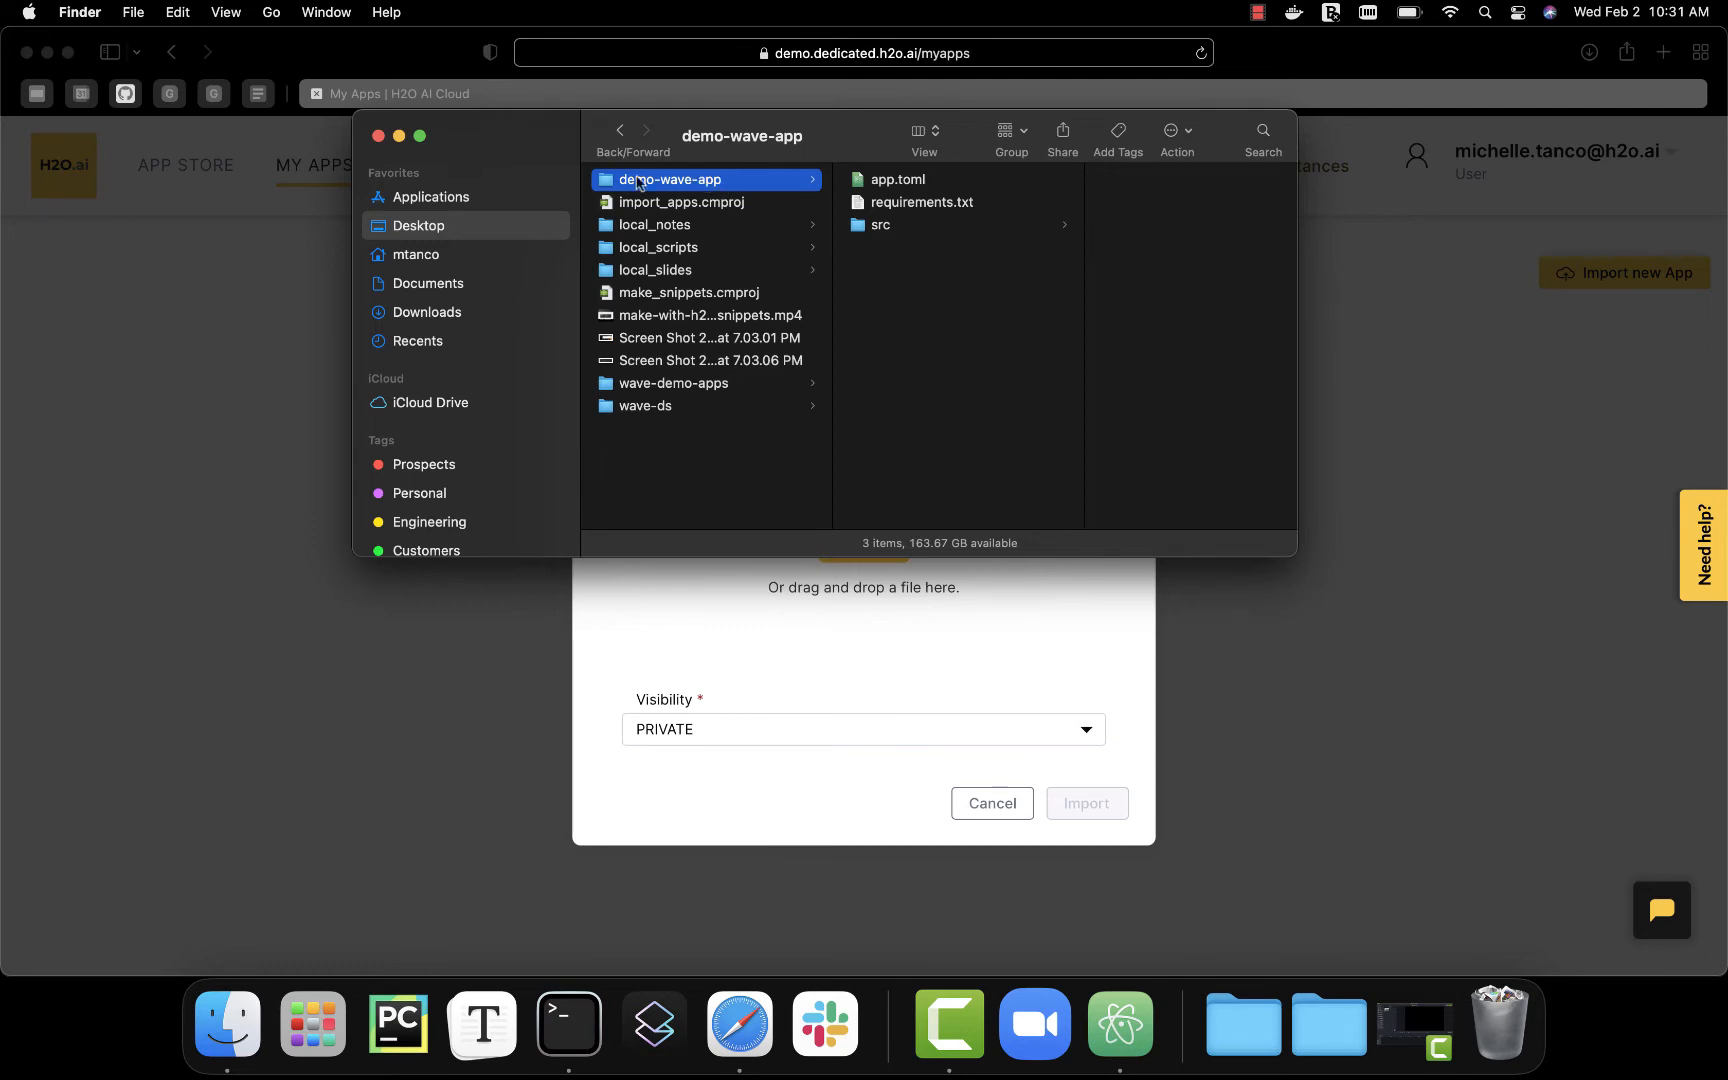
left_click(898, 178)
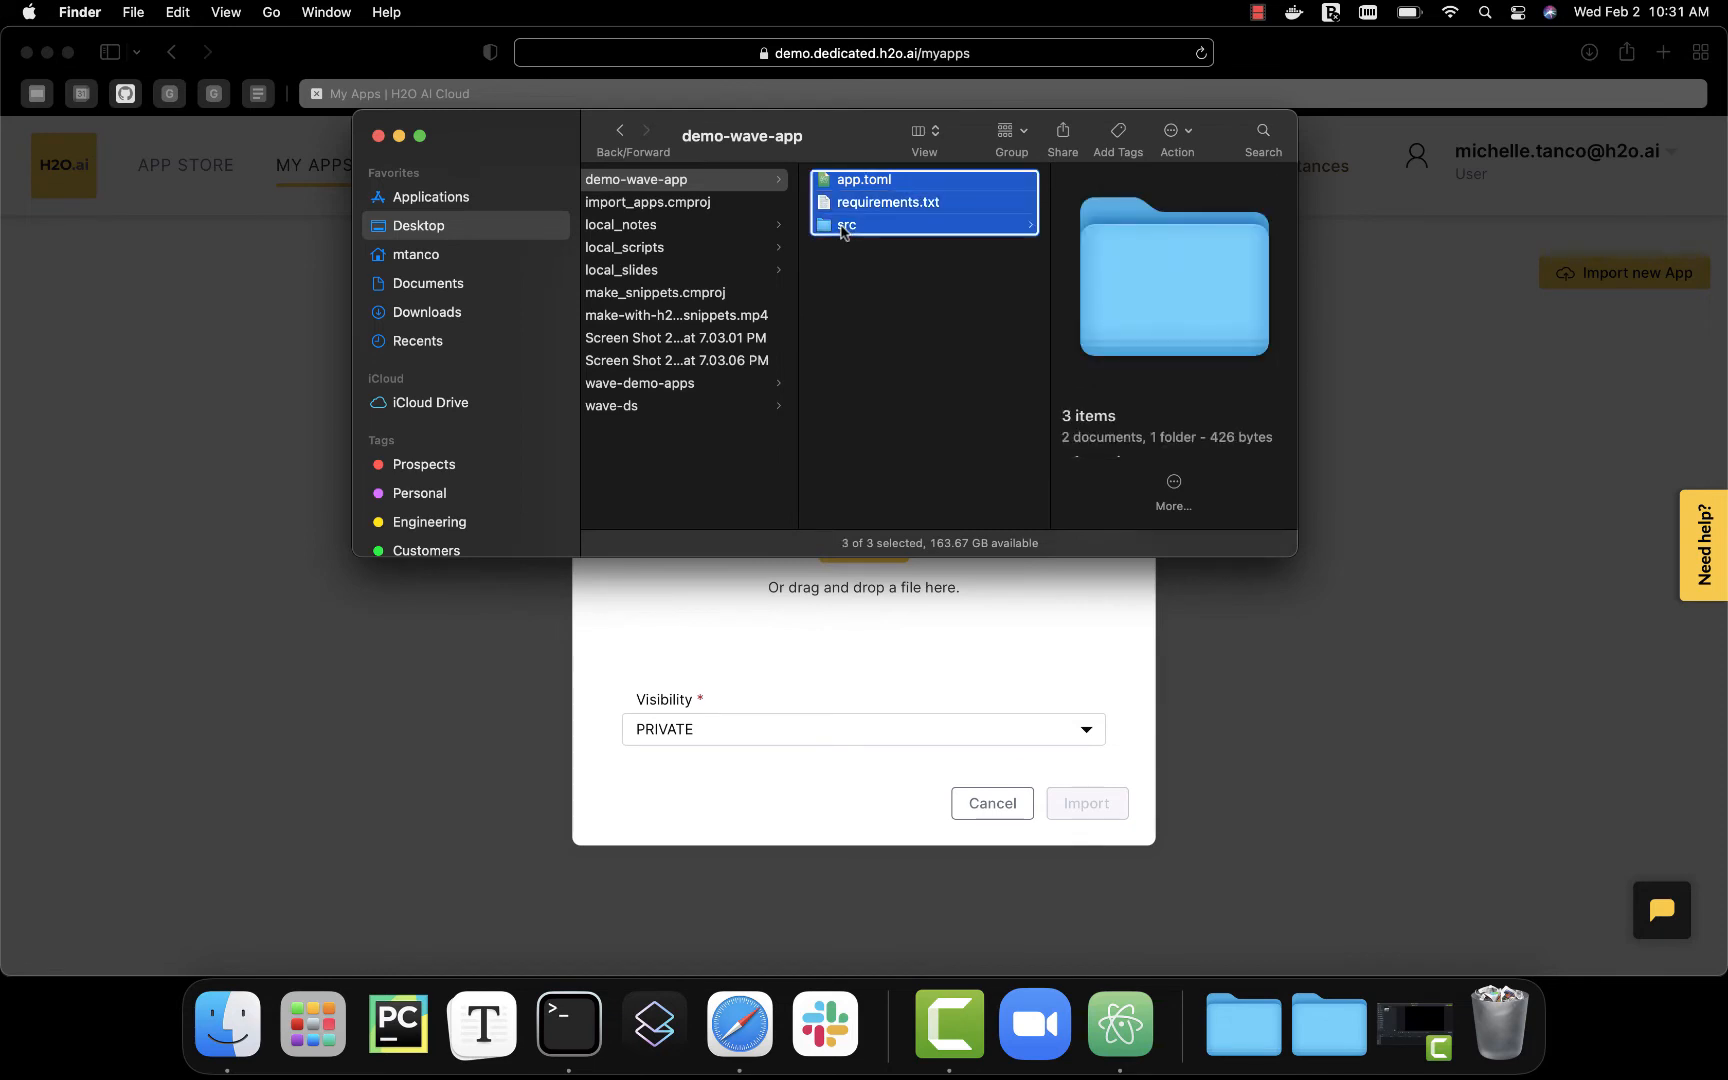
right_click(882, 224)
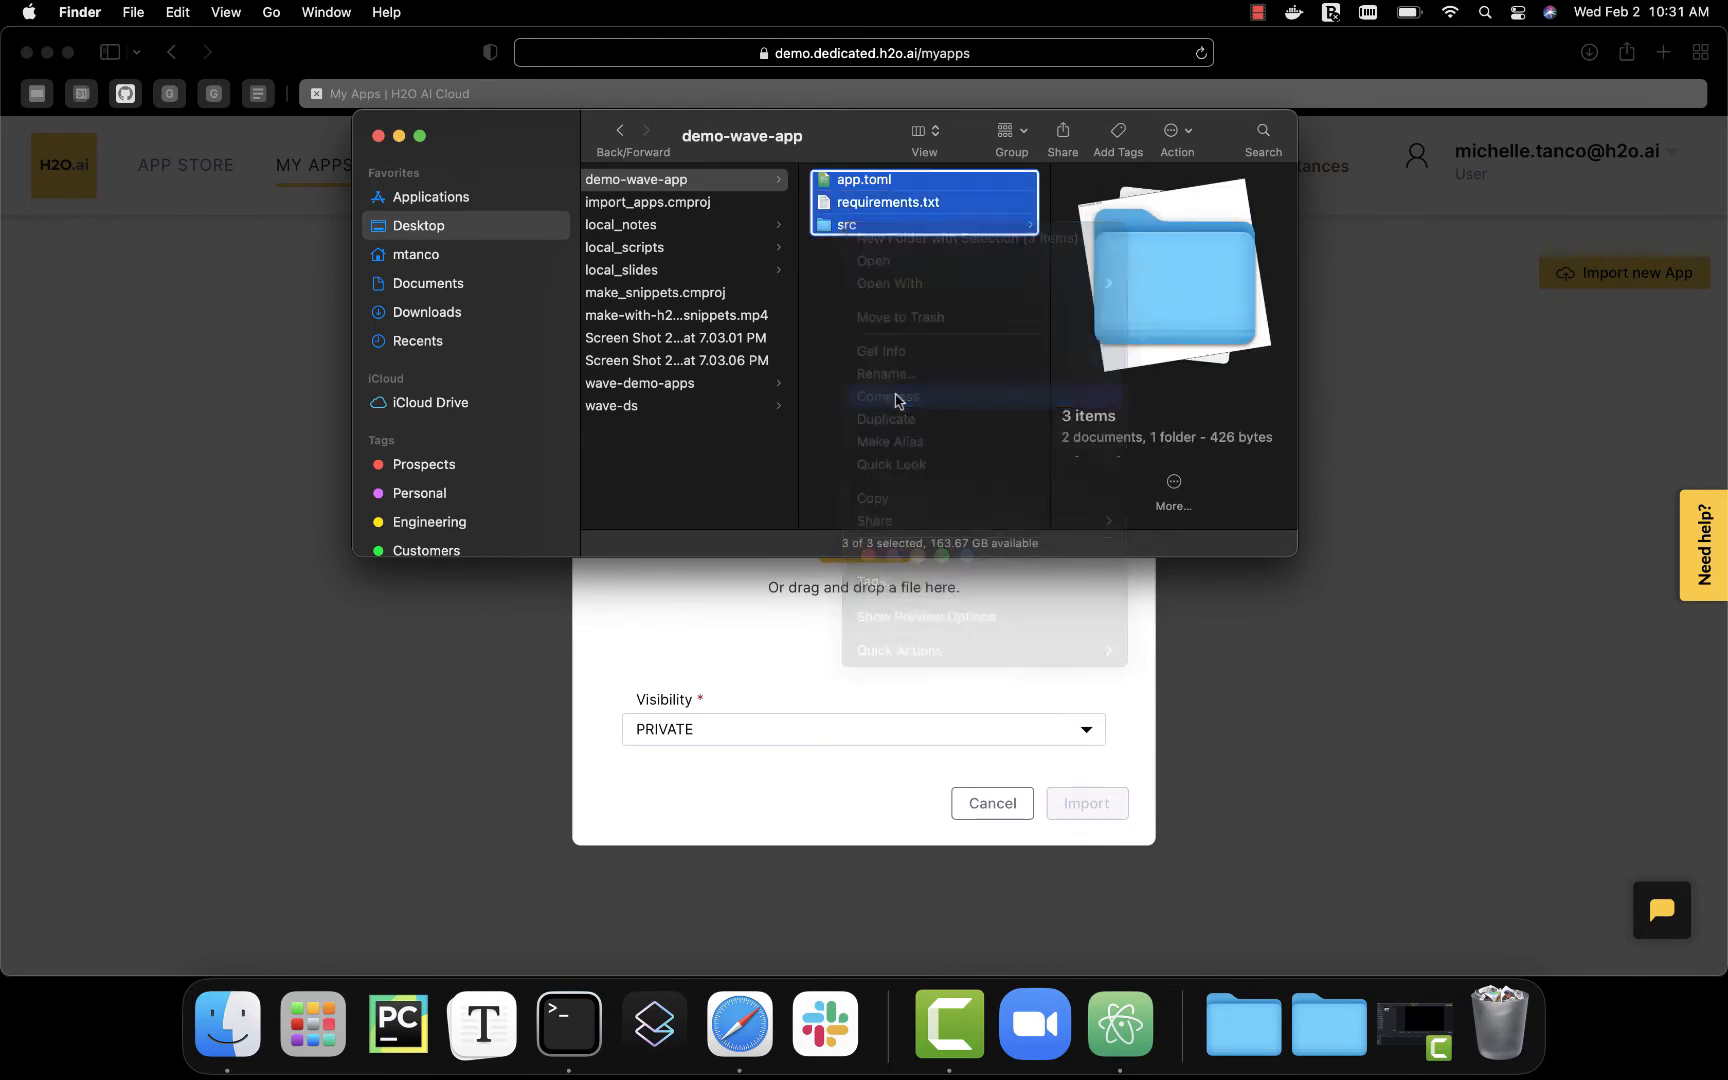
left_click(888, 396)
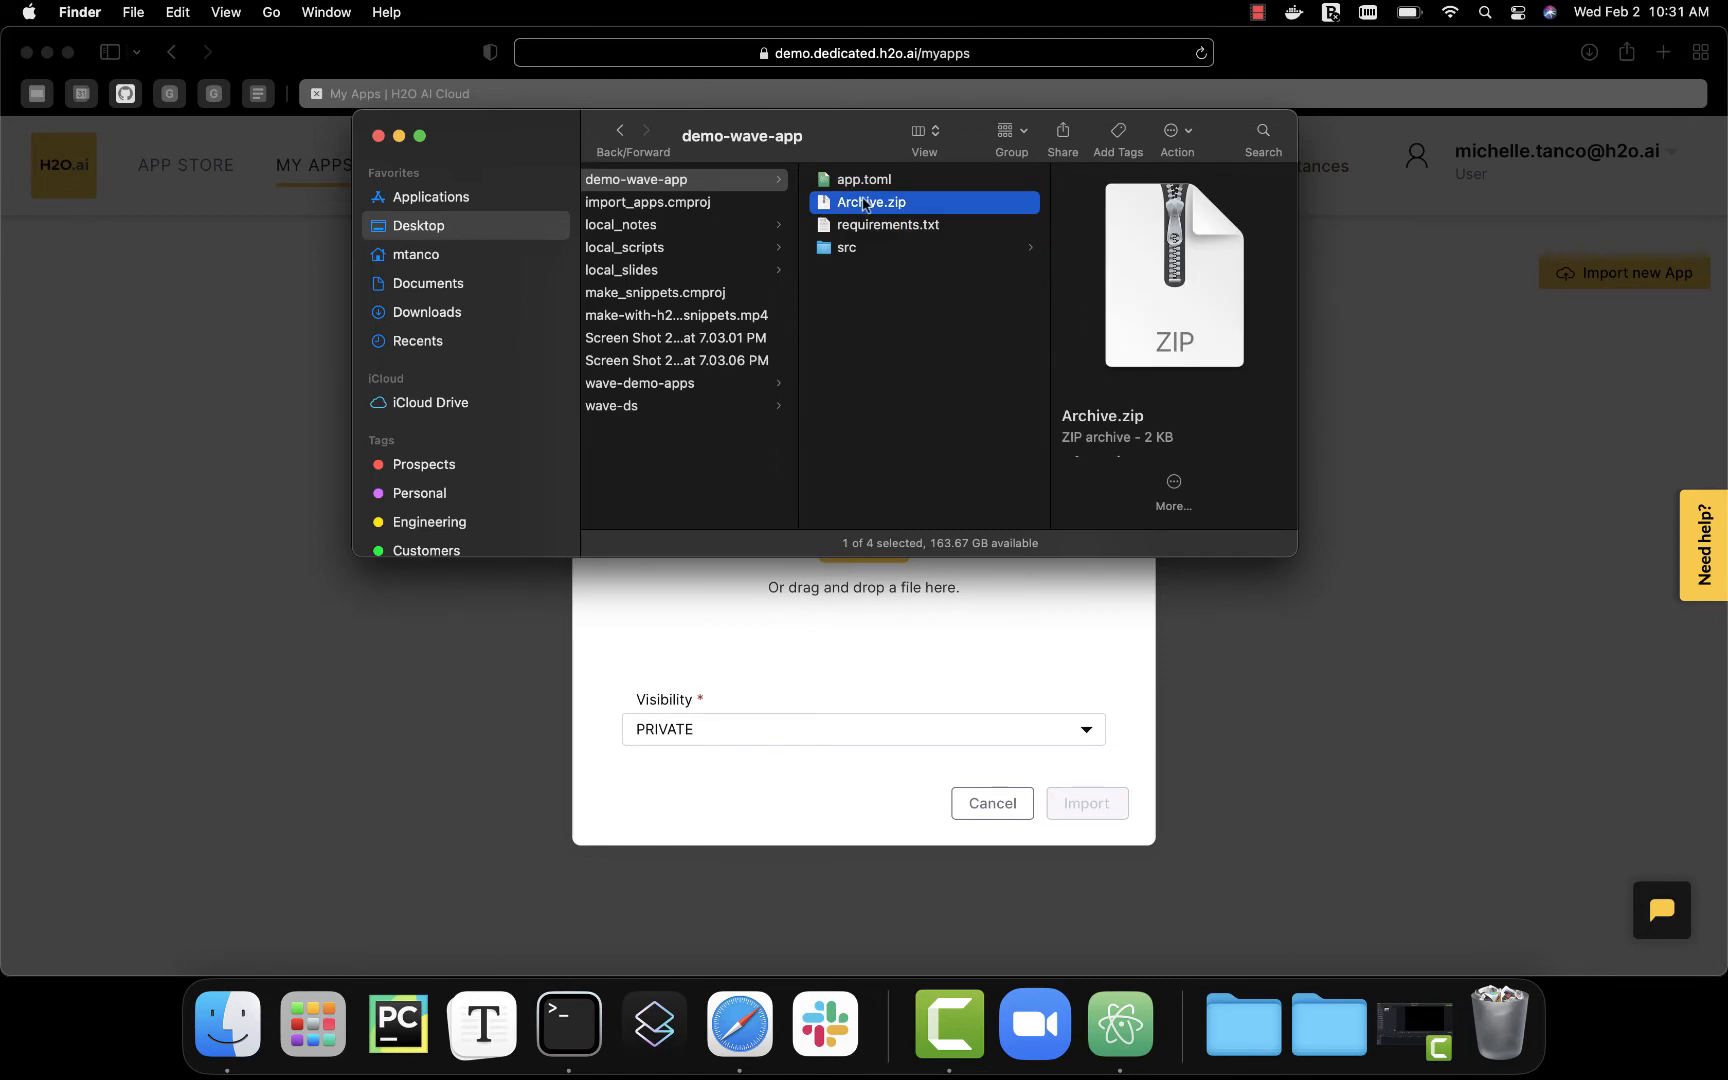
mouse_move(922, 224)
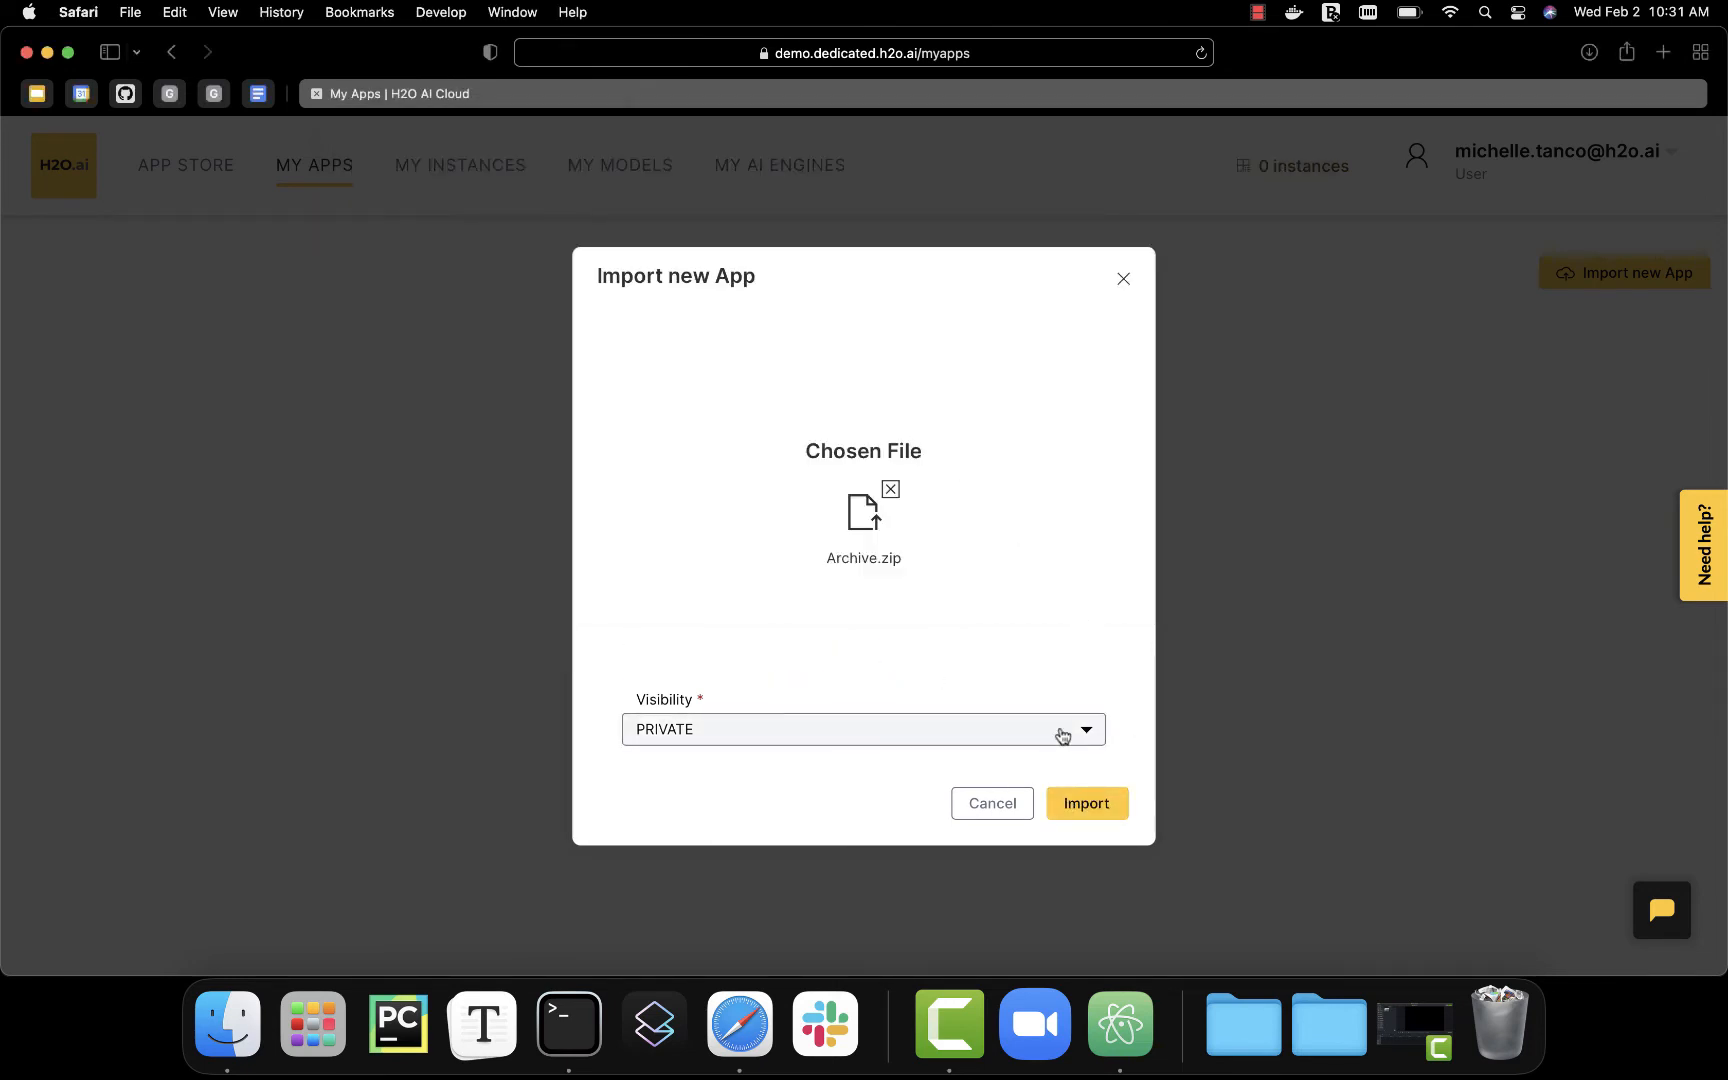
mouse_move(1064, 734)
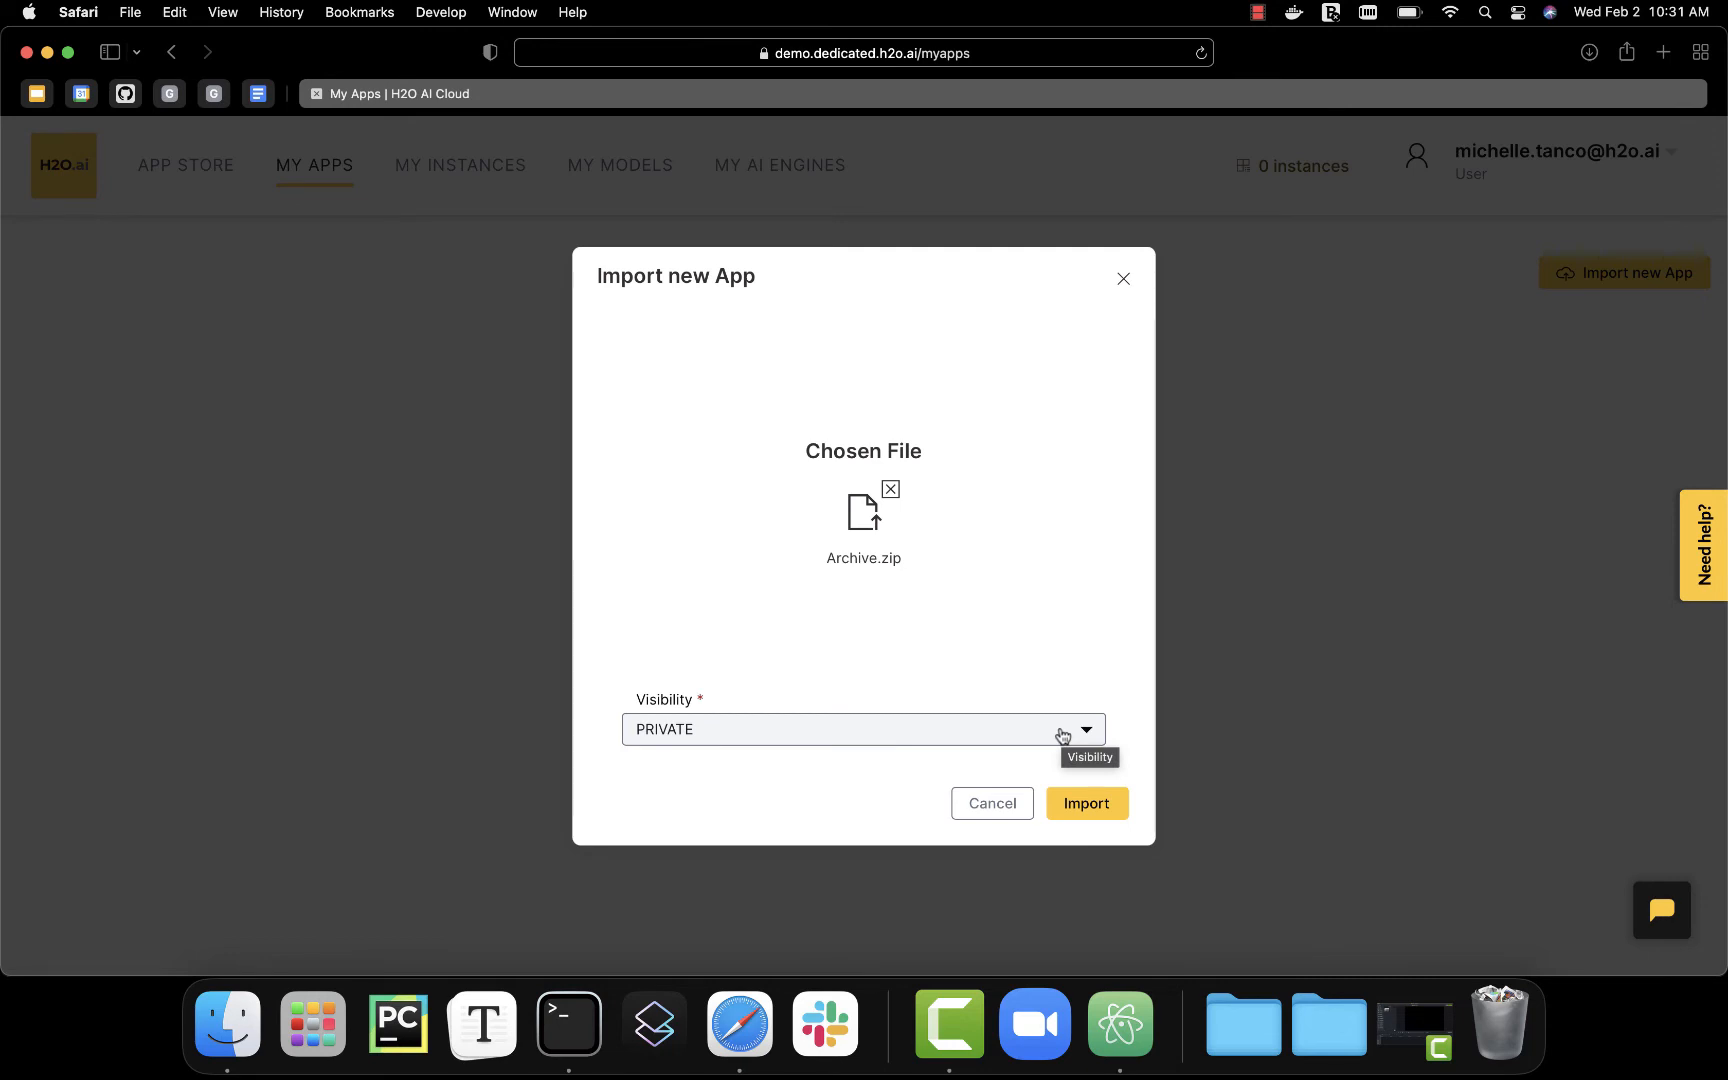
mouse_move(1078, 790)
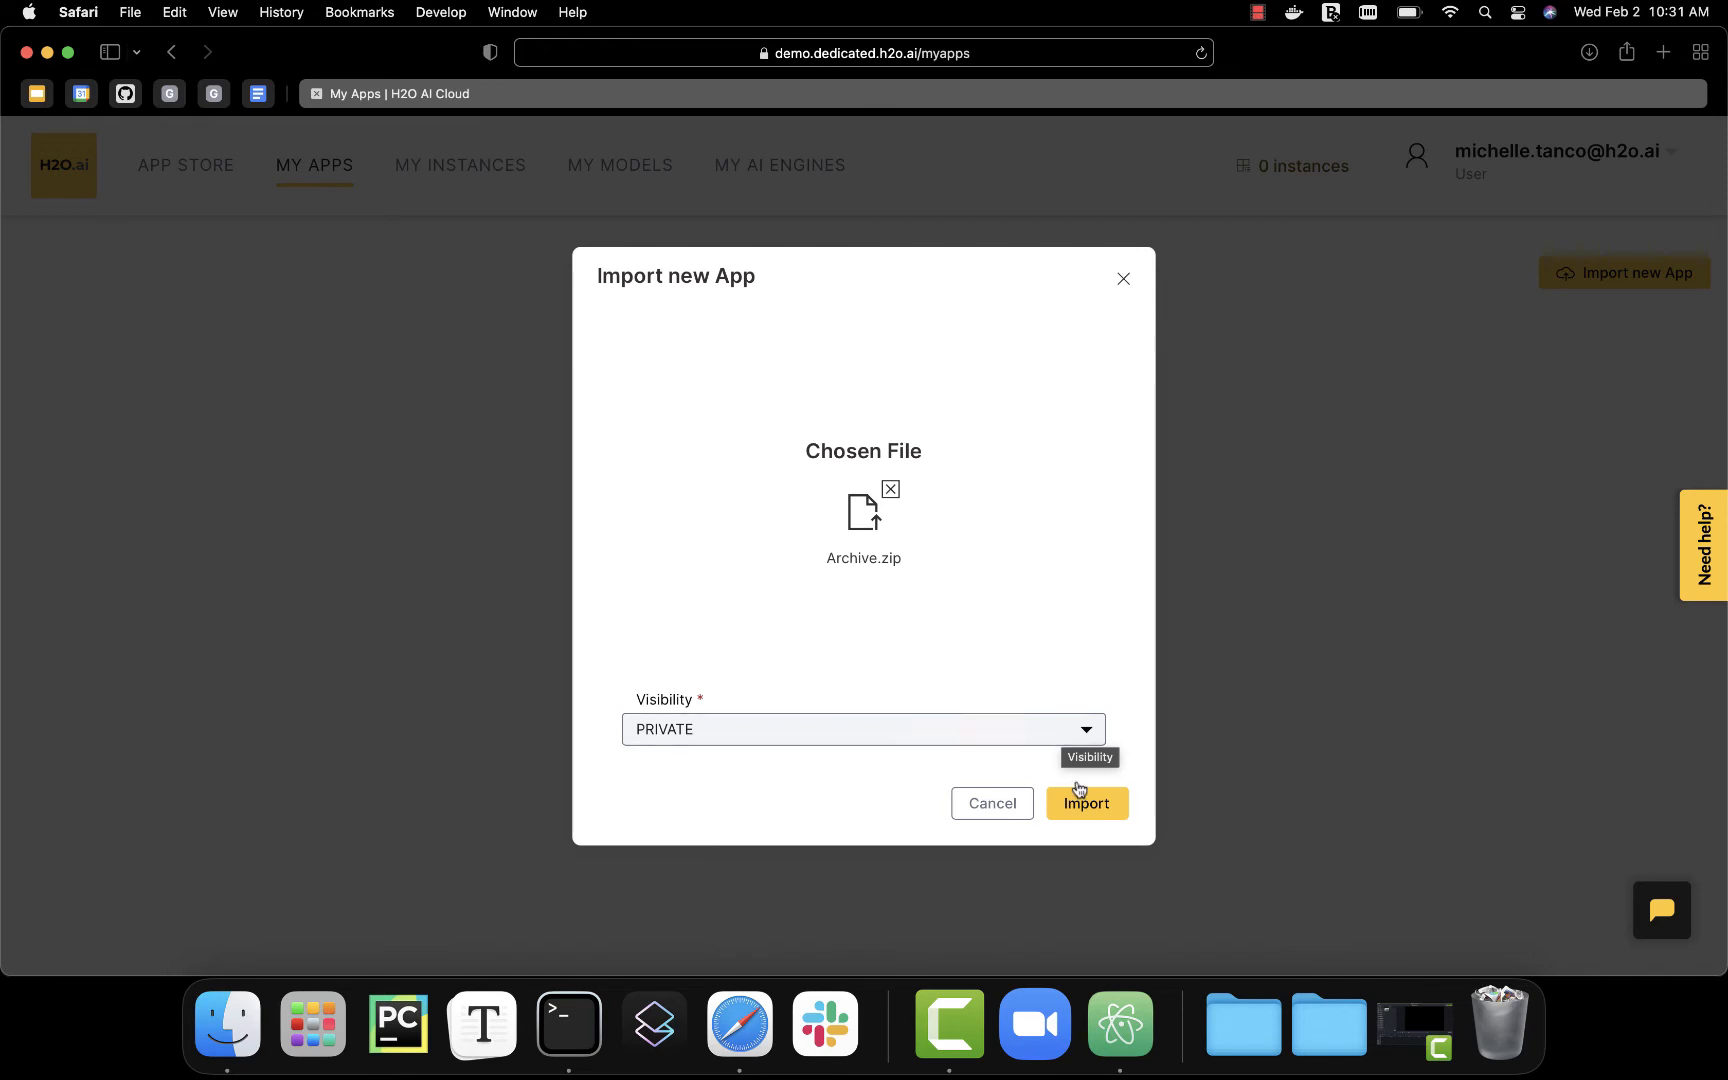
- Import Archive.zip as a private app, listing Demo Applications 0.0.1 in My Apps
left_click(1086, 802)
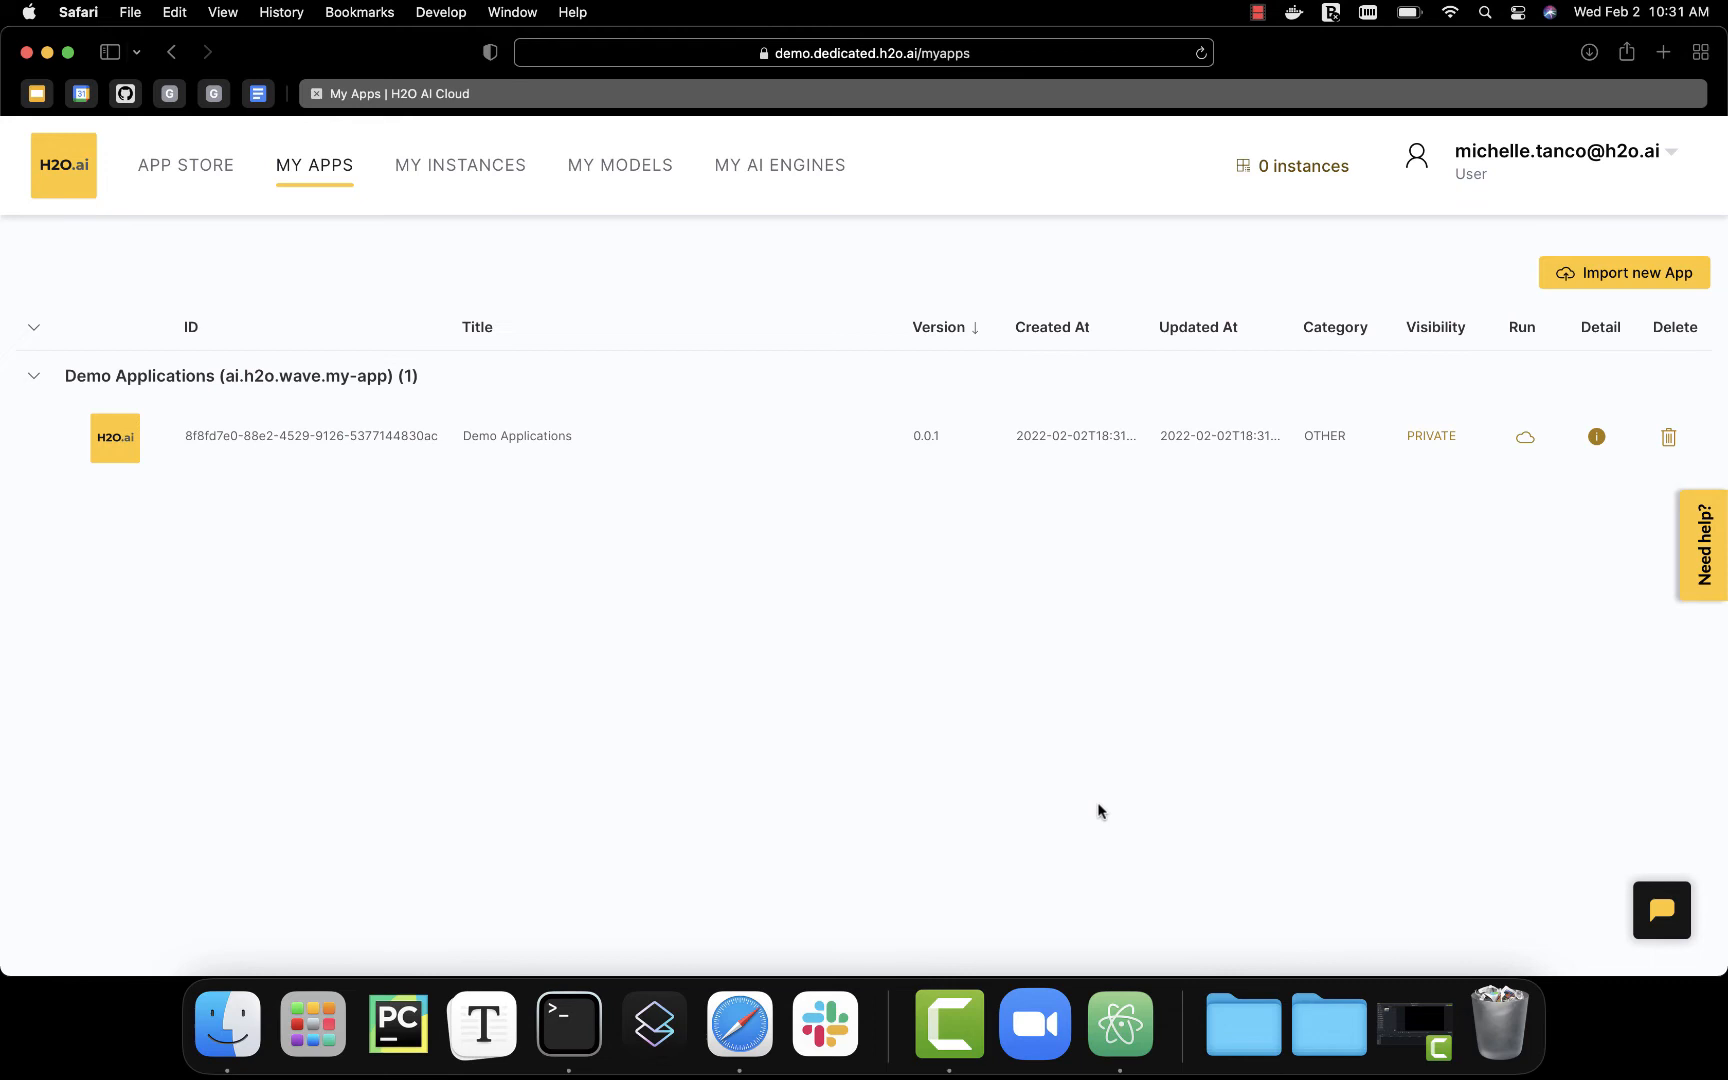
mouse_move(1536, 534)
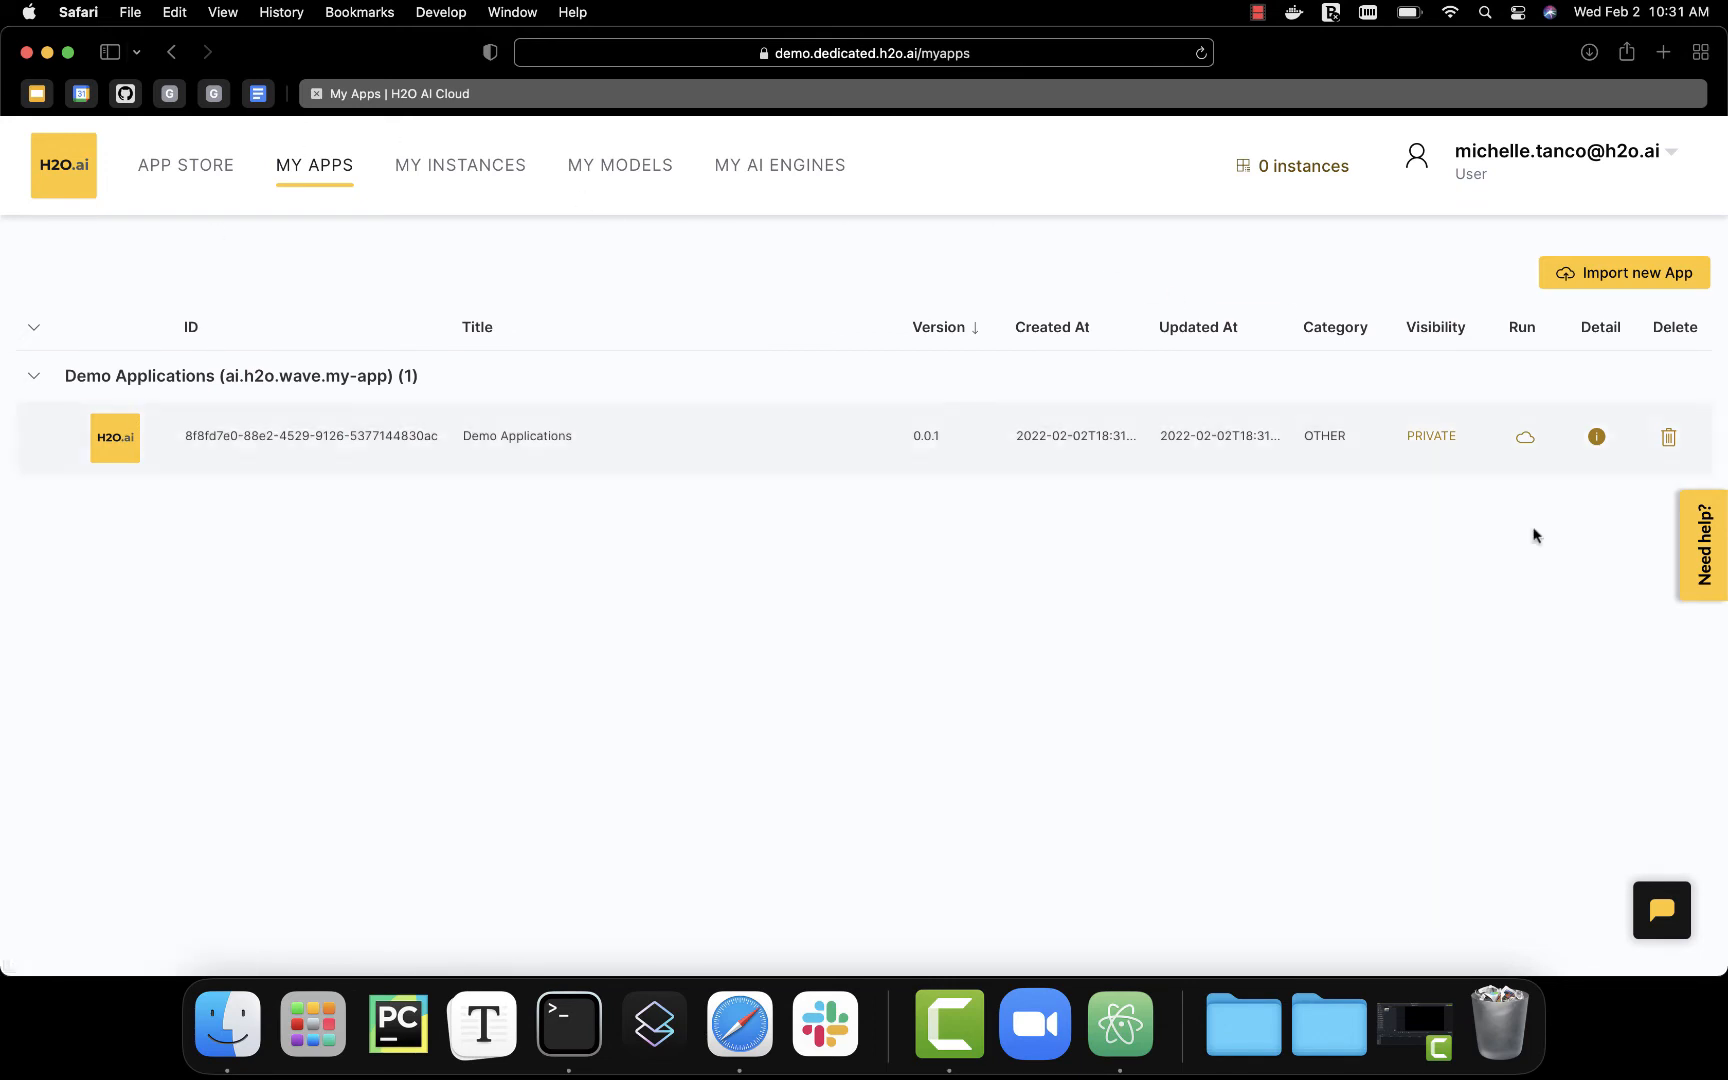
mouse_move(1244, 506)
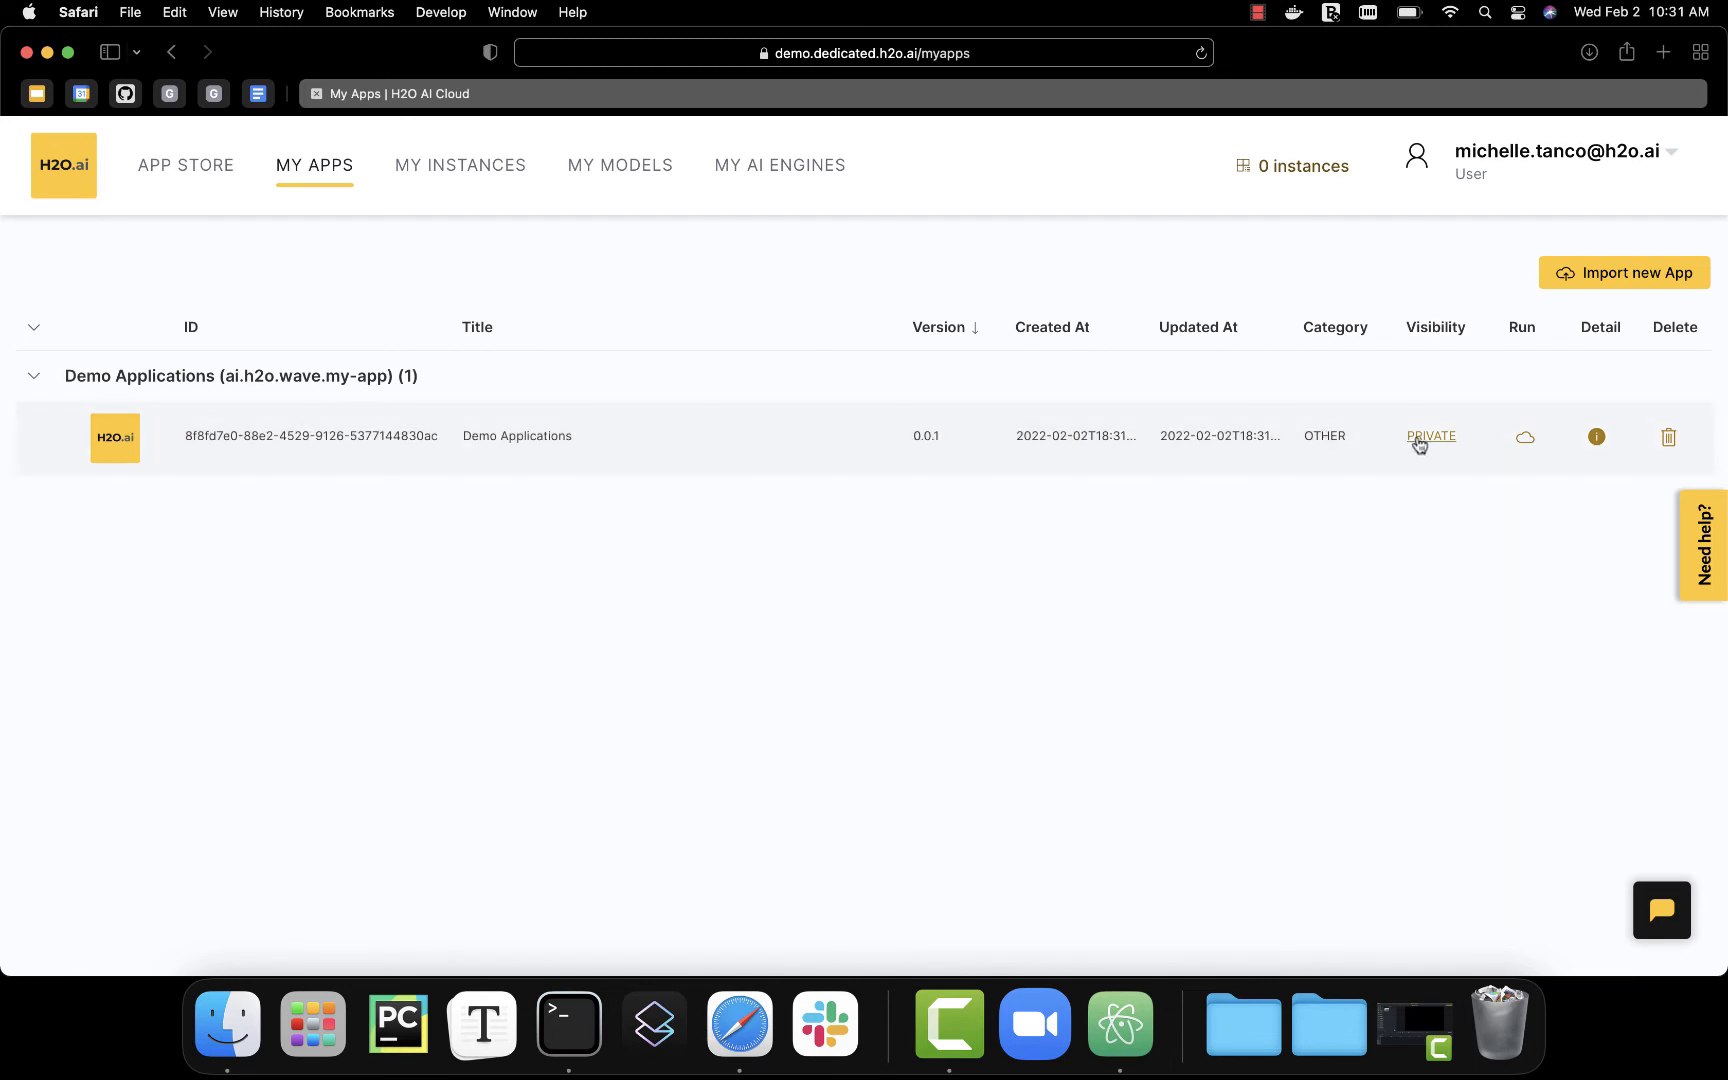
mouse_move(1434, 446)
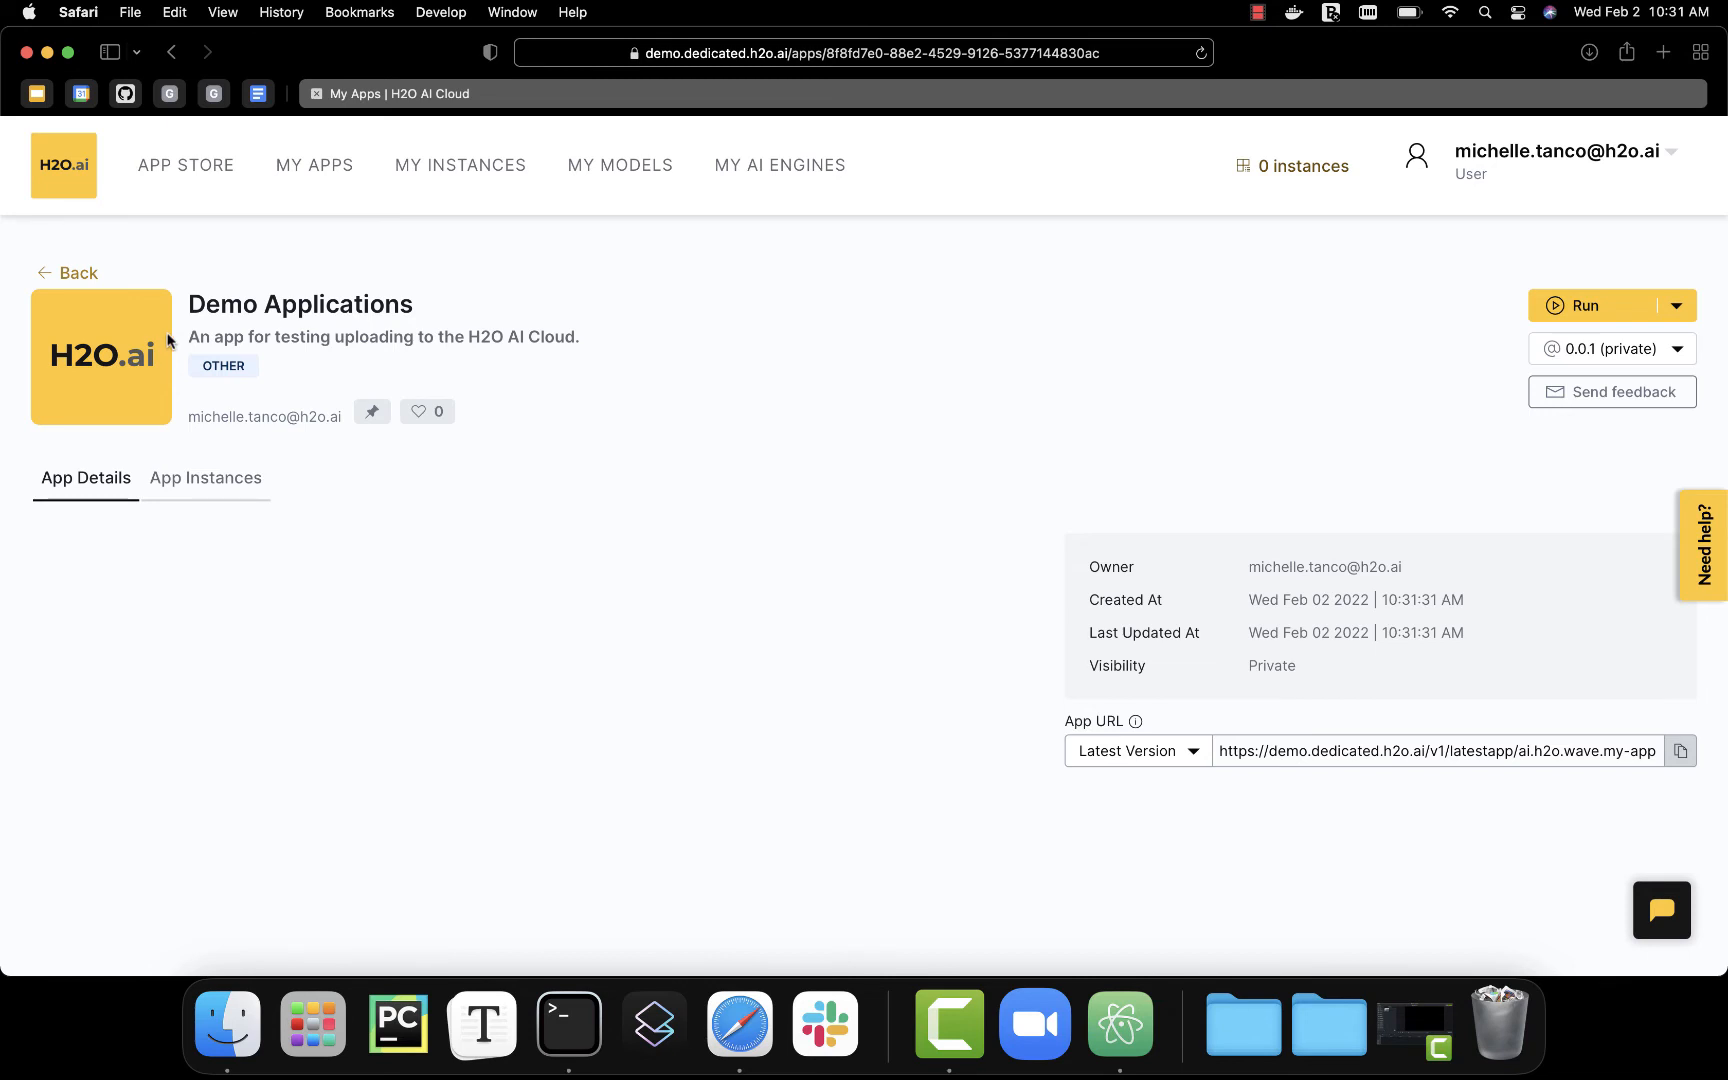
mouse_move(824, 1022)
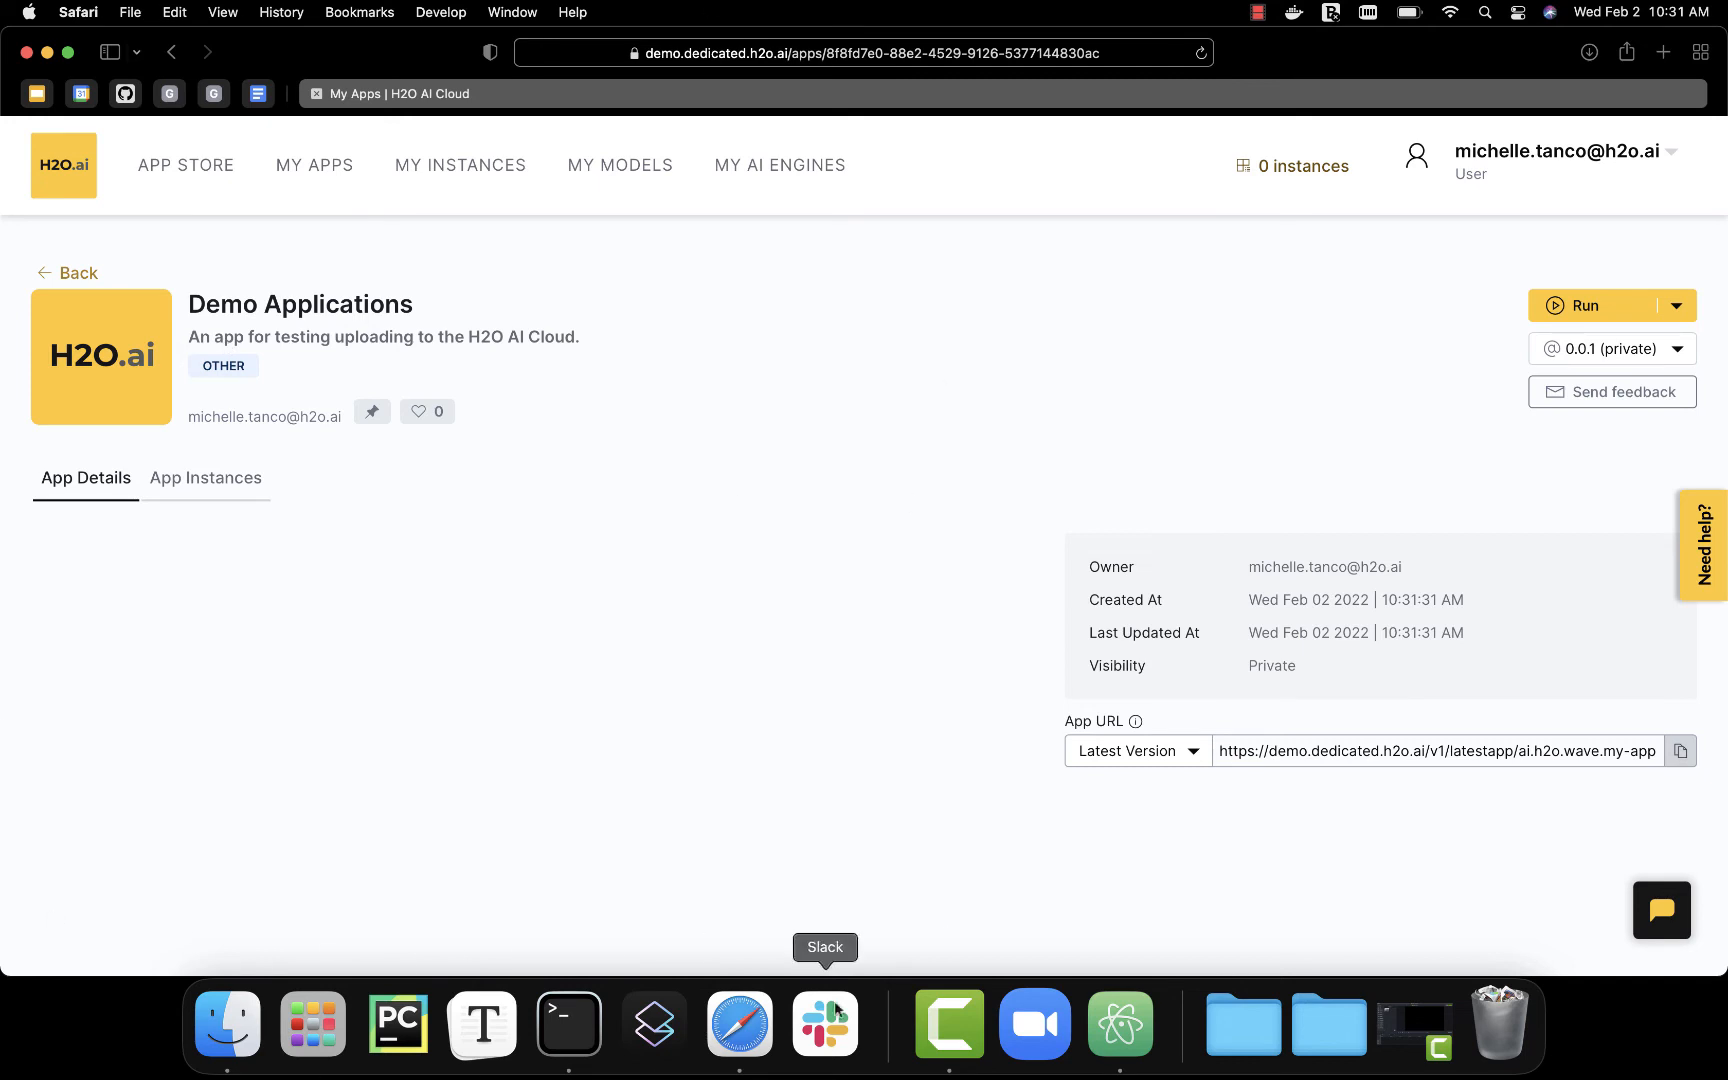
mouse_move(1598, 306)
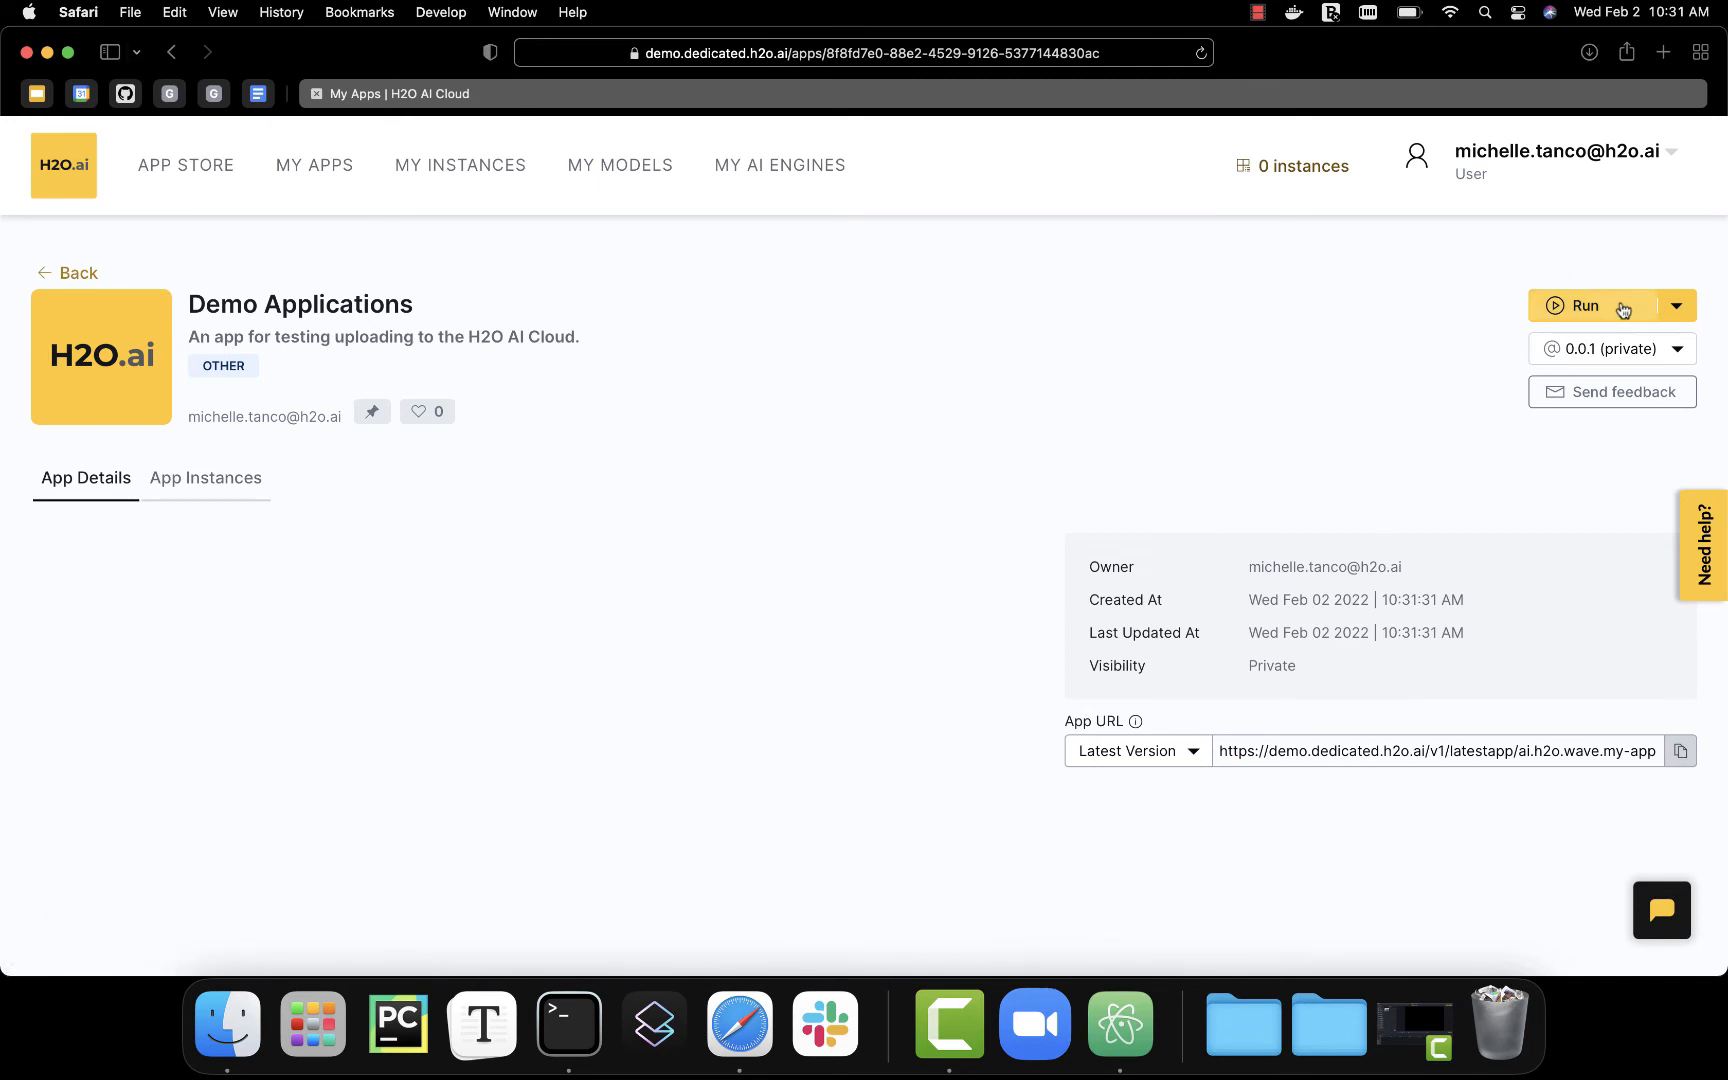
- Run the Demo Applications app and visit its running instance
left_click(1584, 306)
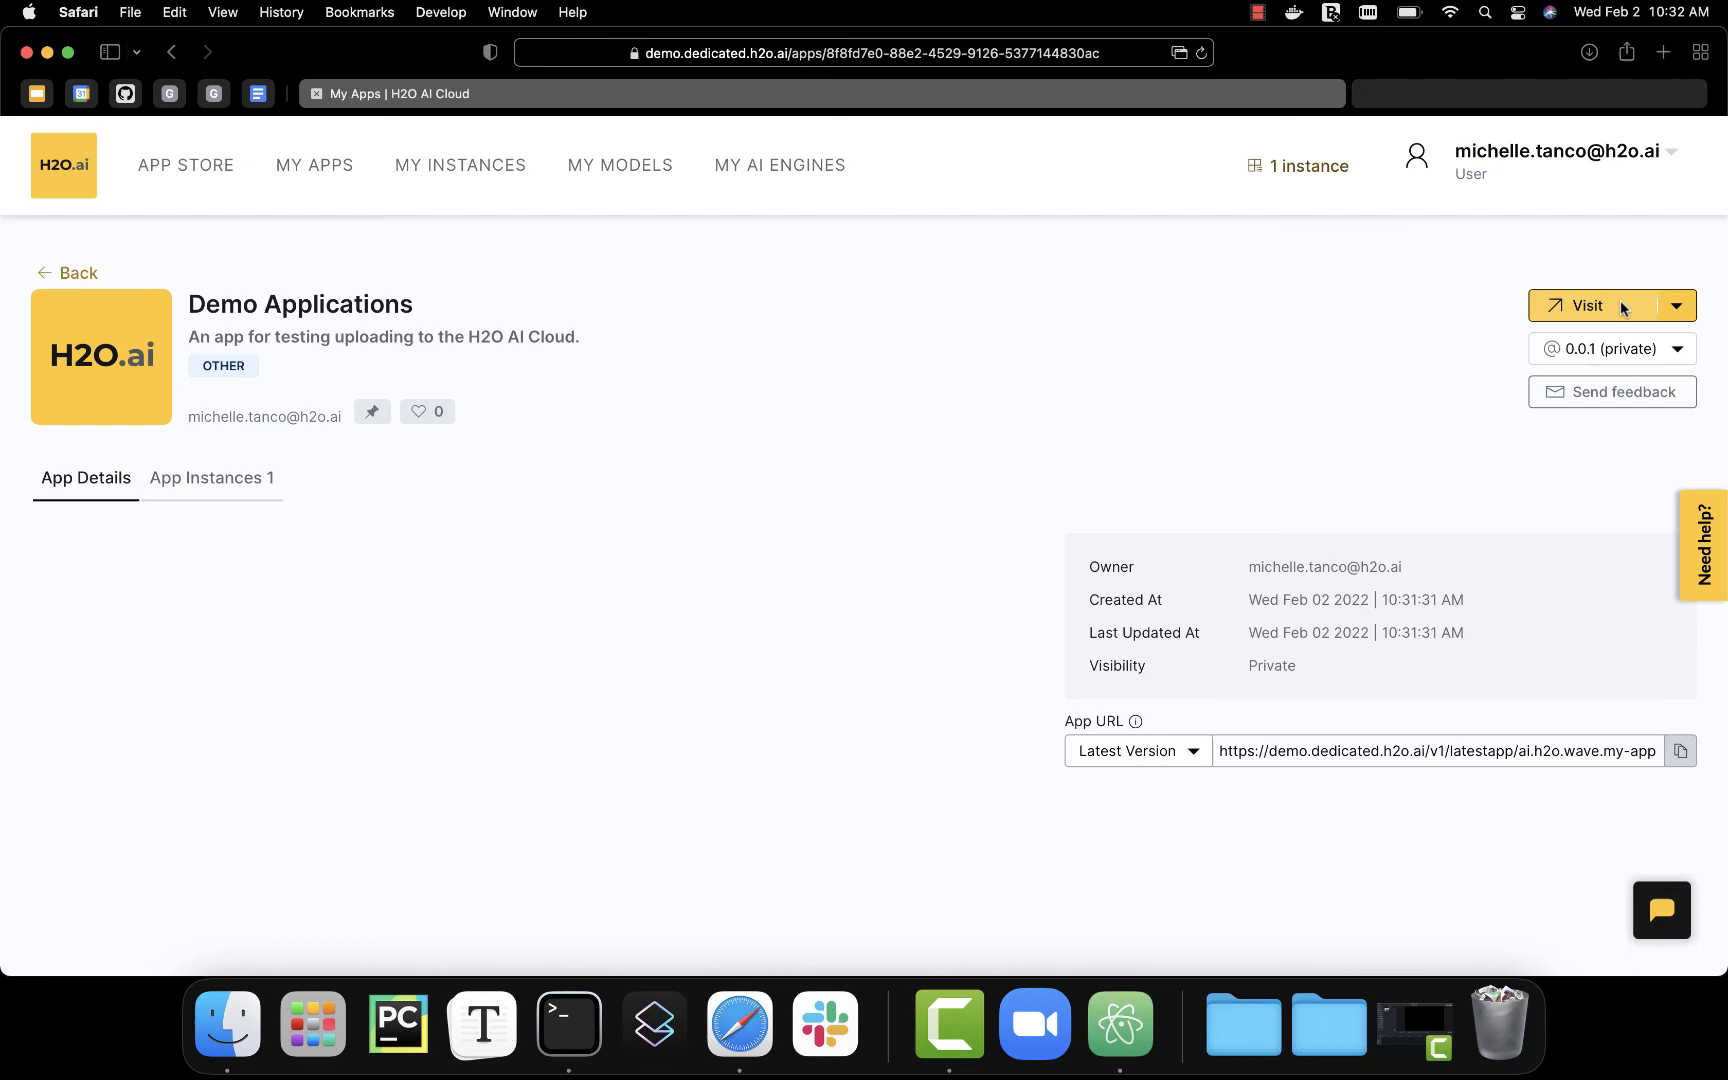
left_click(1596, 306)
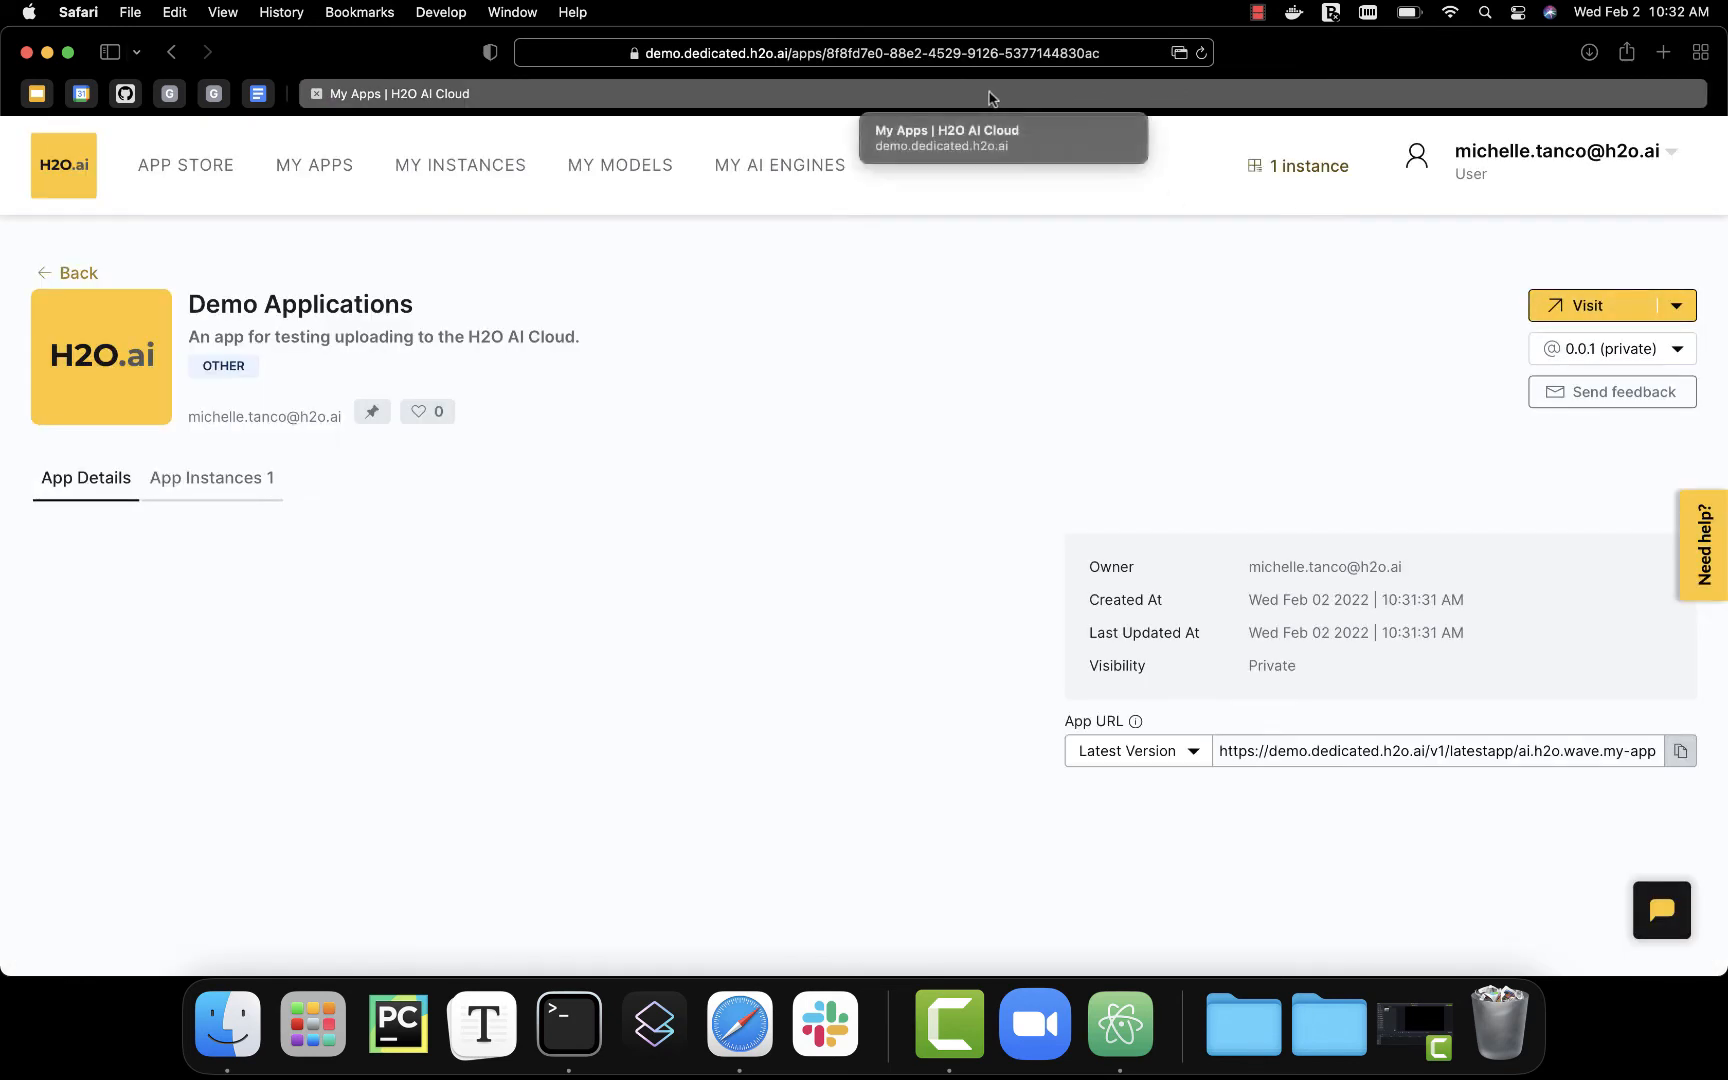
- Search the App Store for 'demo', then return to the My Apps list
left_click(186, 166)
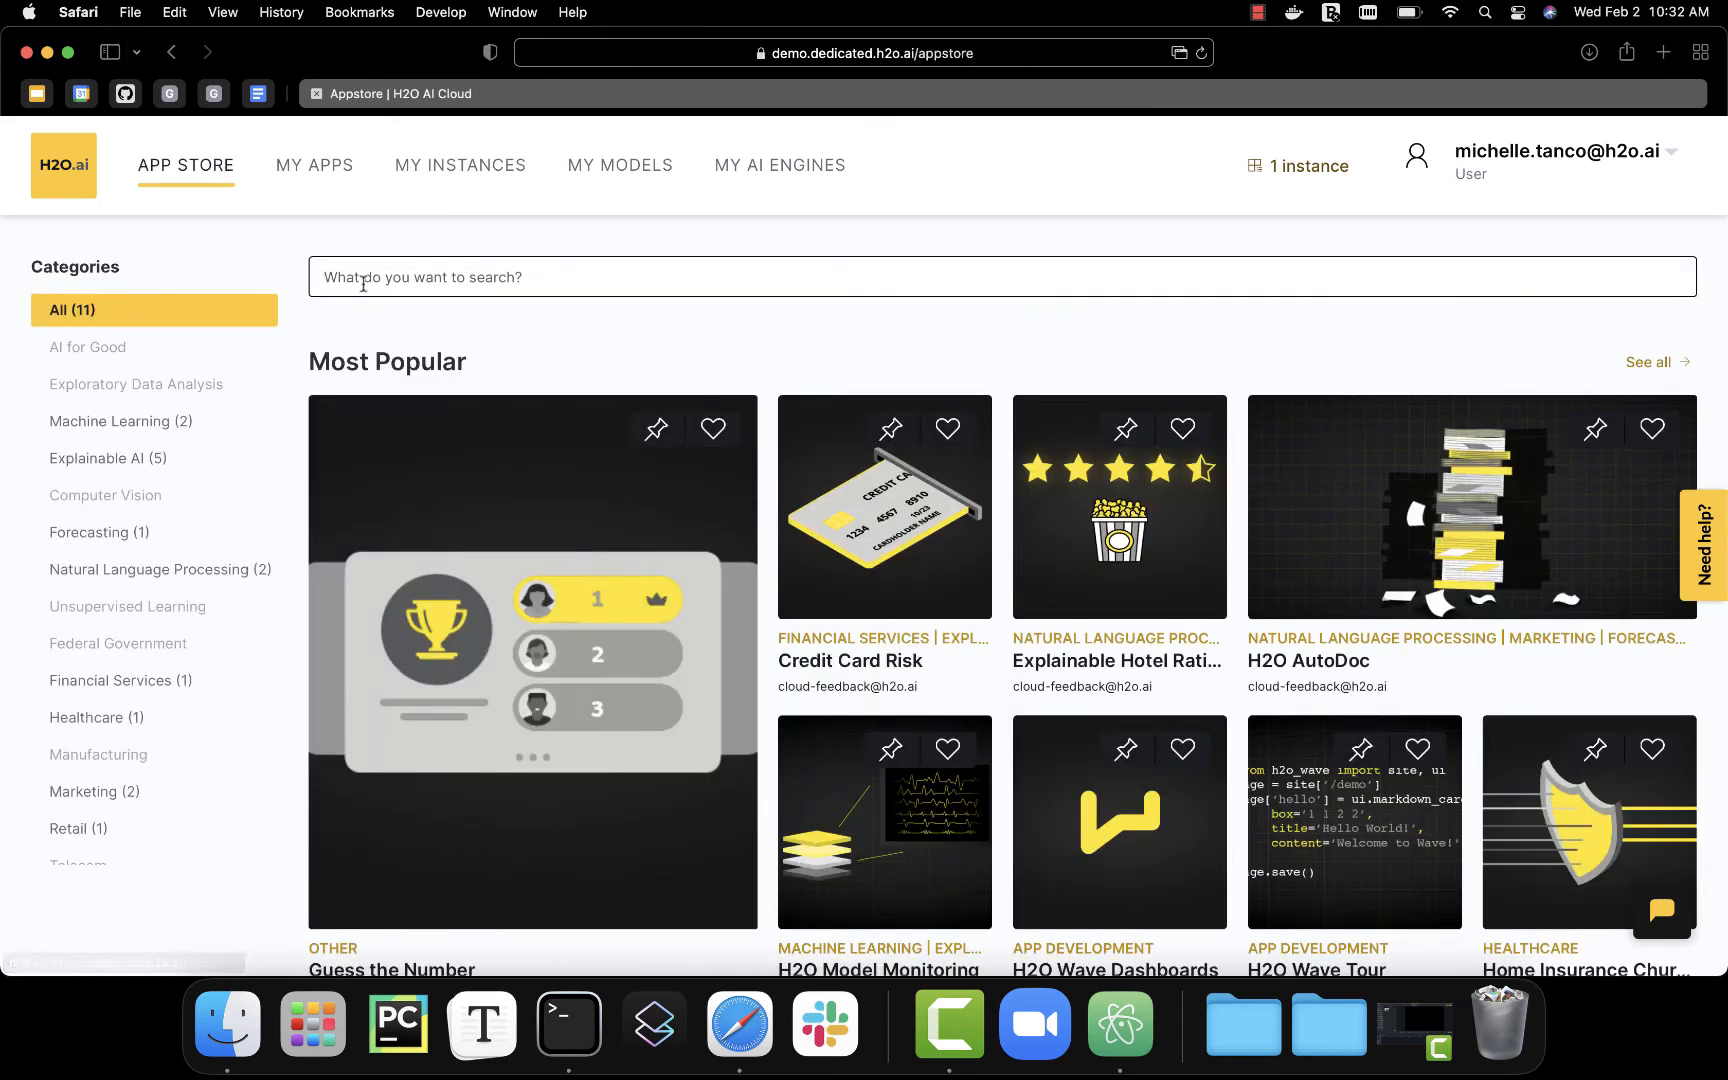
type("demo")
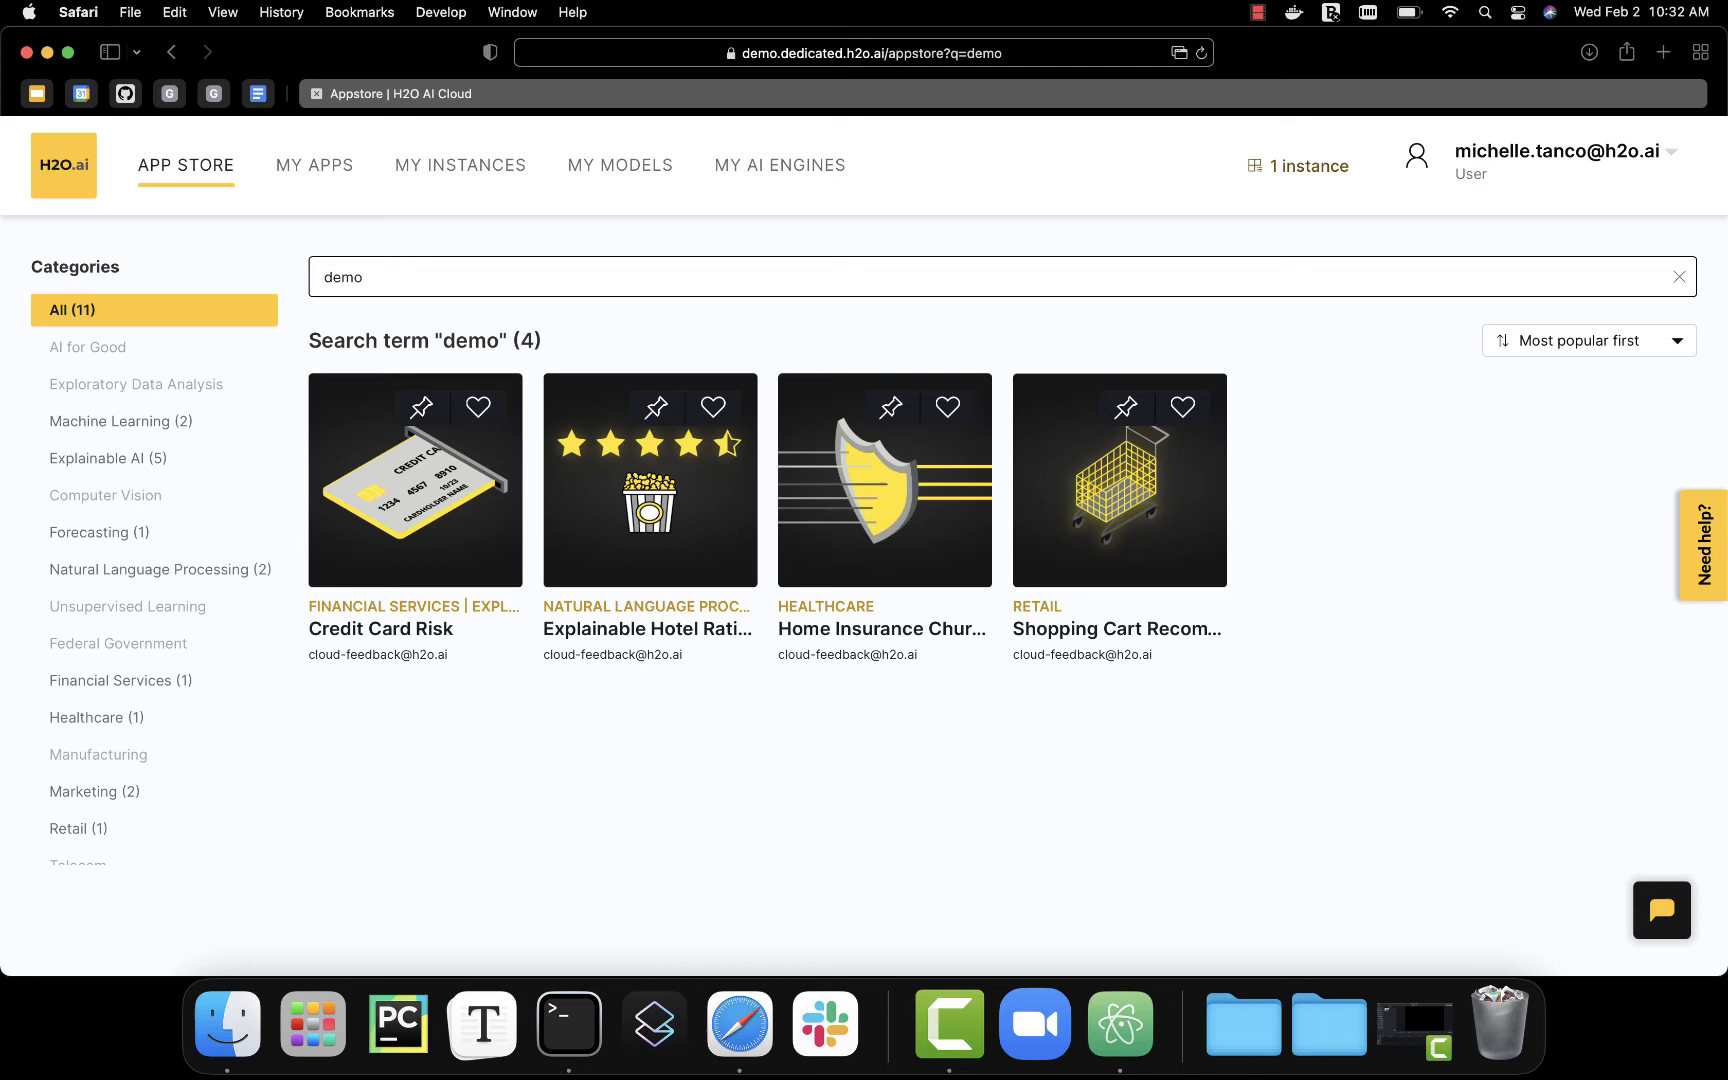
left_click(314, 164)
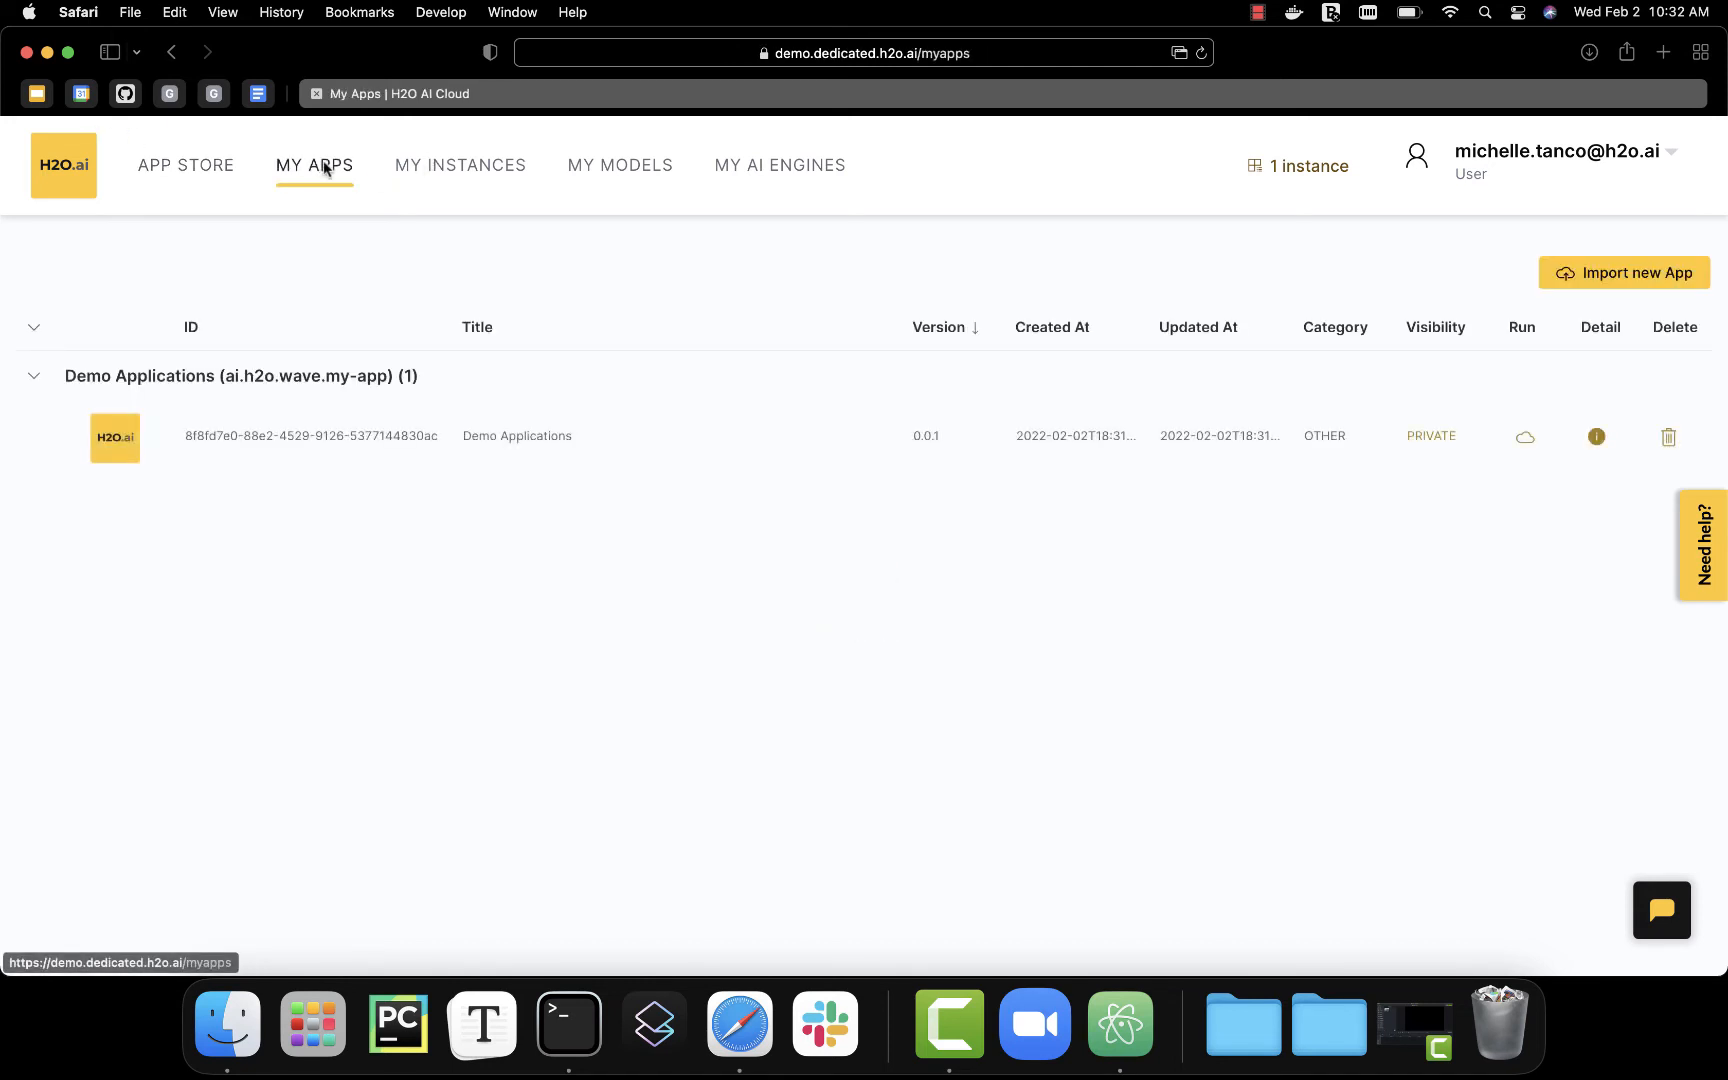
mouse_move(1392, 446)
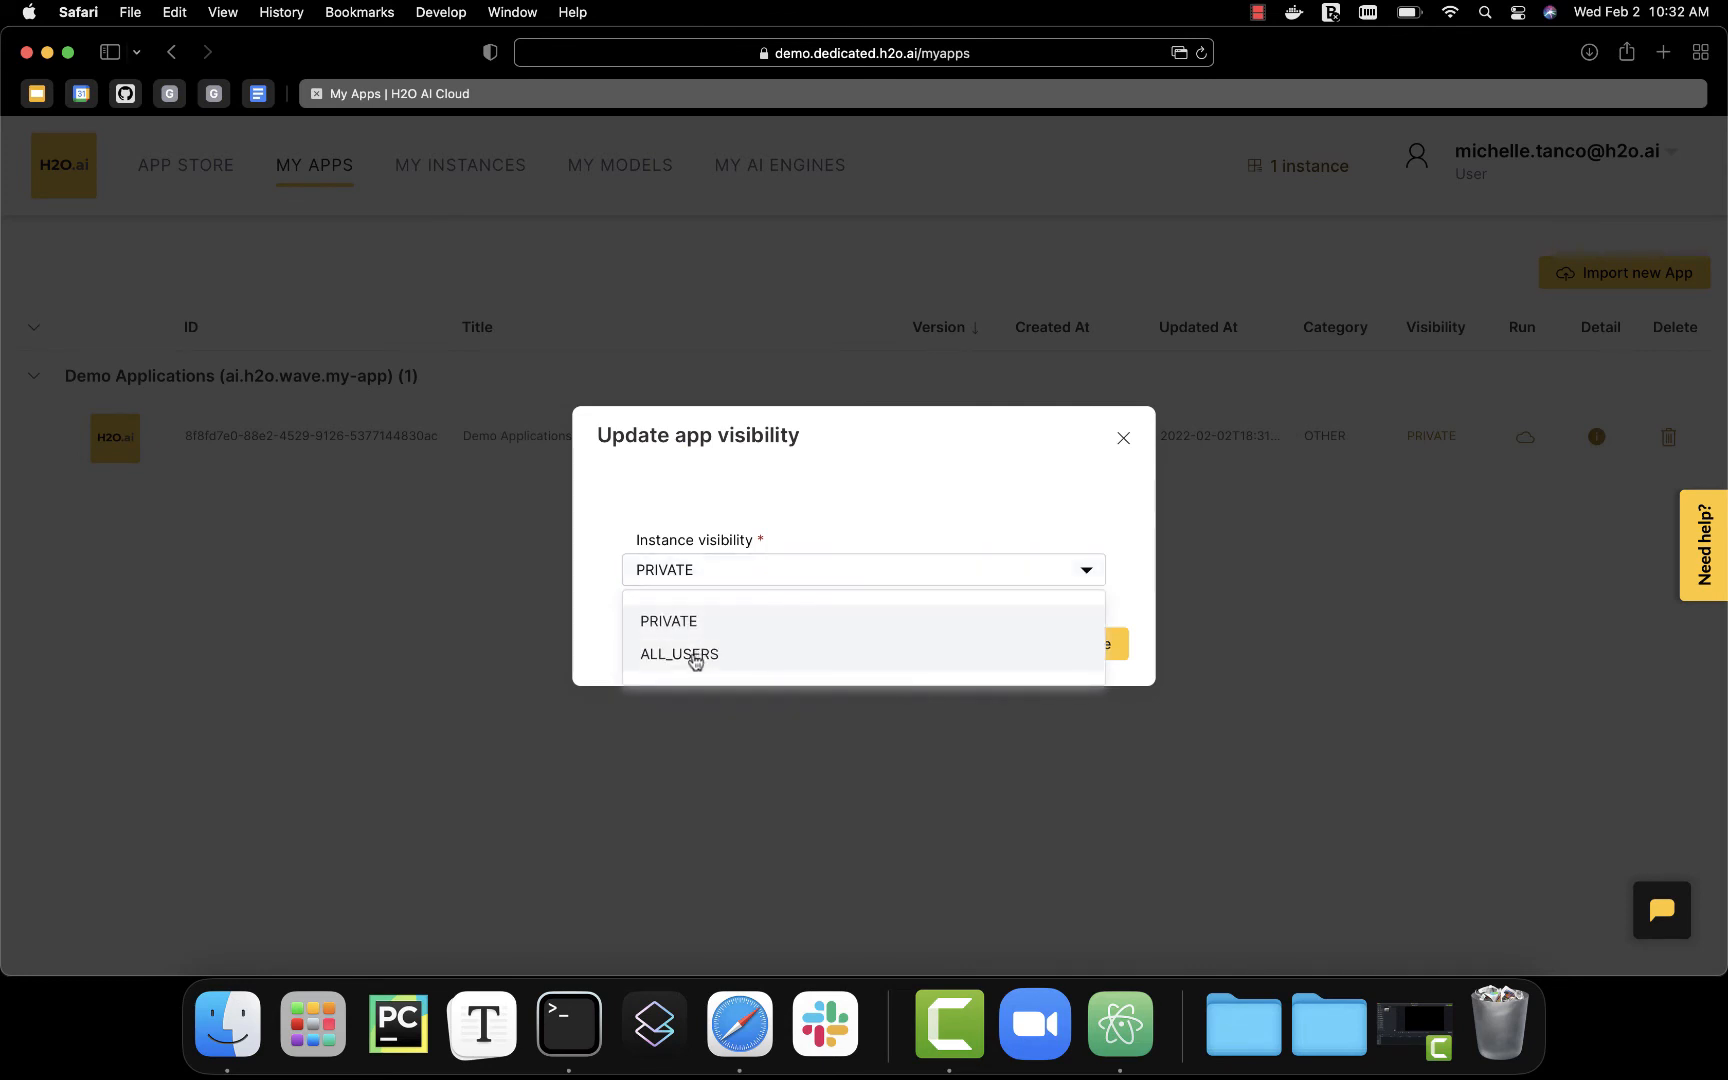
- Change Demo Applications' visibility from PRIVATE to ALL_USERS
left_click(678, 654)
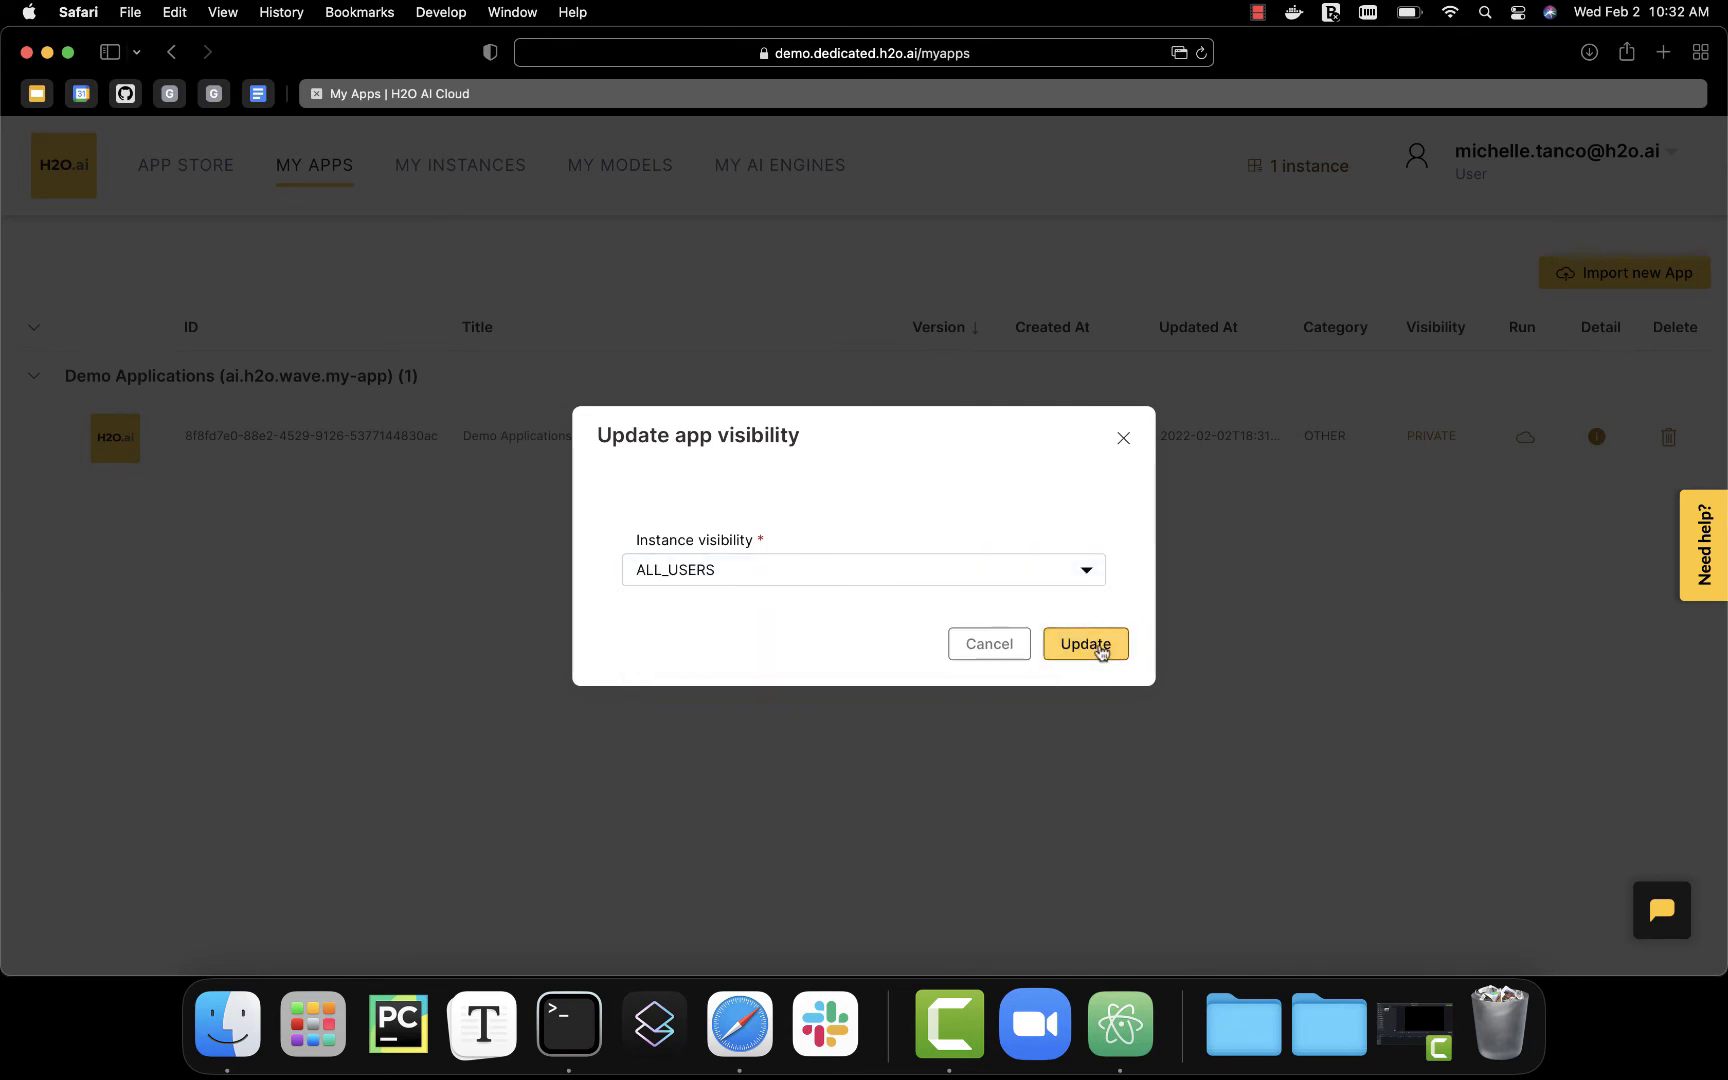
left_click(1084, 644)
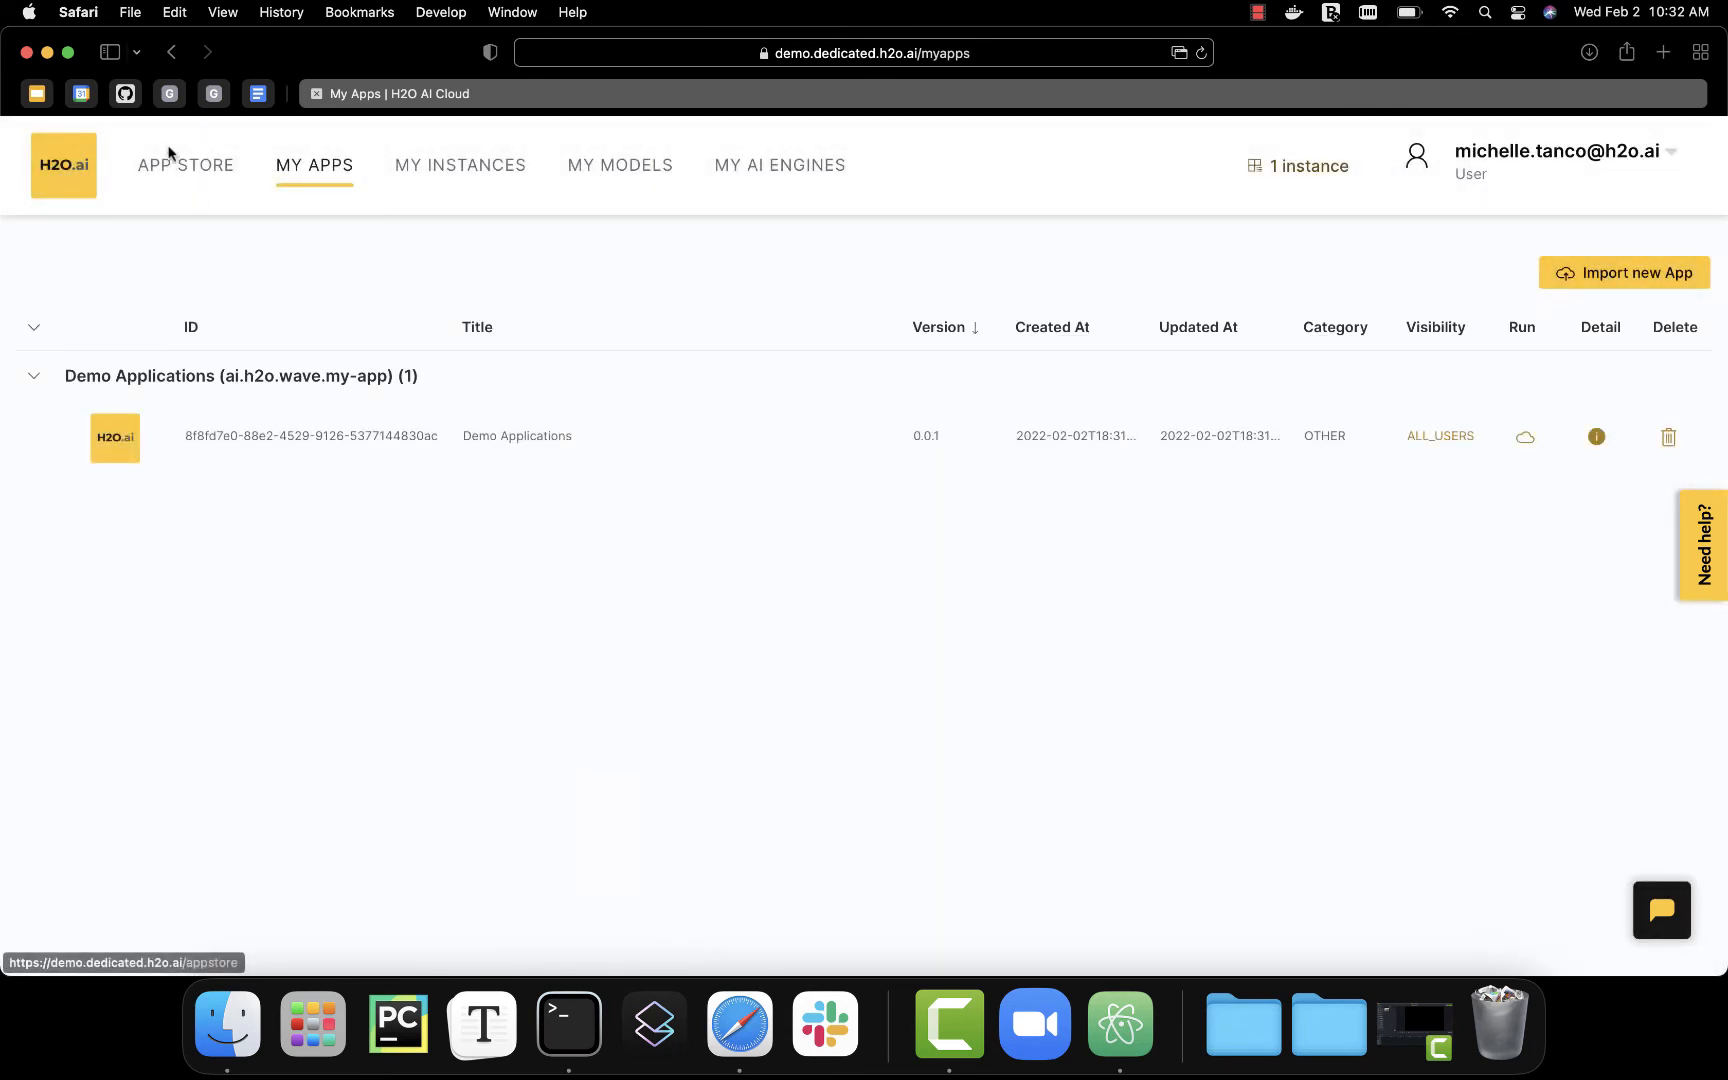
mouse_move(186, 176)
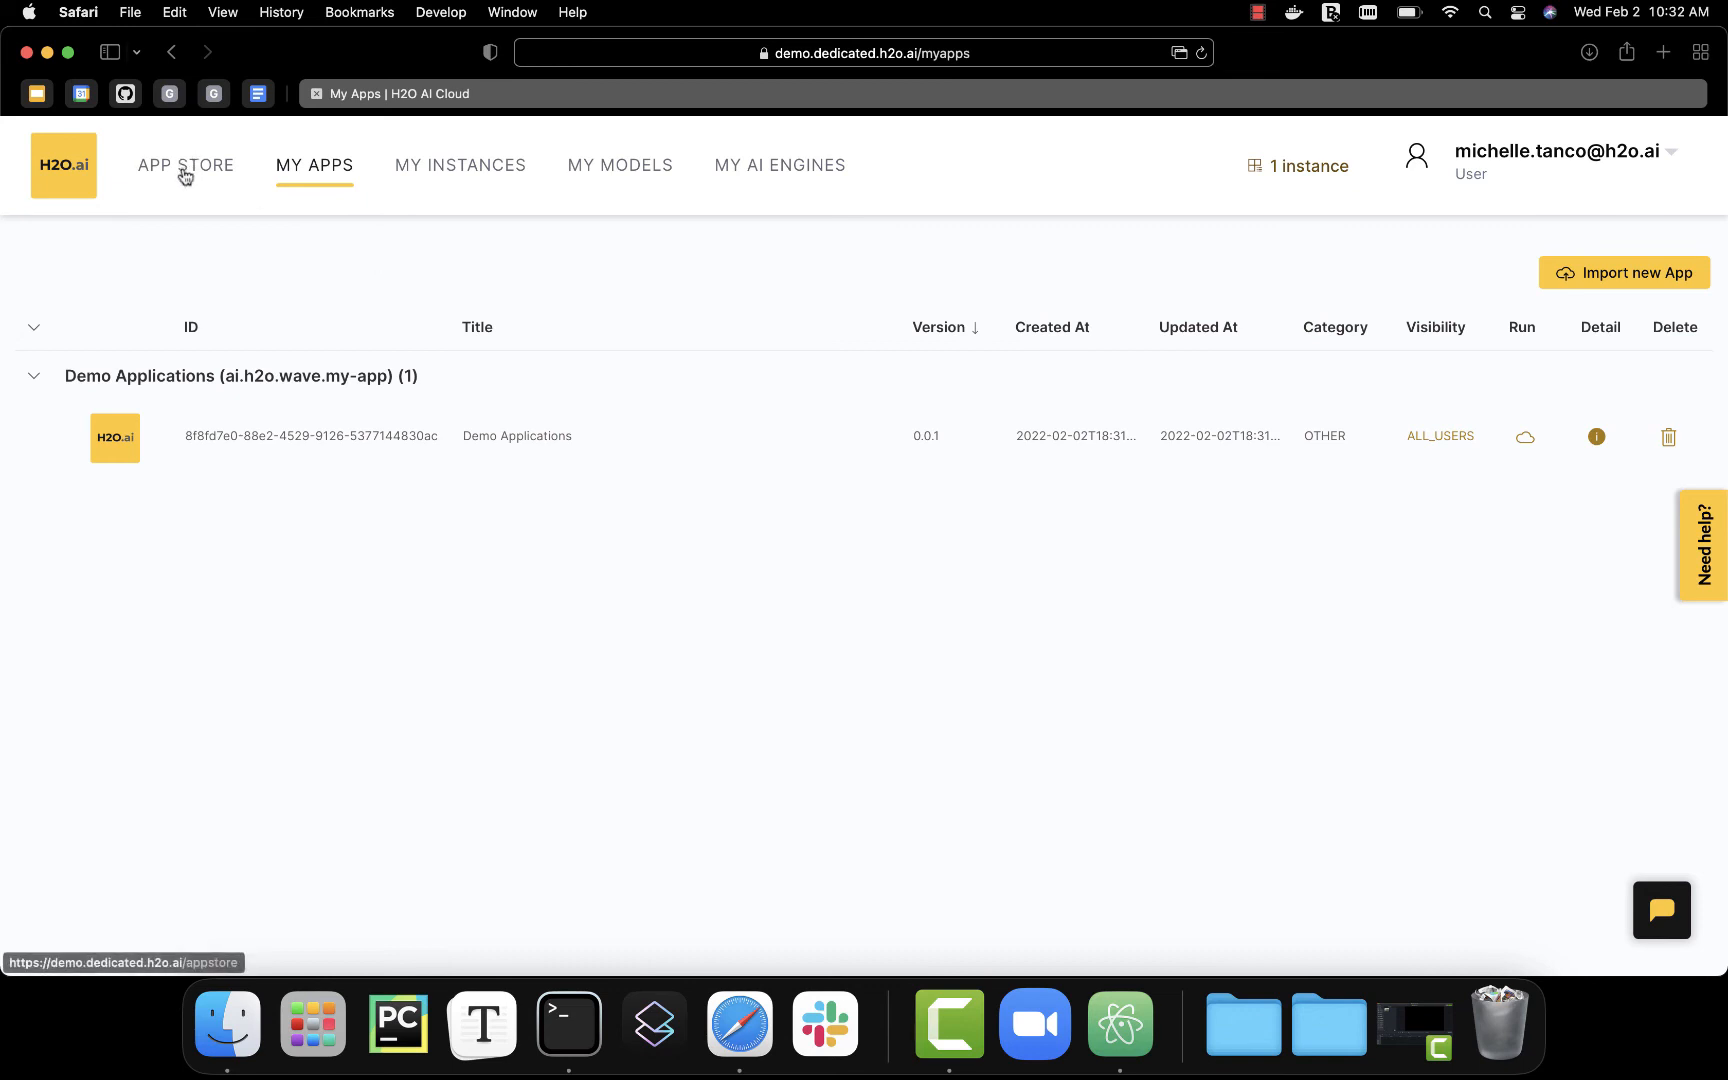
- Browse the App Store listings to find Demo Applications under Most Popular
left_click(186, 164)
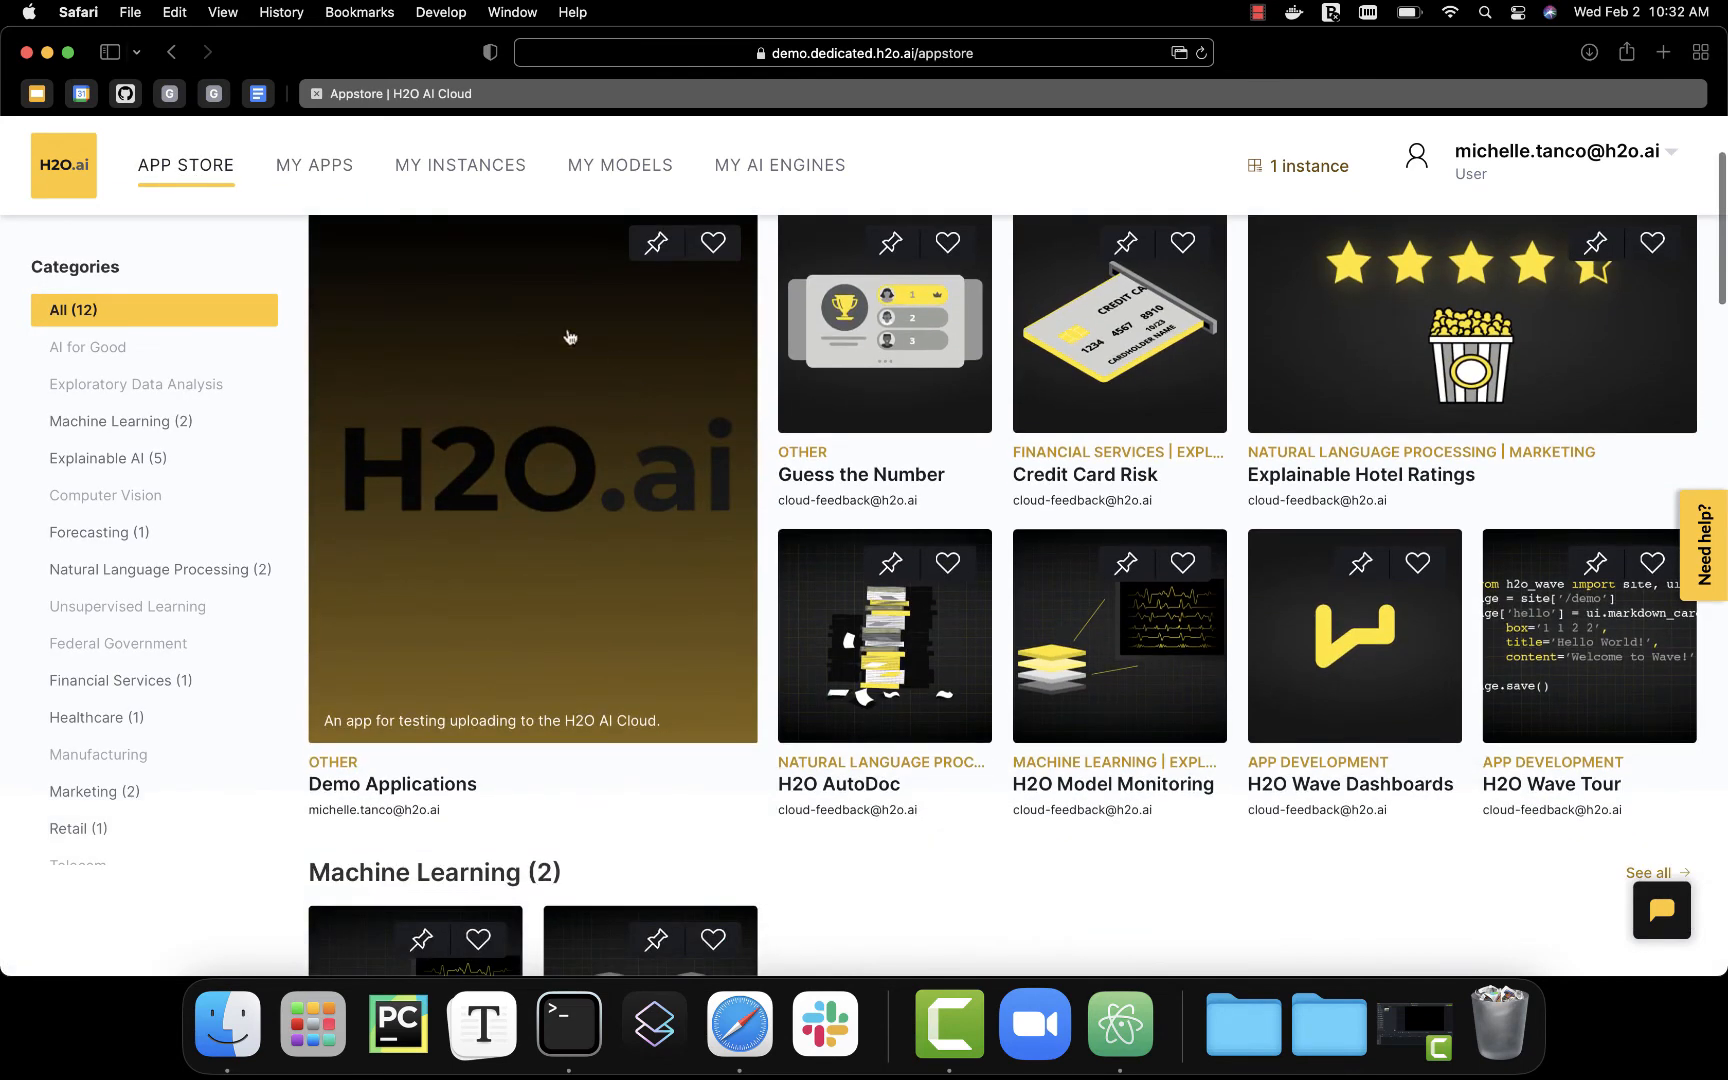
scroll("up", 3)
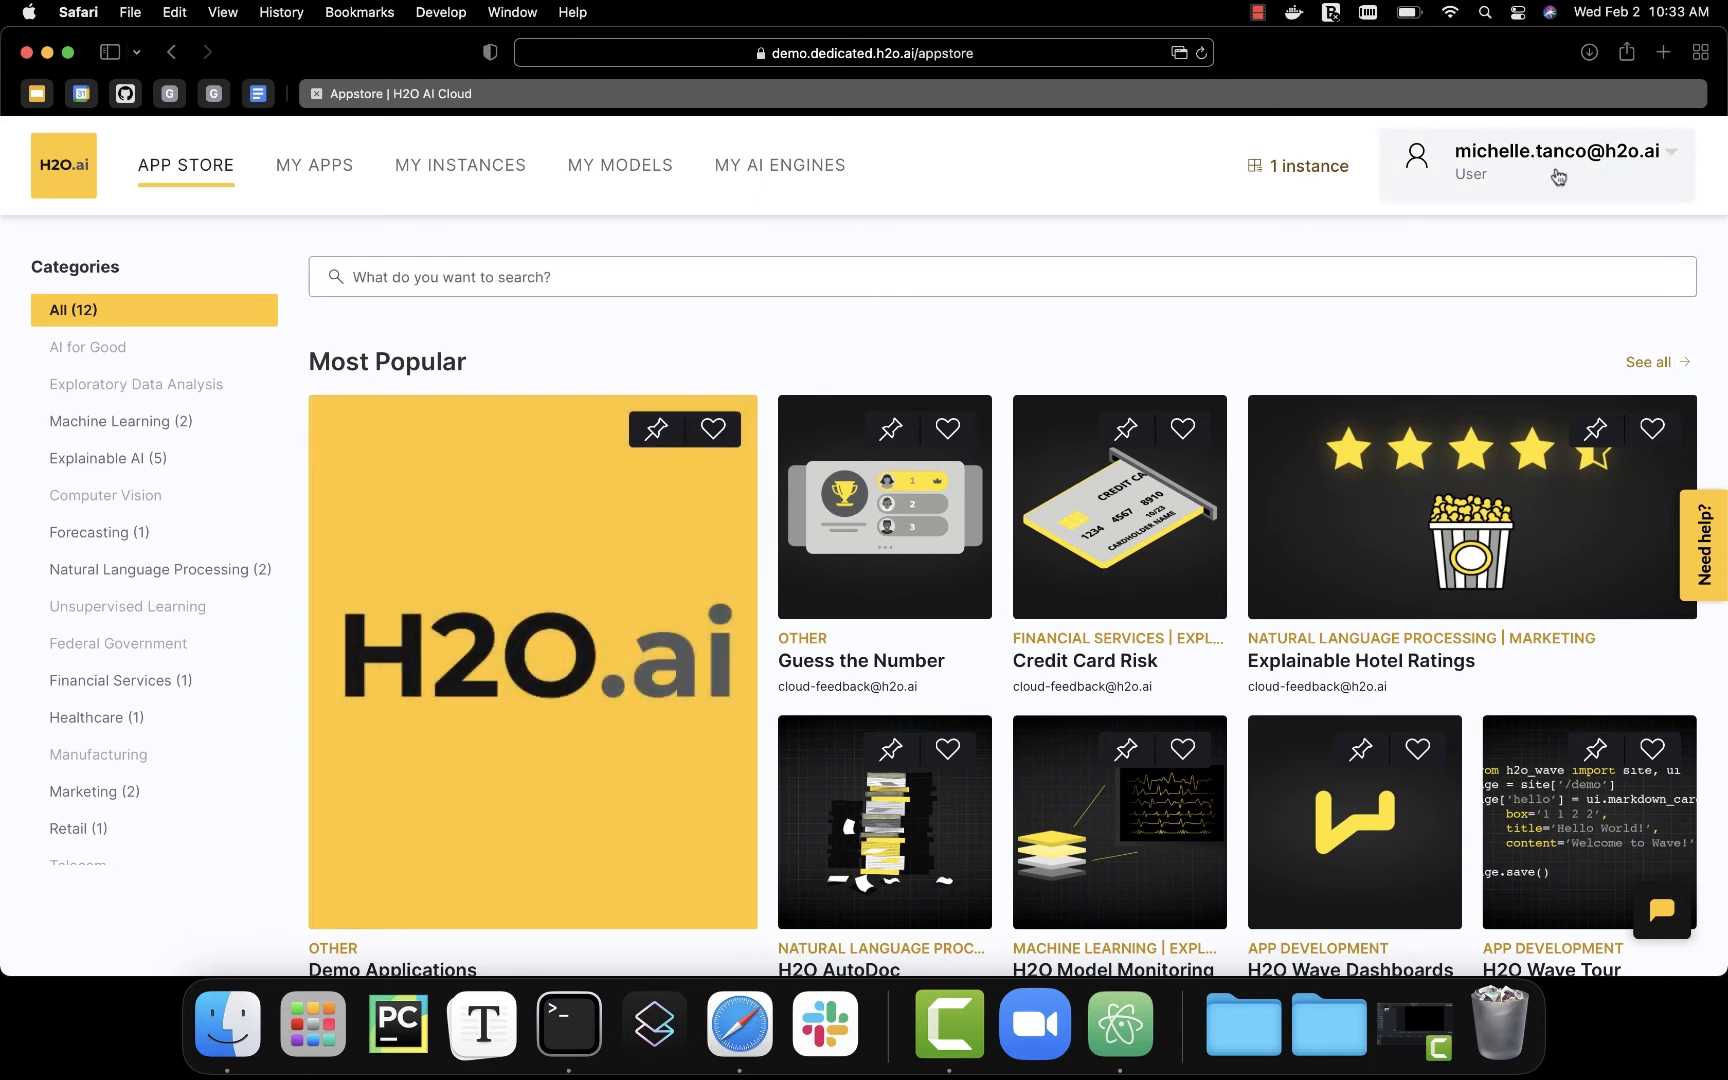
- Show the CLI & API Access Information page from the user menu
left_click(1554, 164)
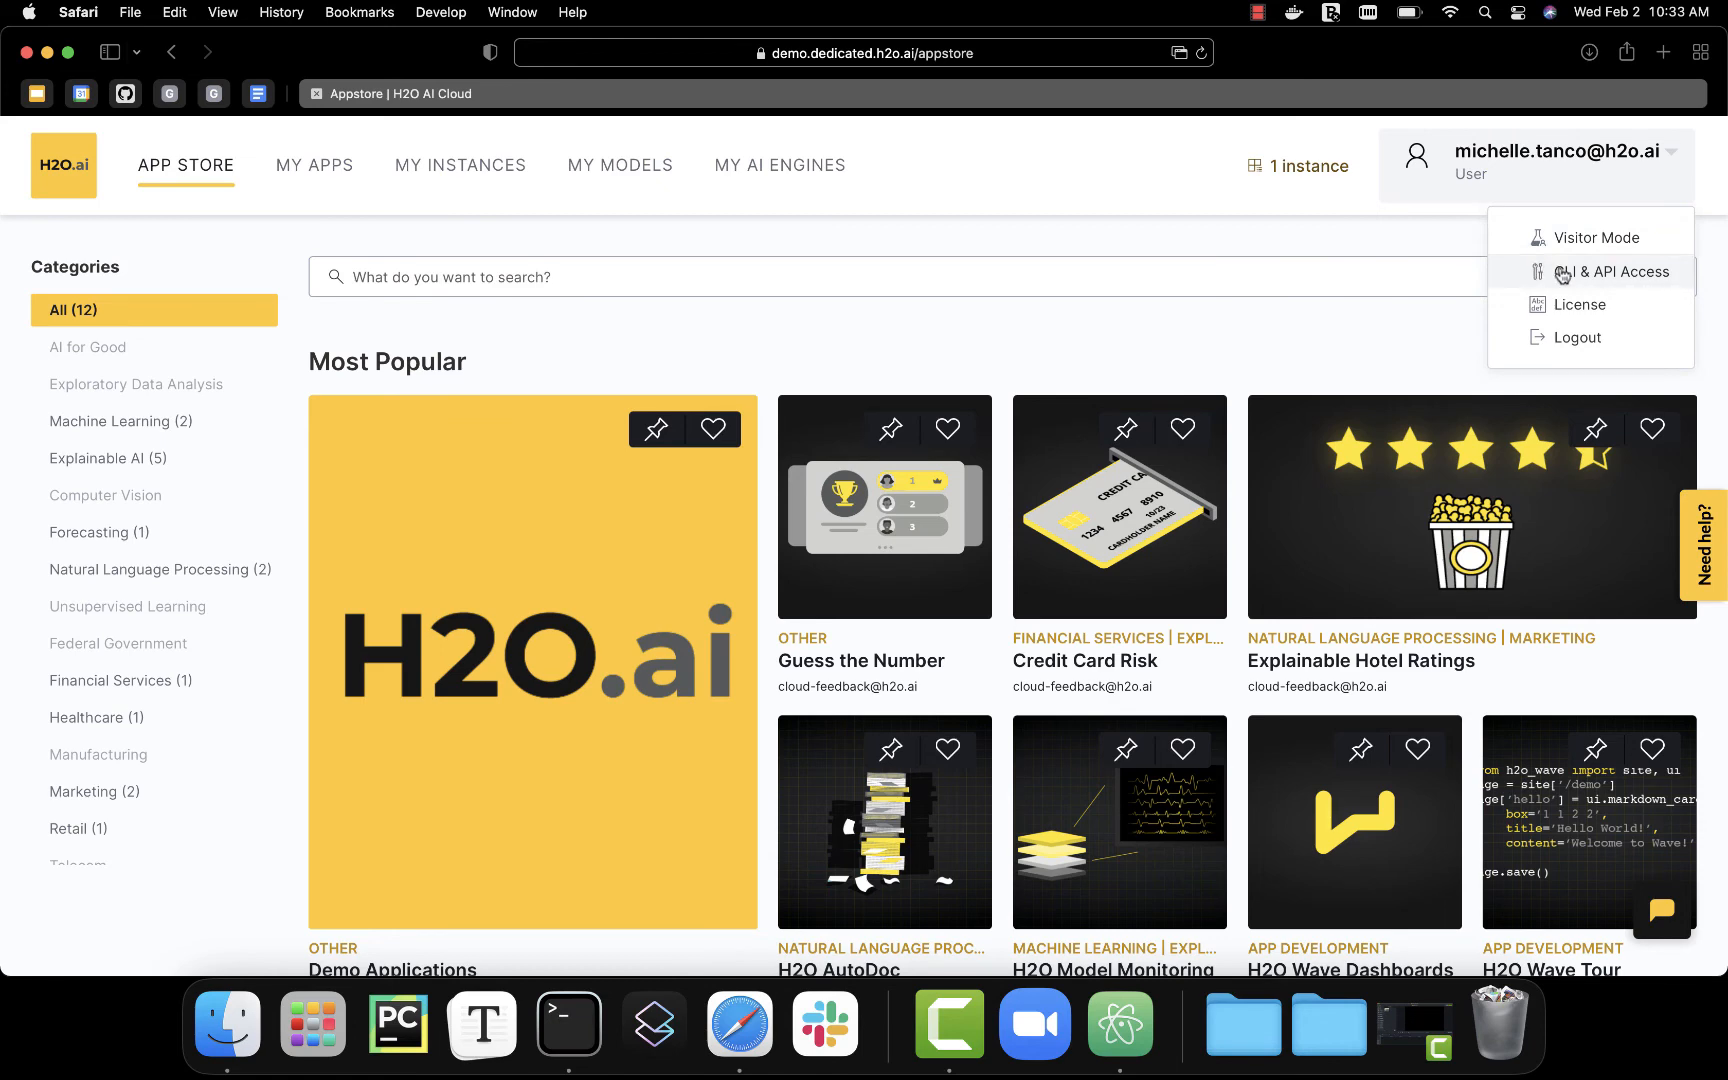
left_click(1612, 272)
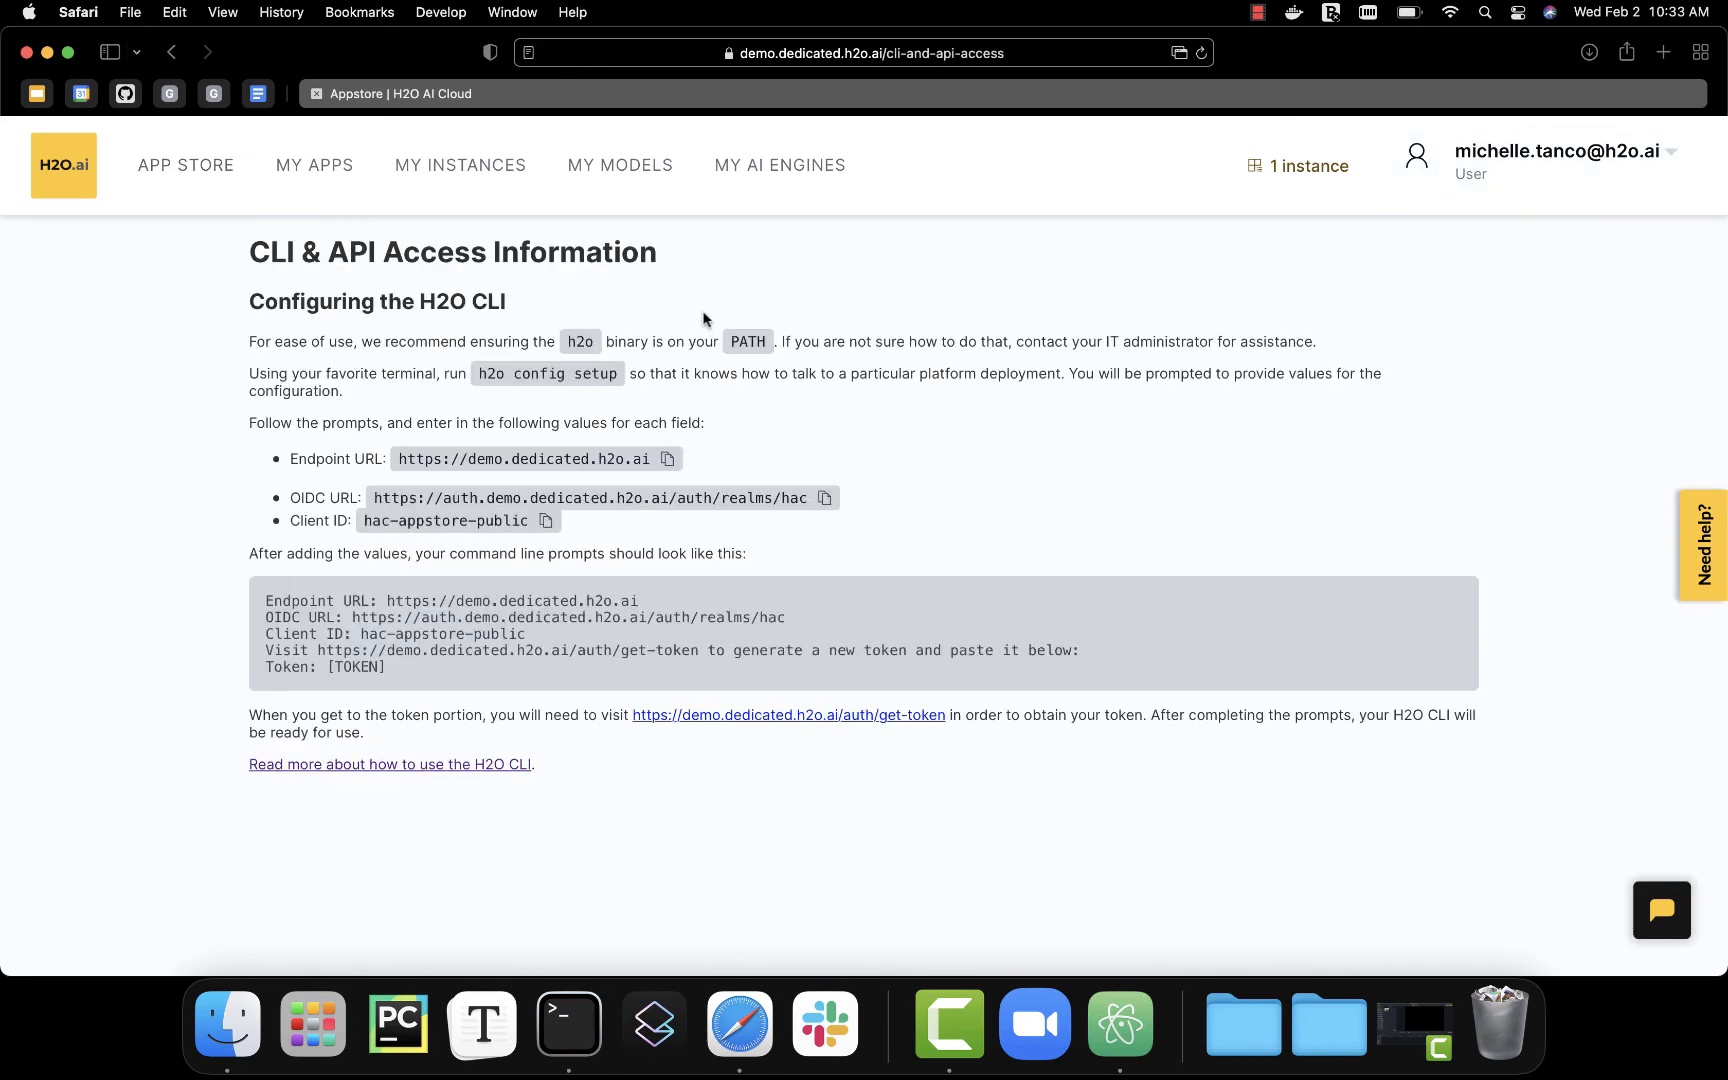
mouse_move(696, 218)
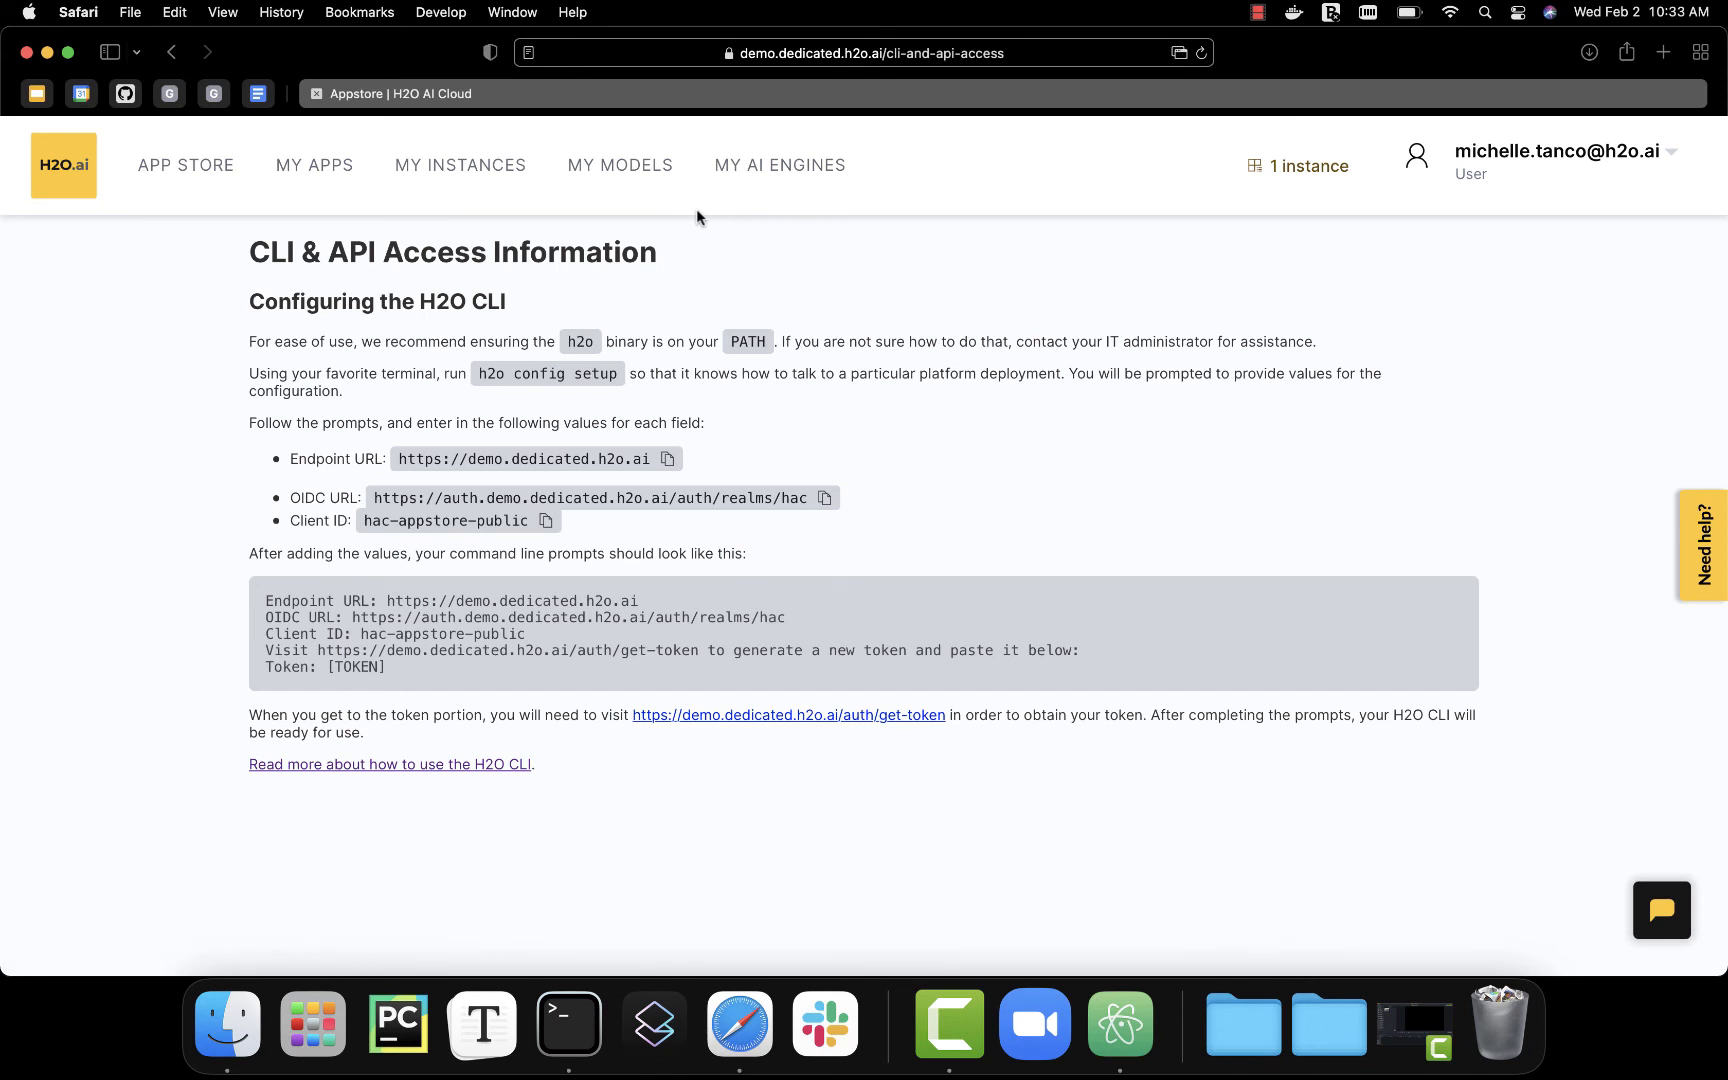
- In Terminal, show the demo-wave-app folder path with pwd and list its files with ls
left_click(568, 1022)
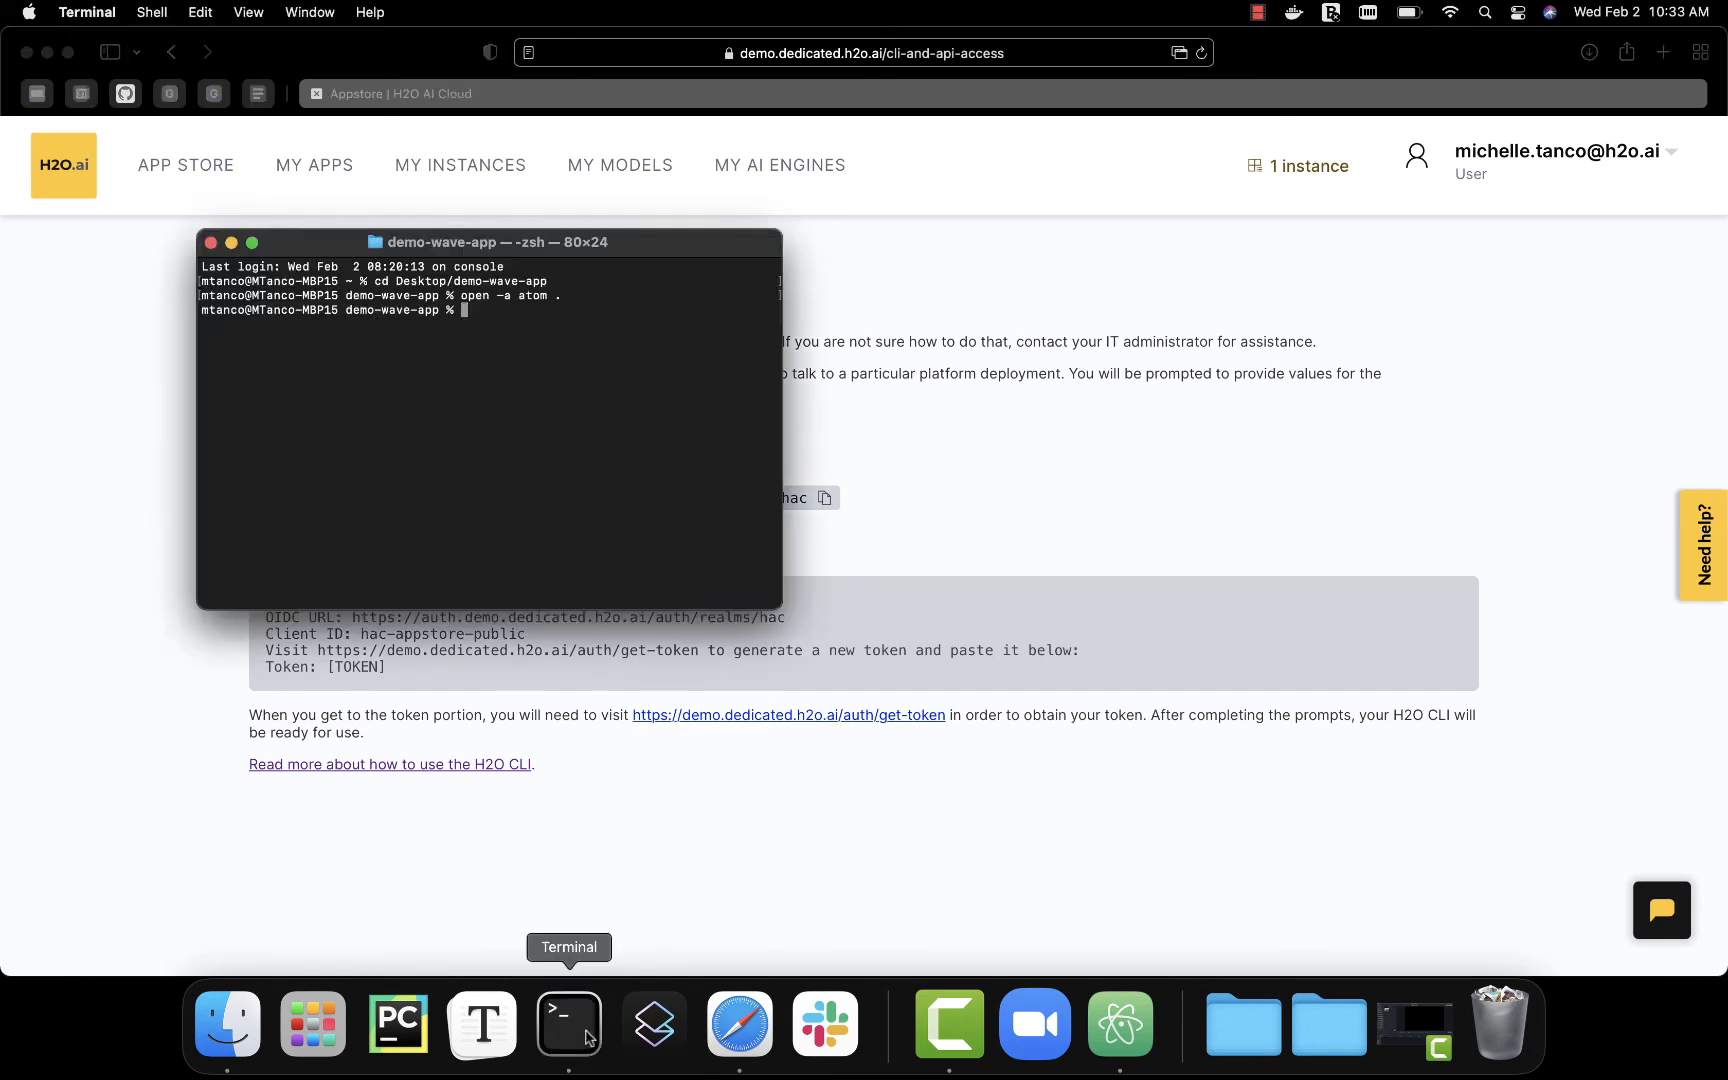
type("p")
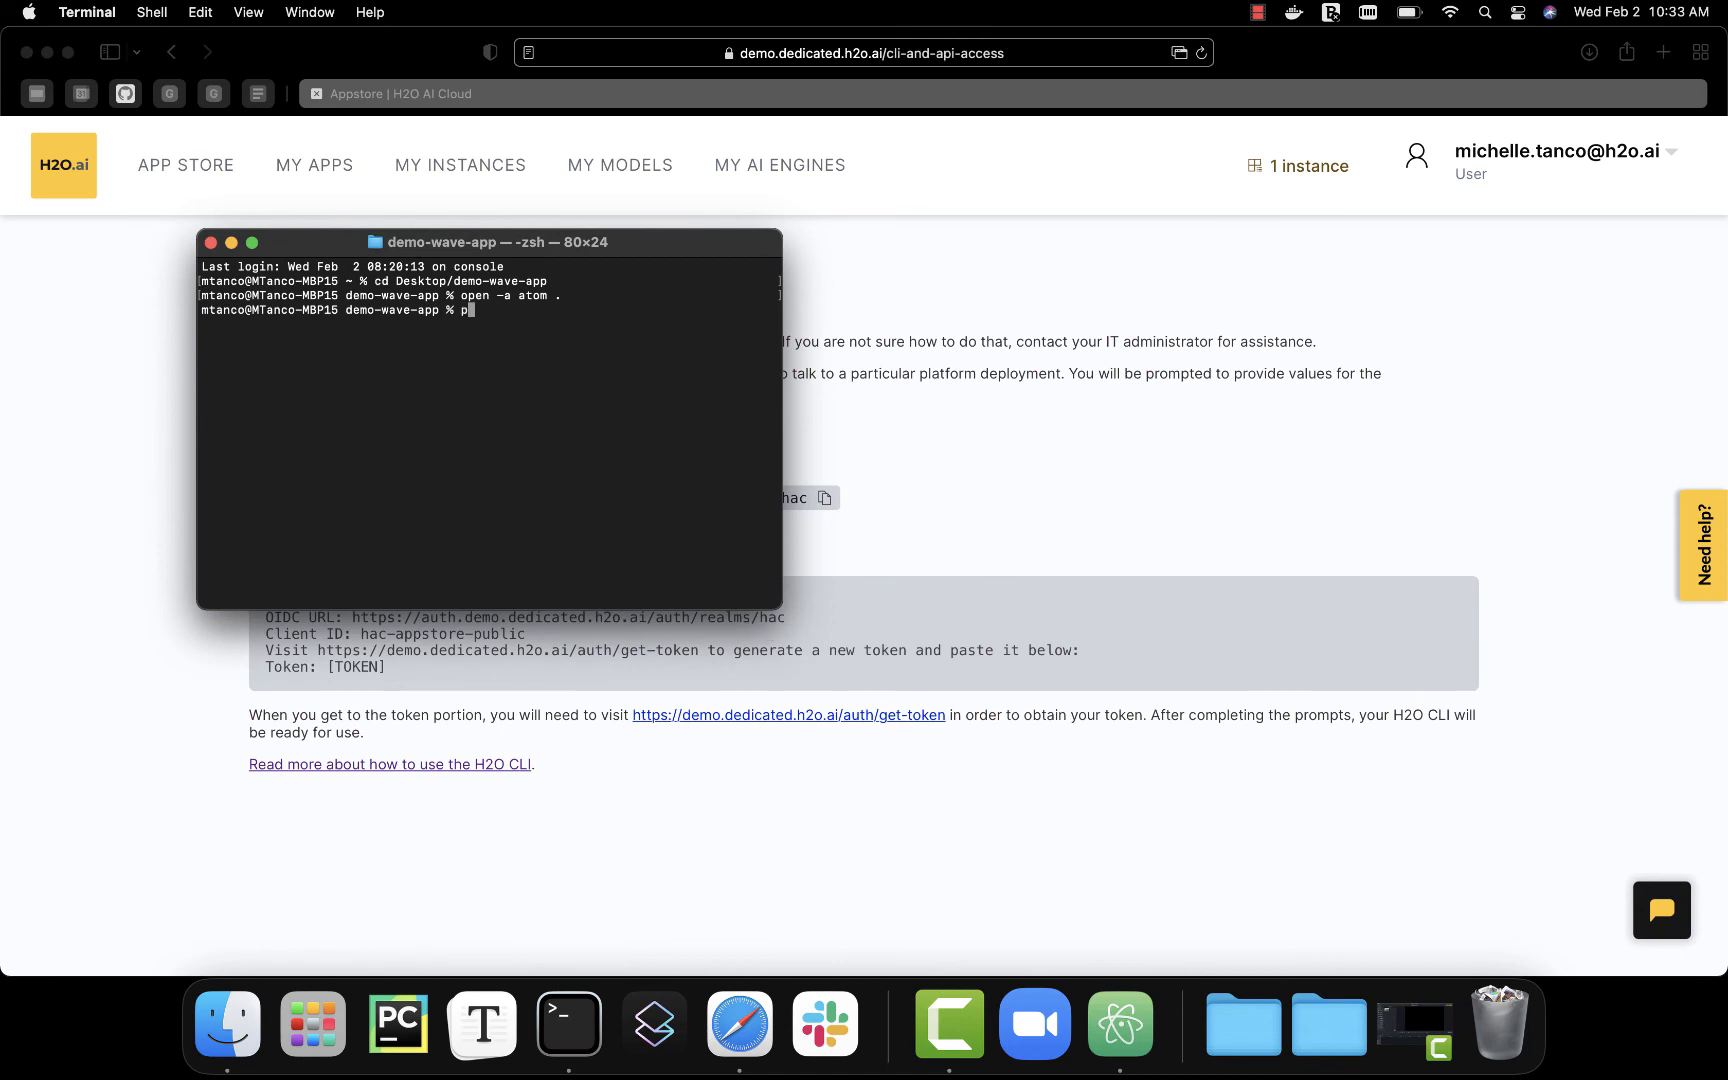
key("Return")
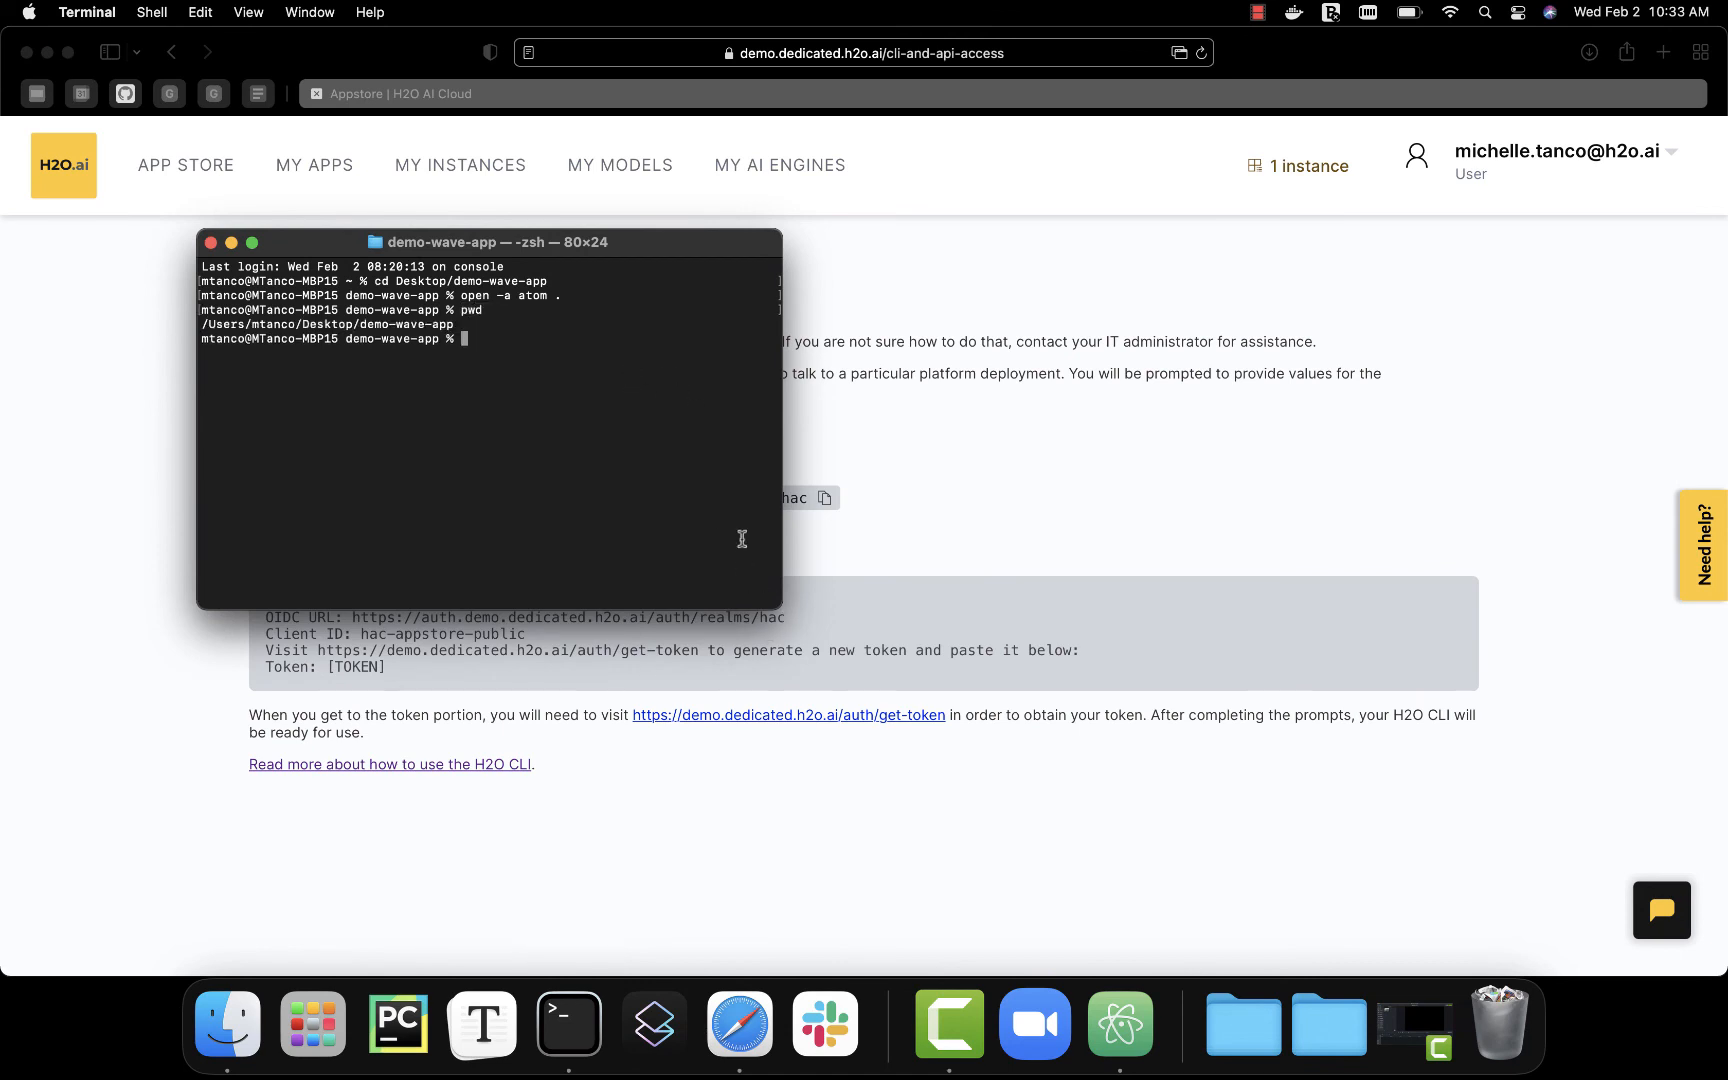
type("ls")
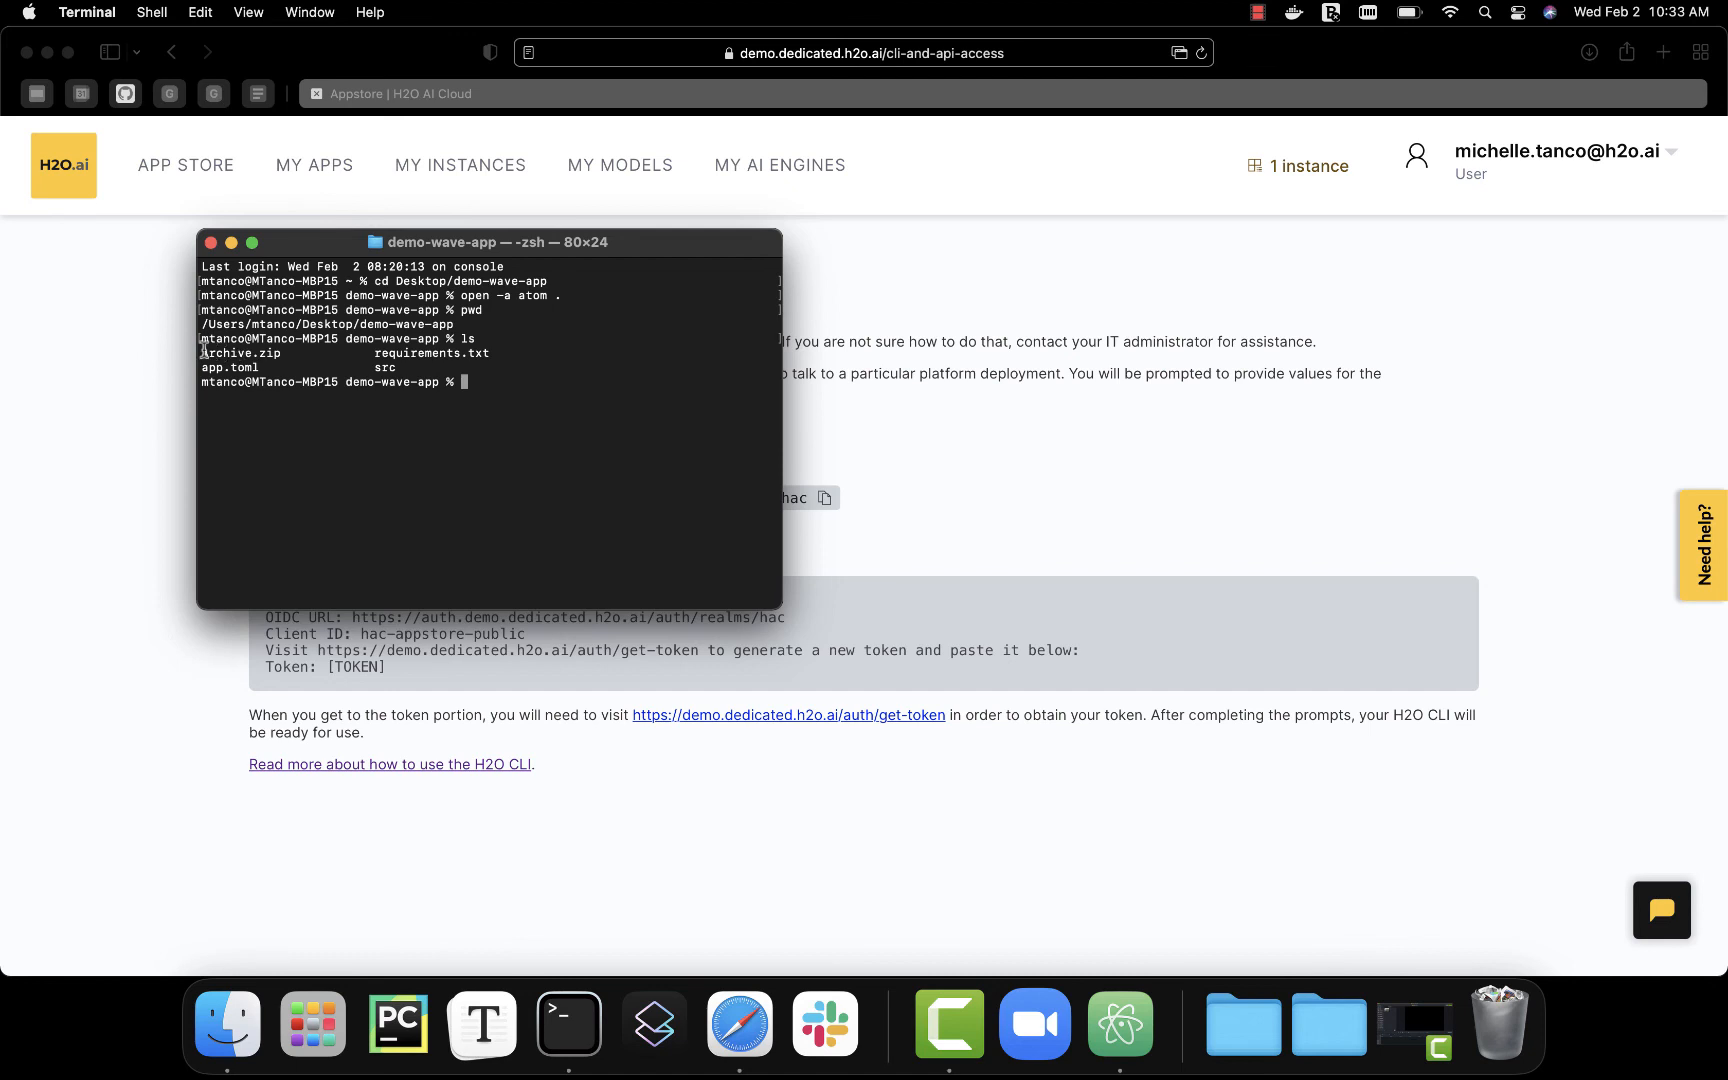
double_click(240, 352)
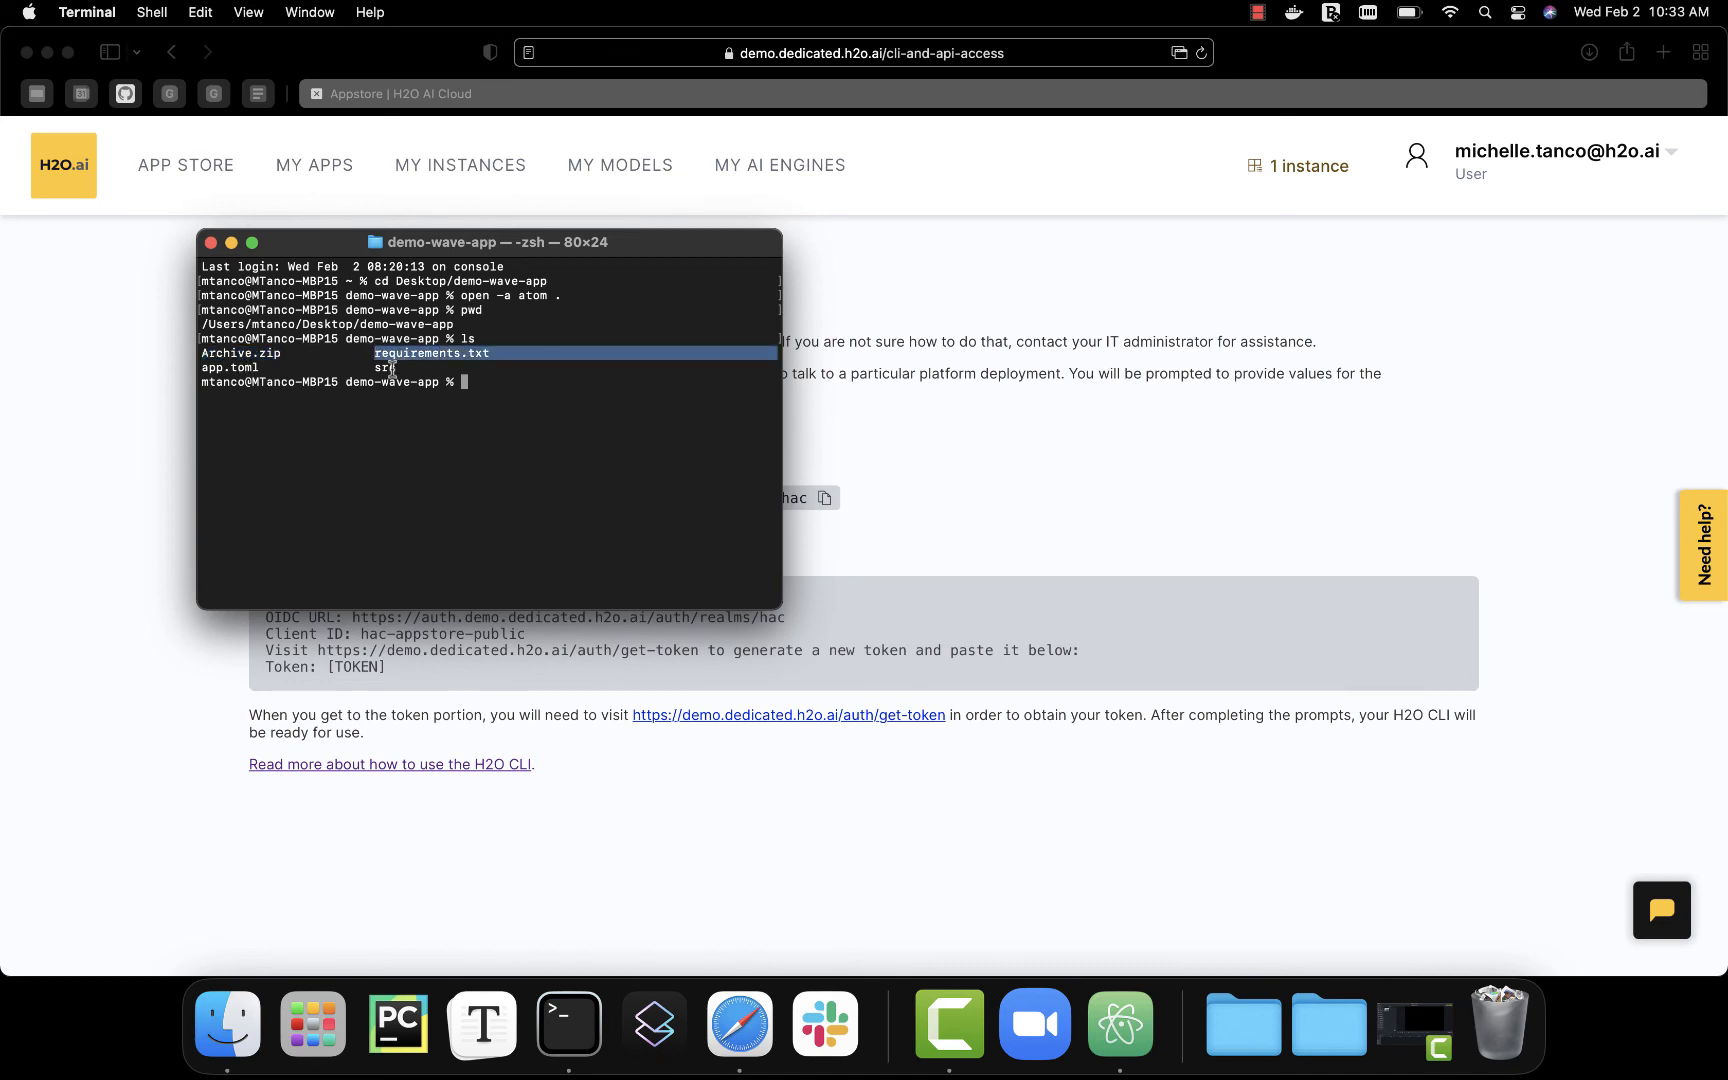
left_click(554, 420)
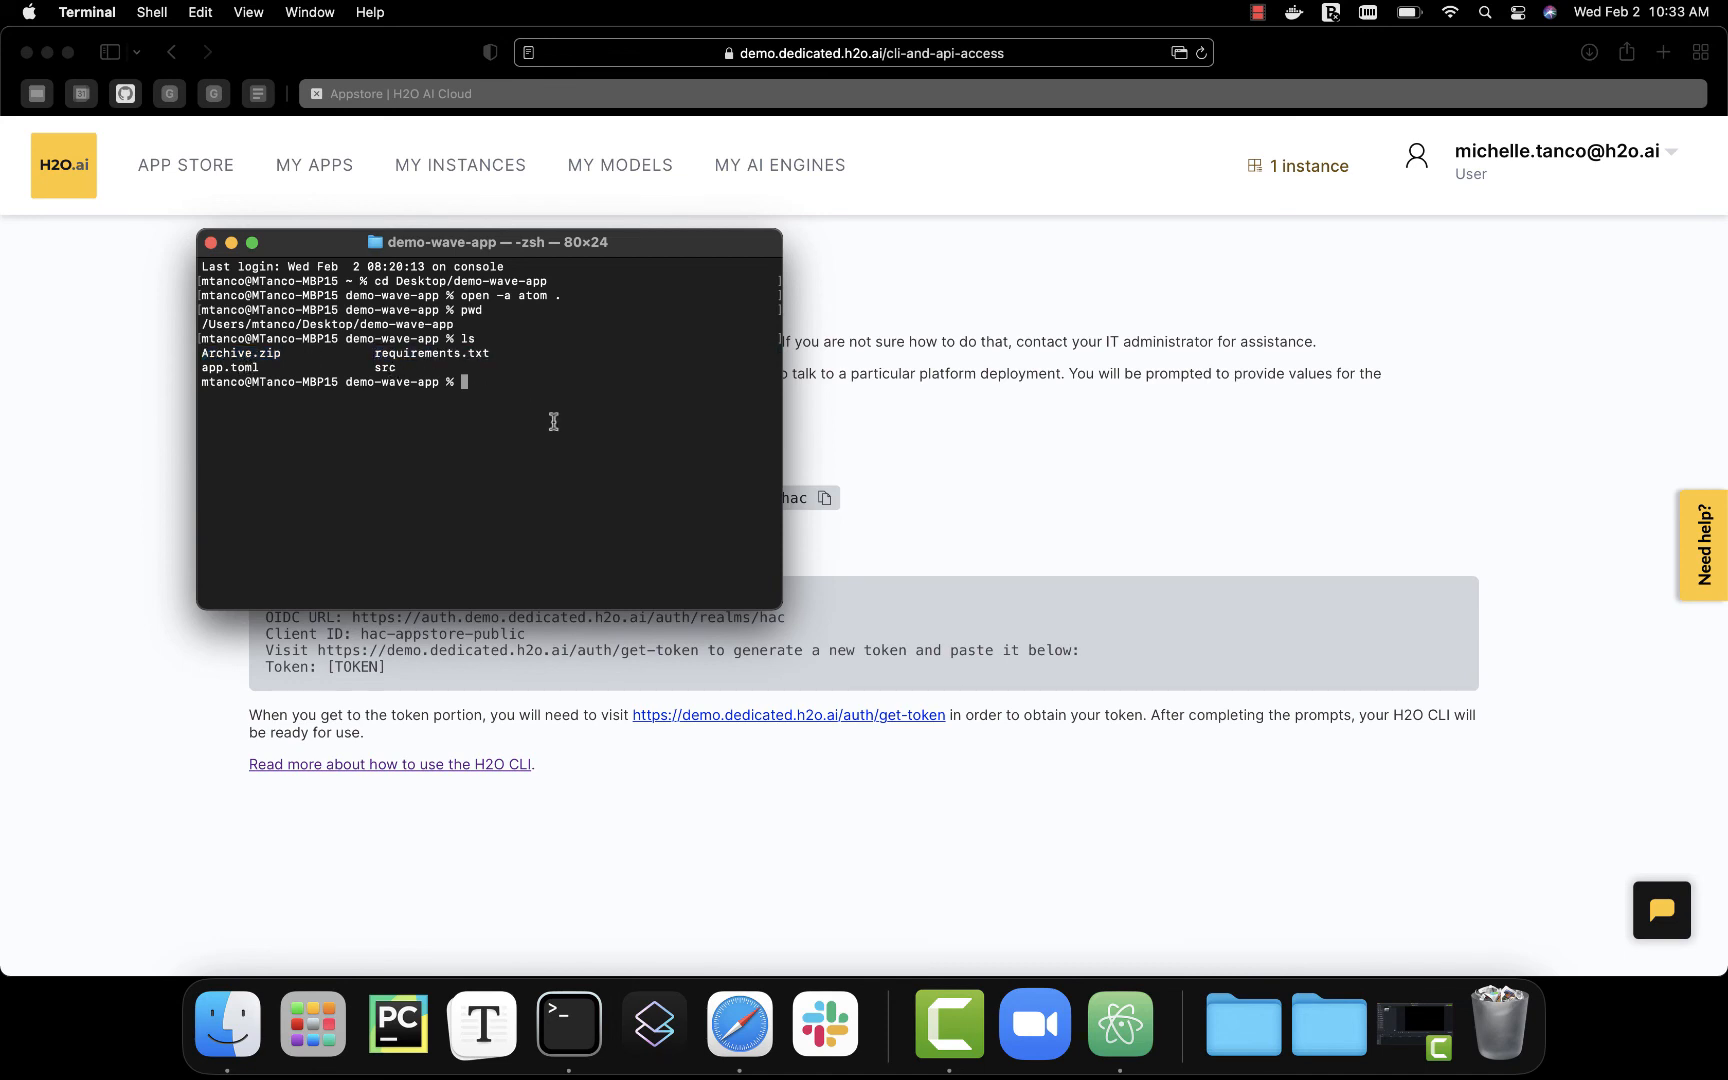
- Compose the command 'h2o bundle import -v ALL_USERS' at the prompt
type("h2o")
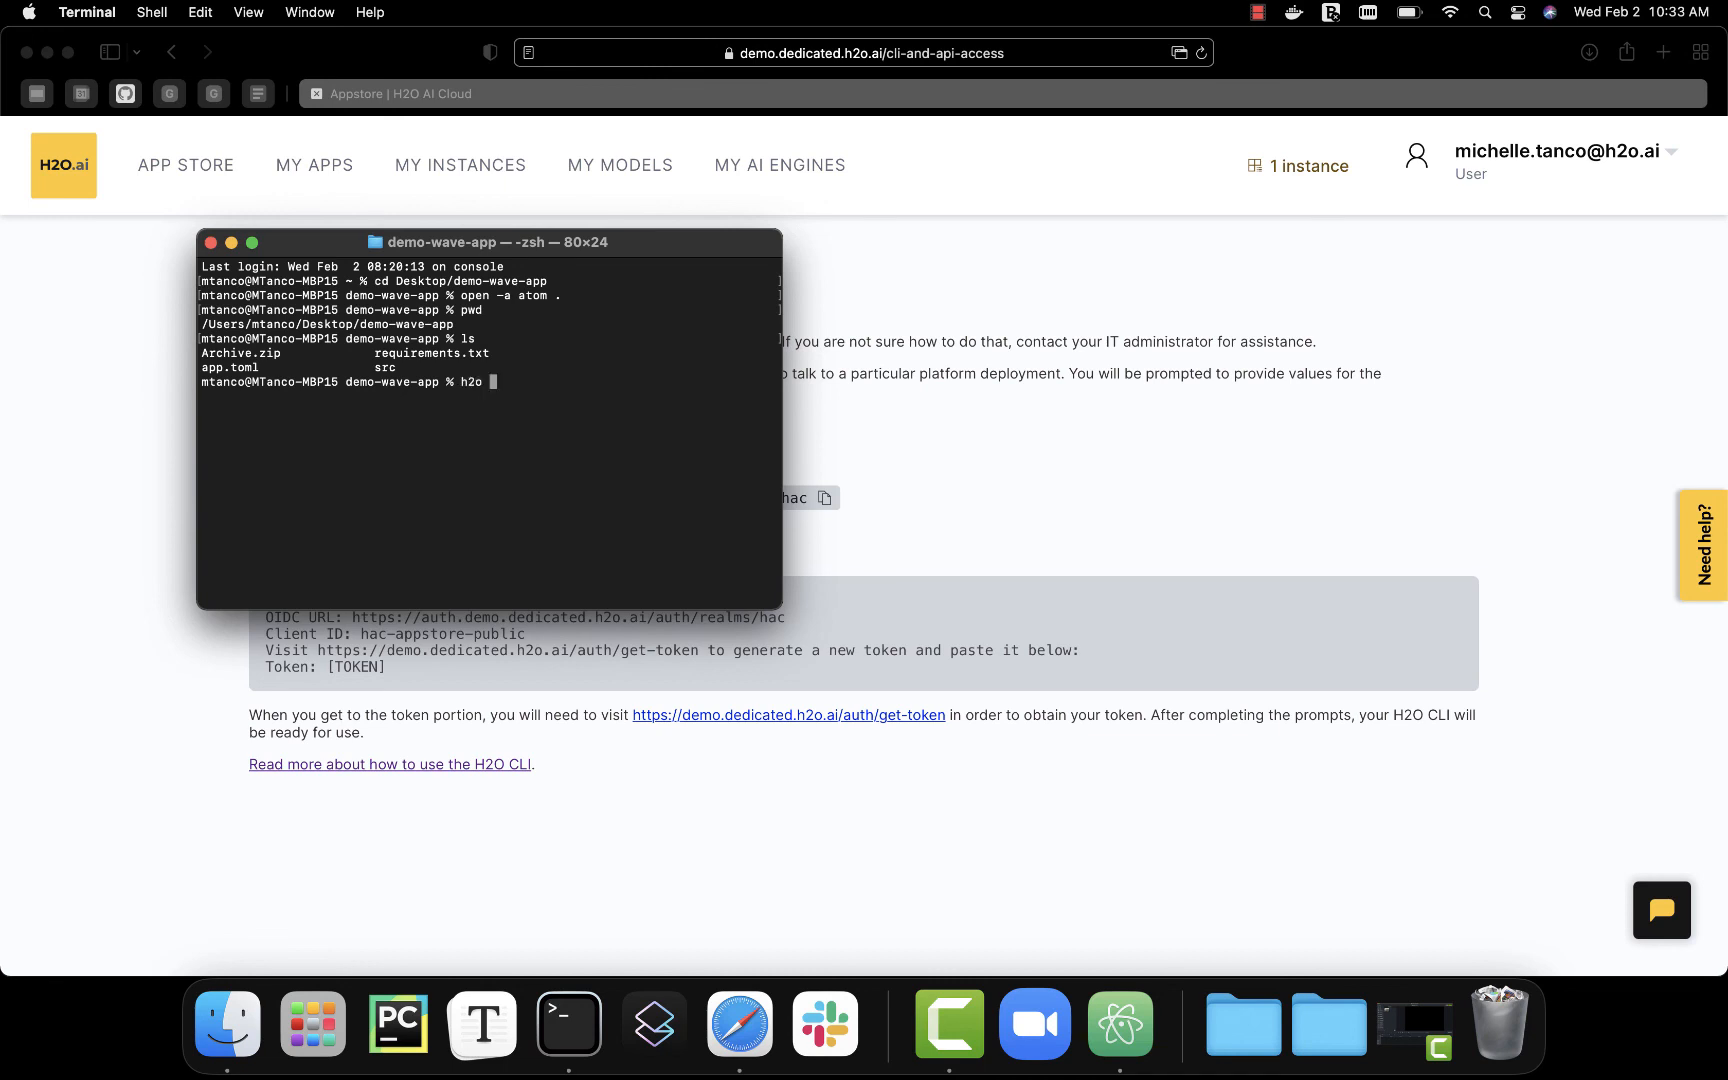
type("bundle import")
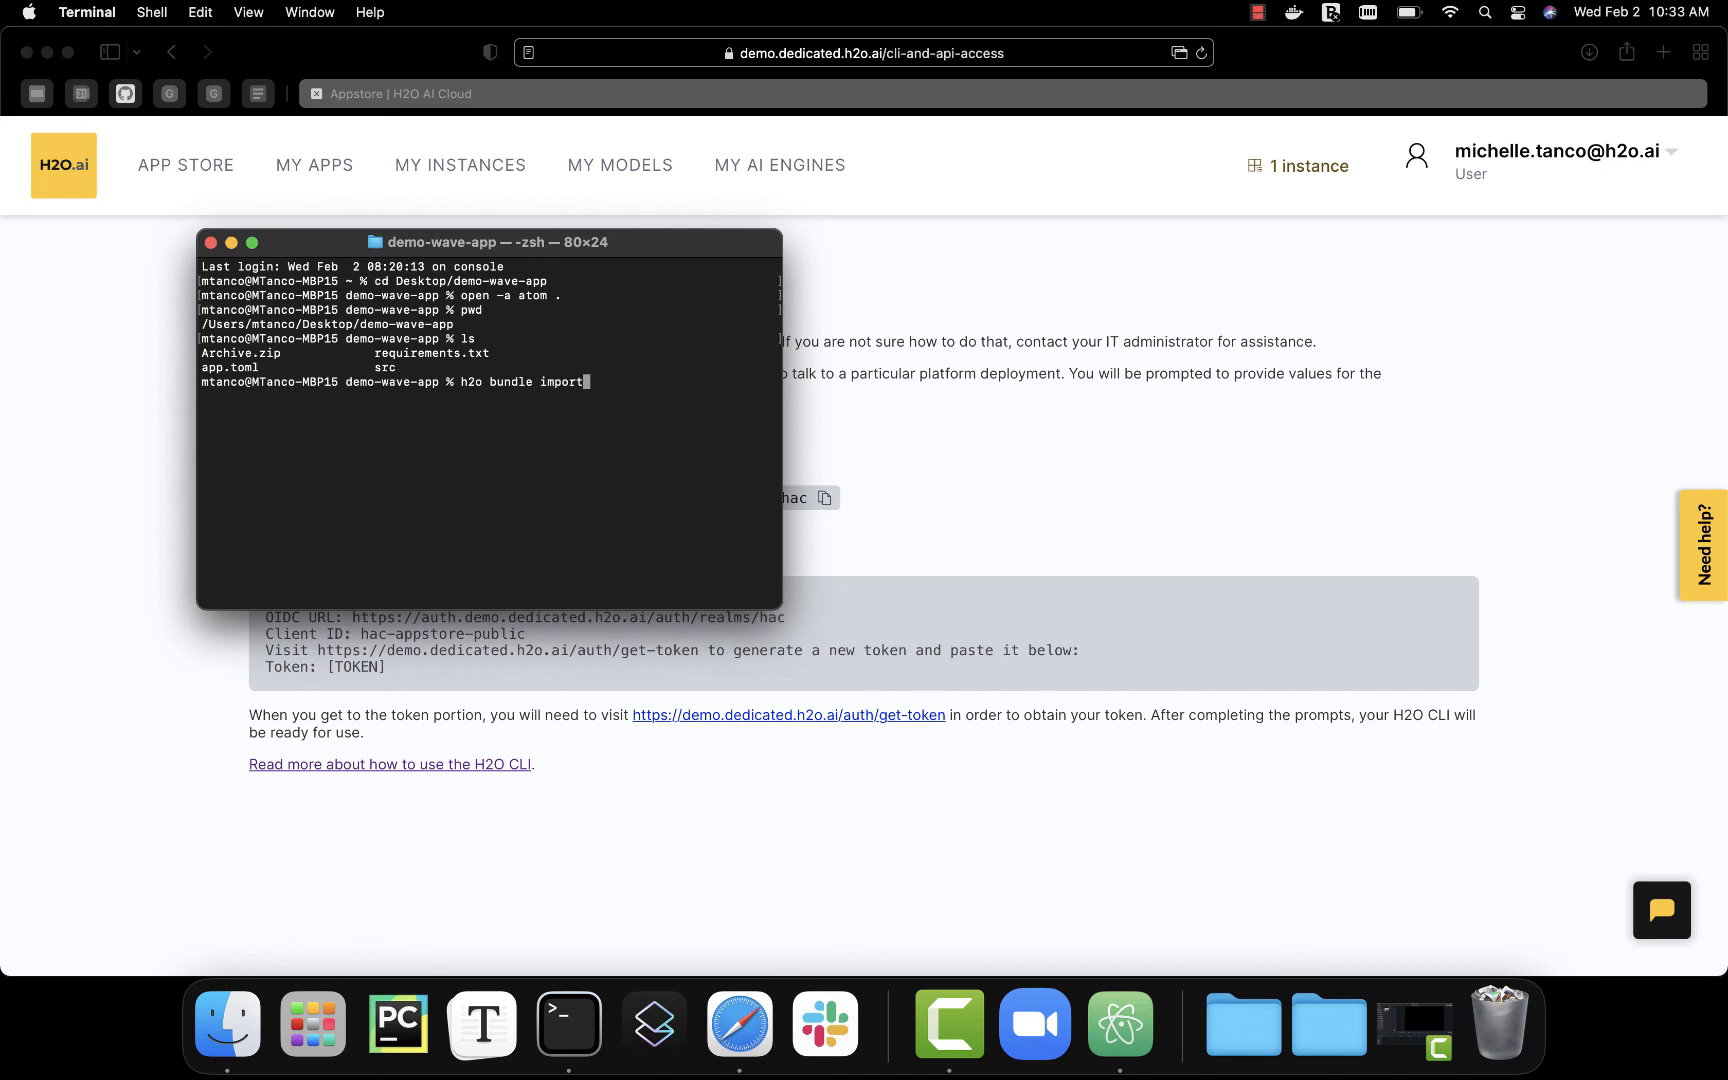
type("-")
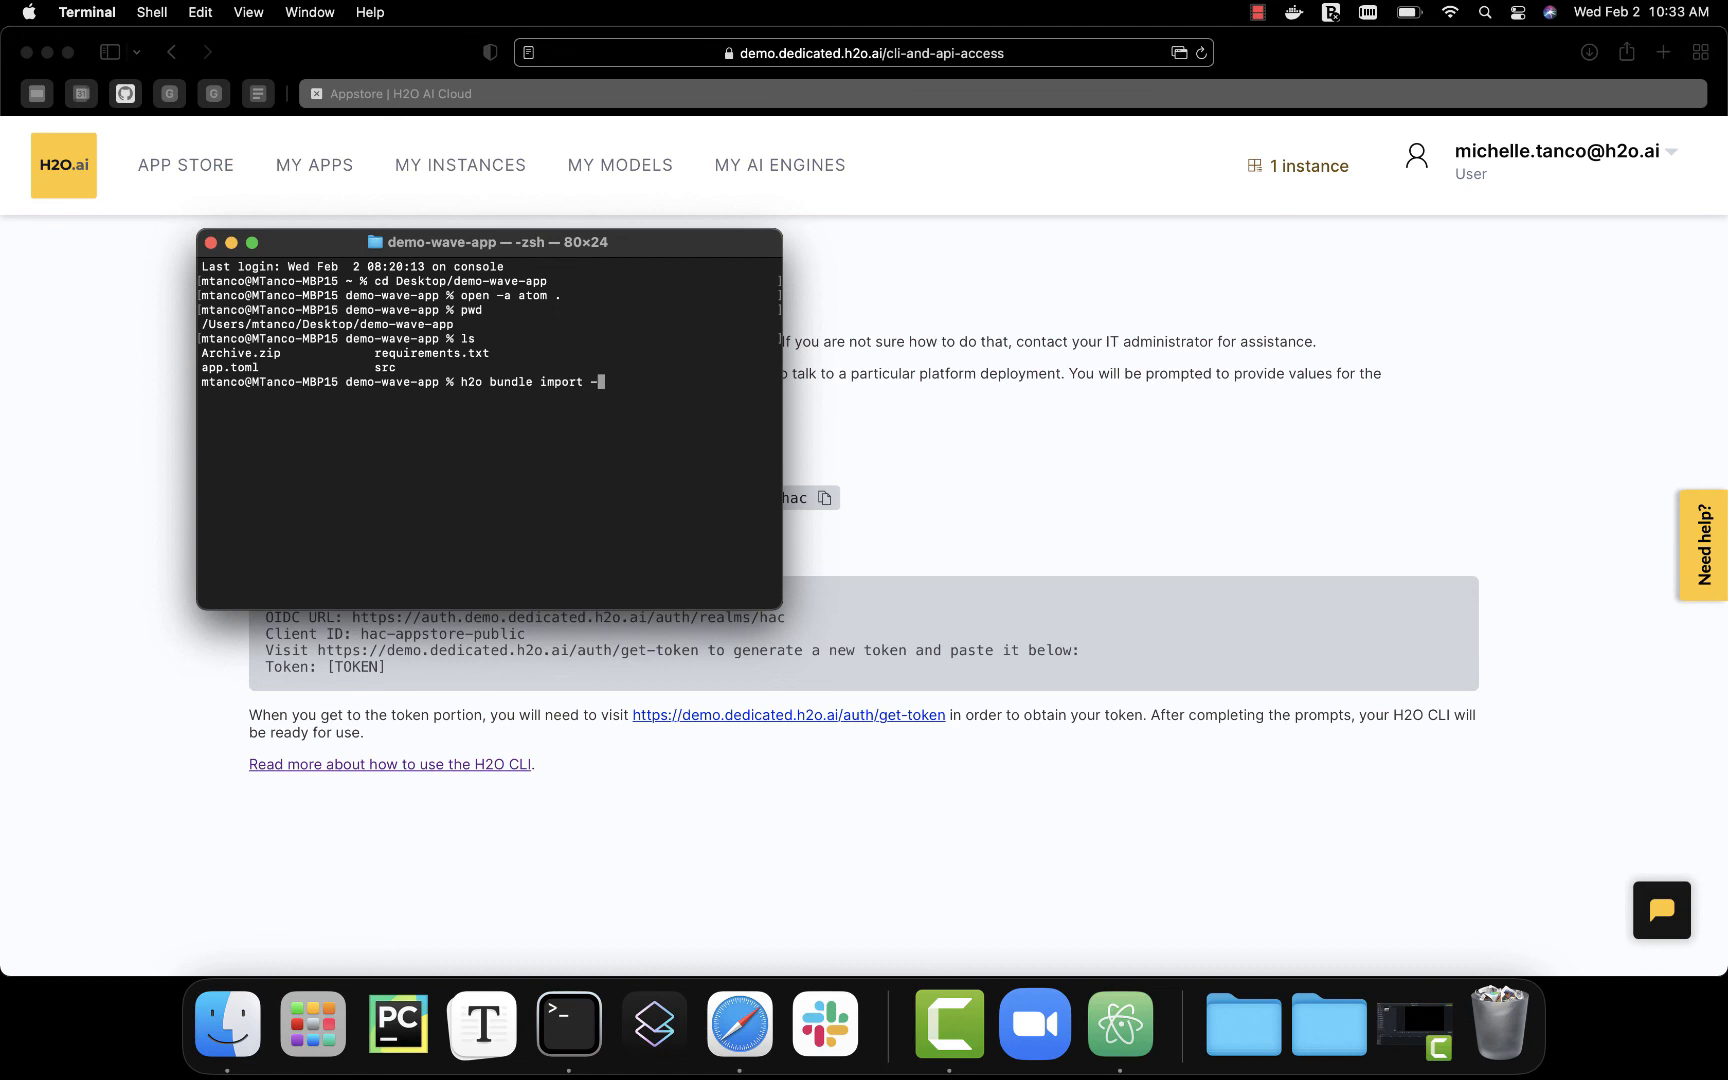
type("v ALL_")
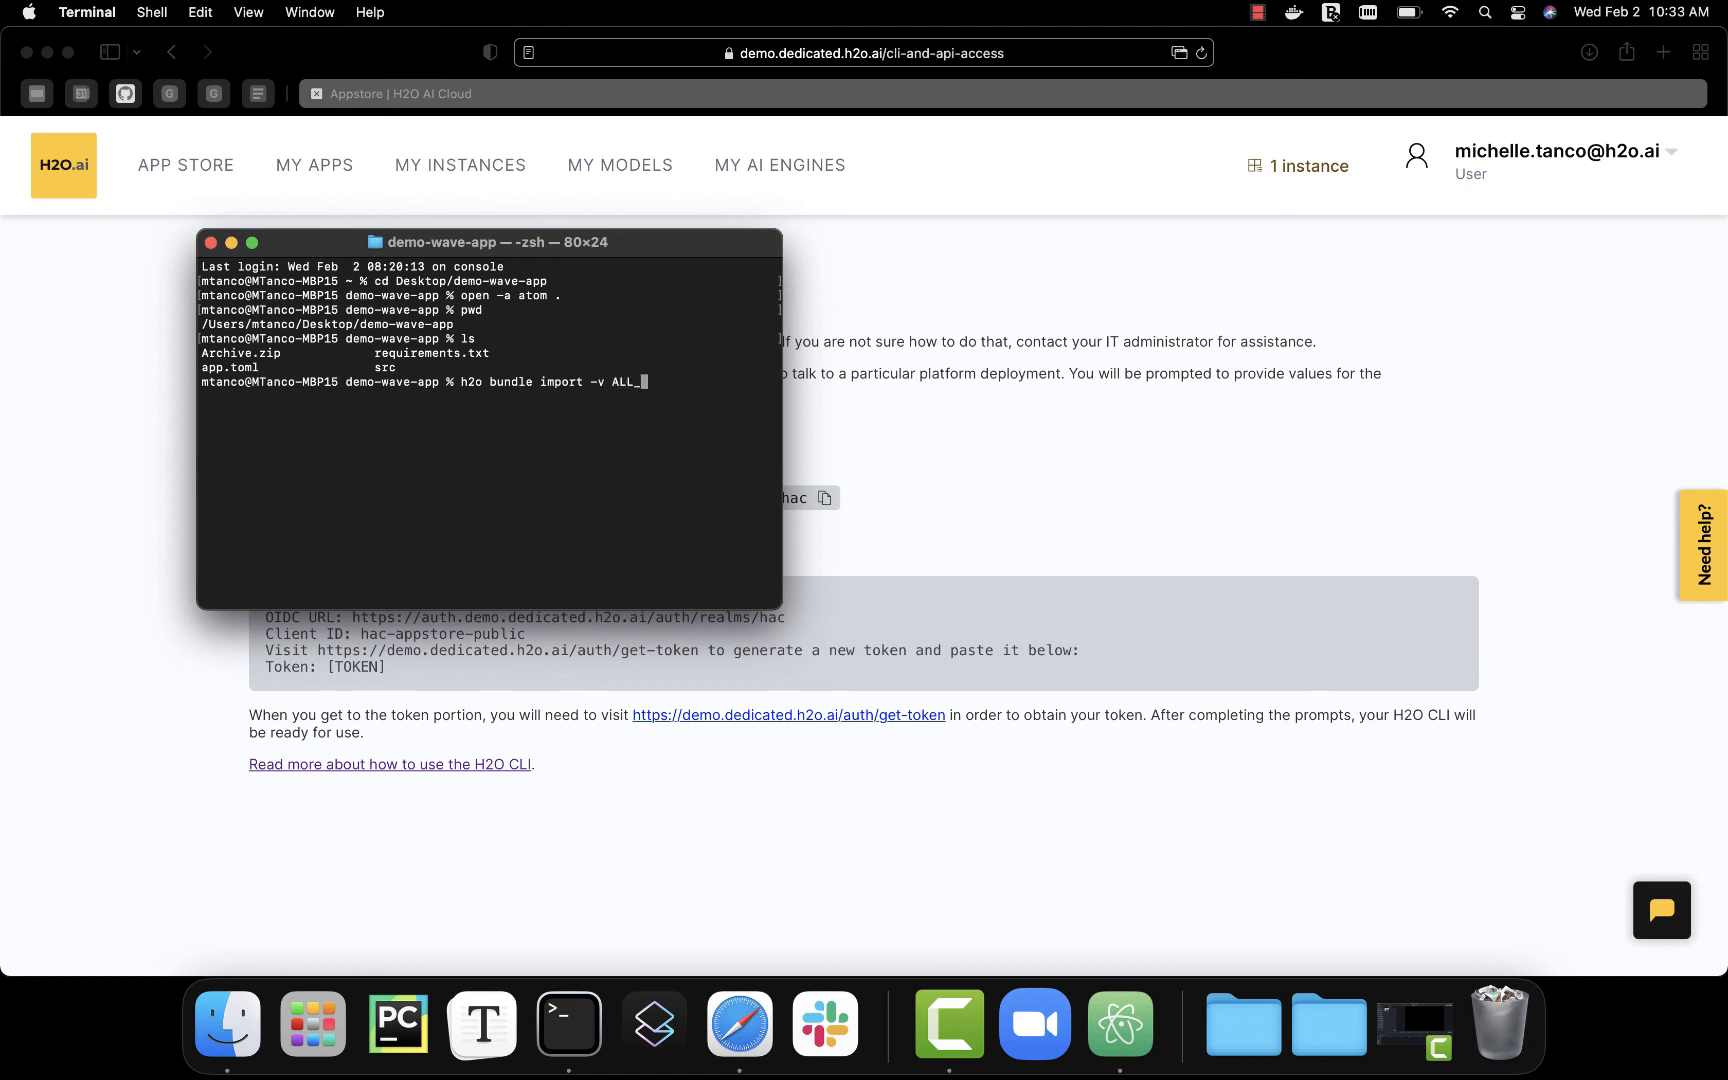
type("USERS")
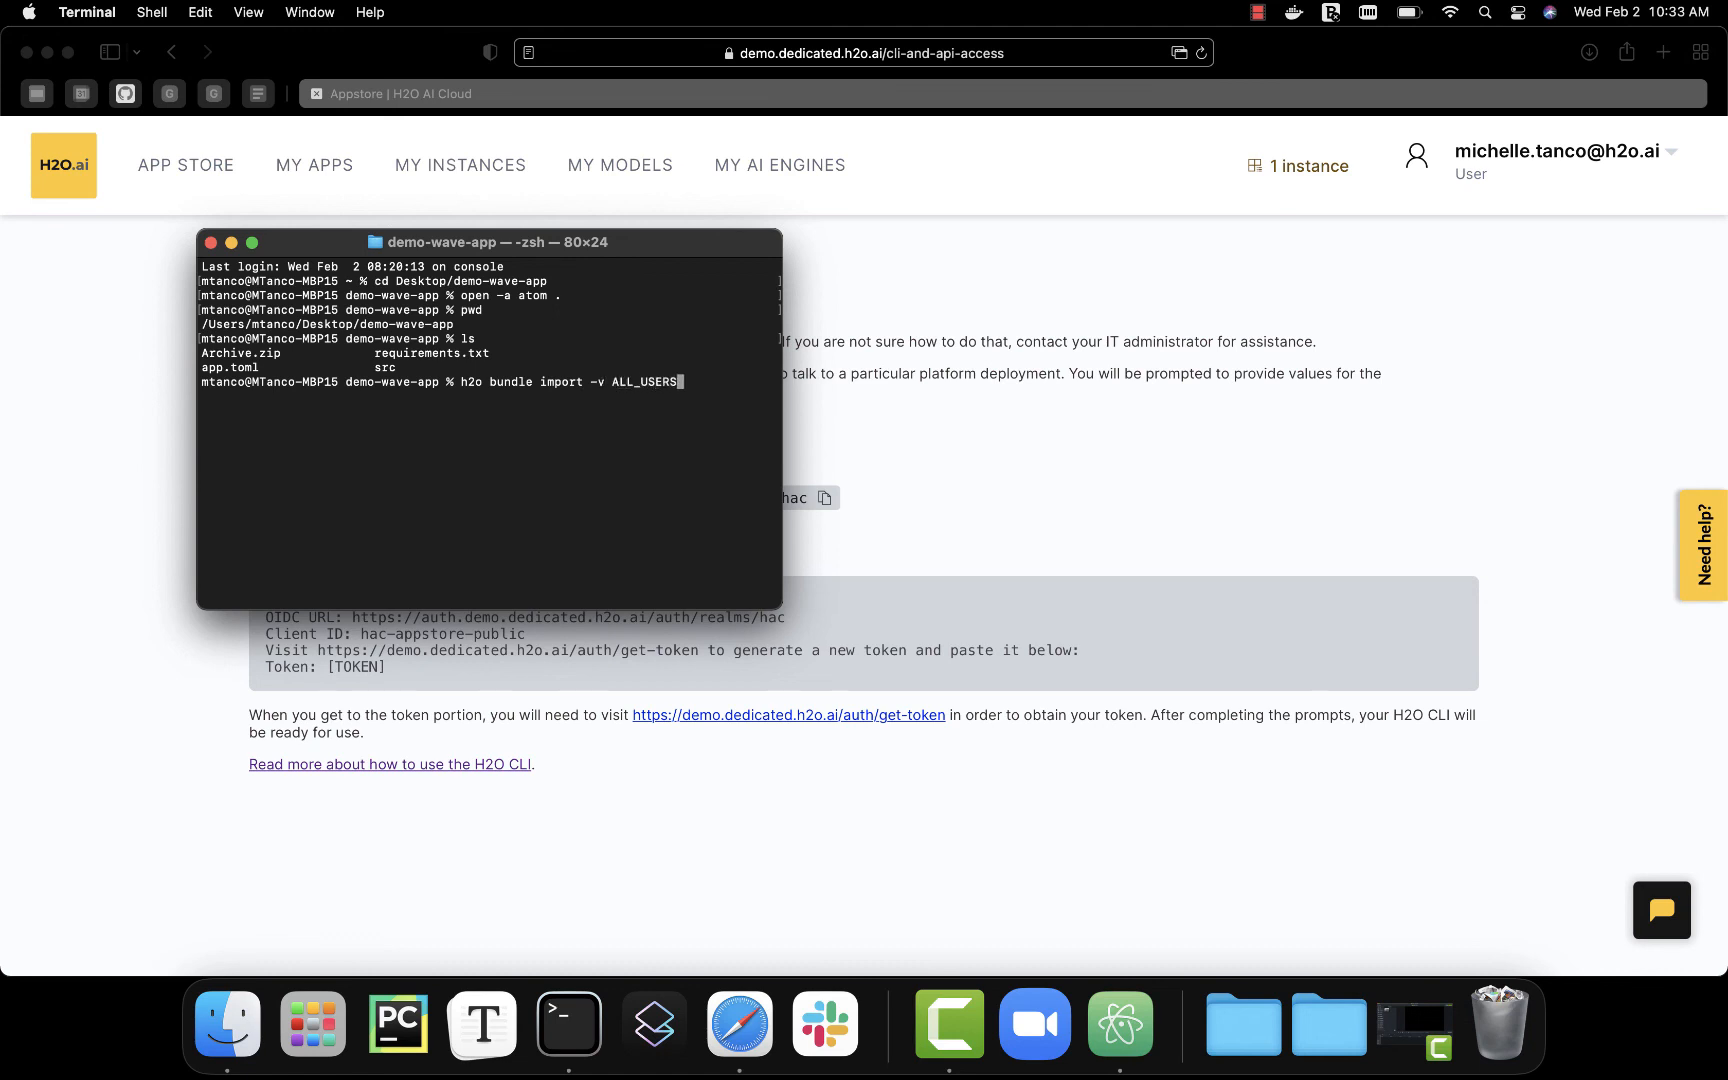